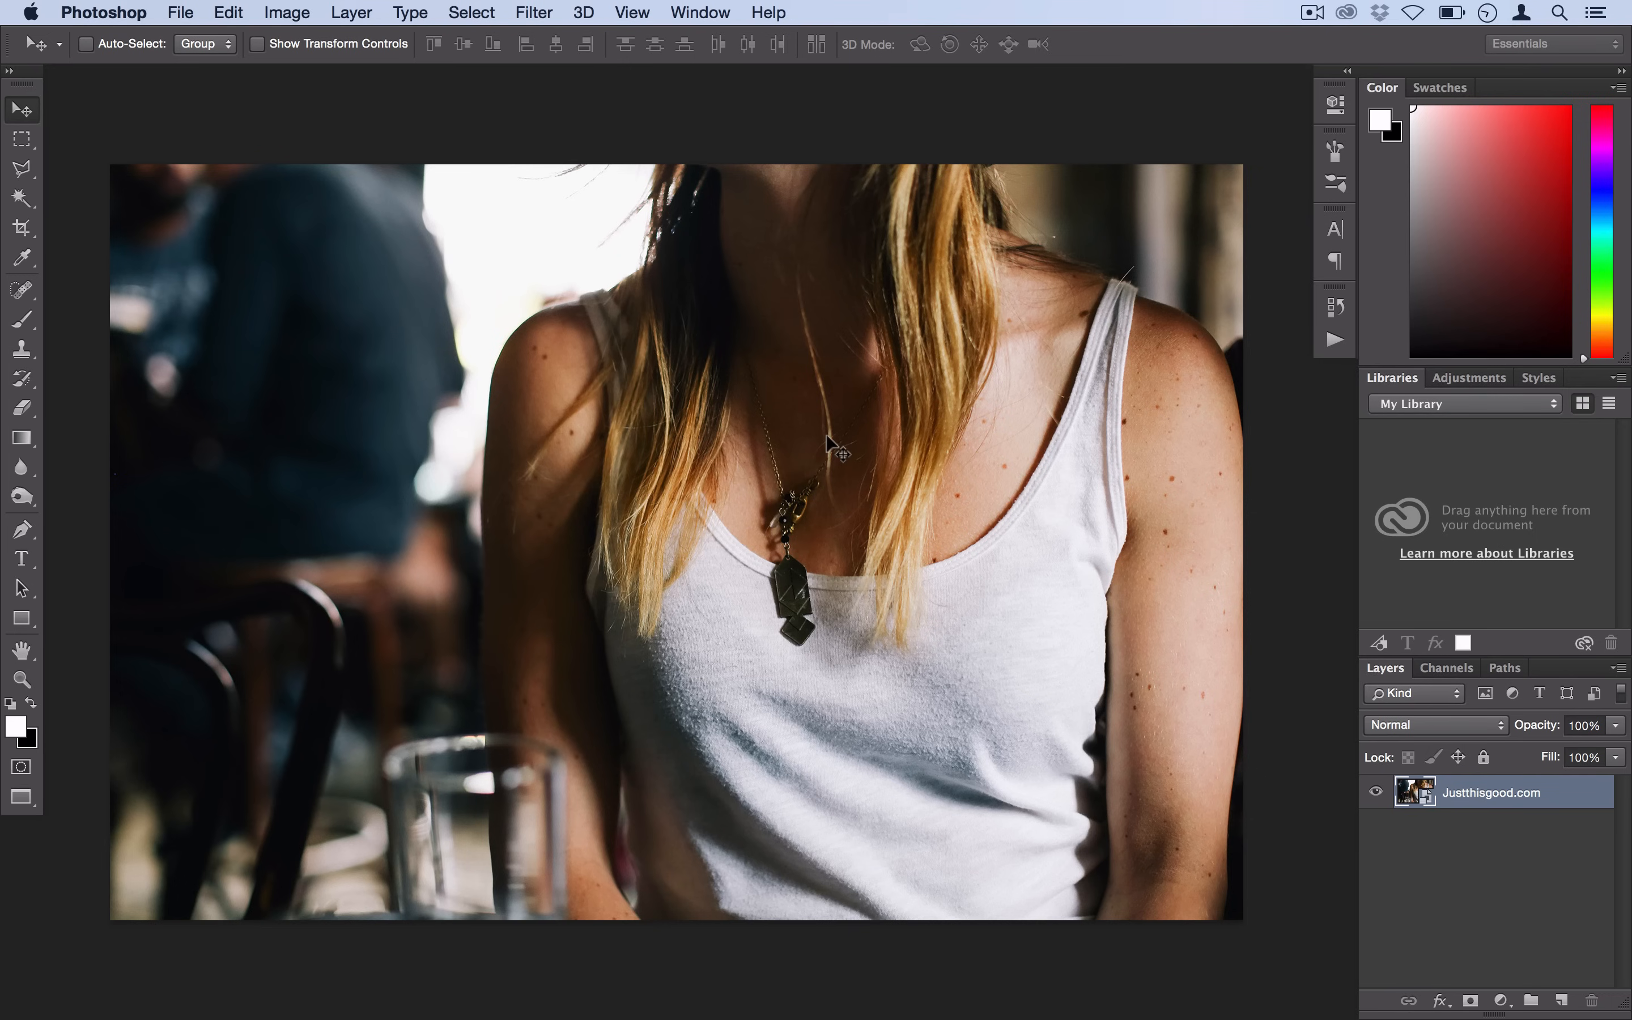
mouse_move(957, 348)
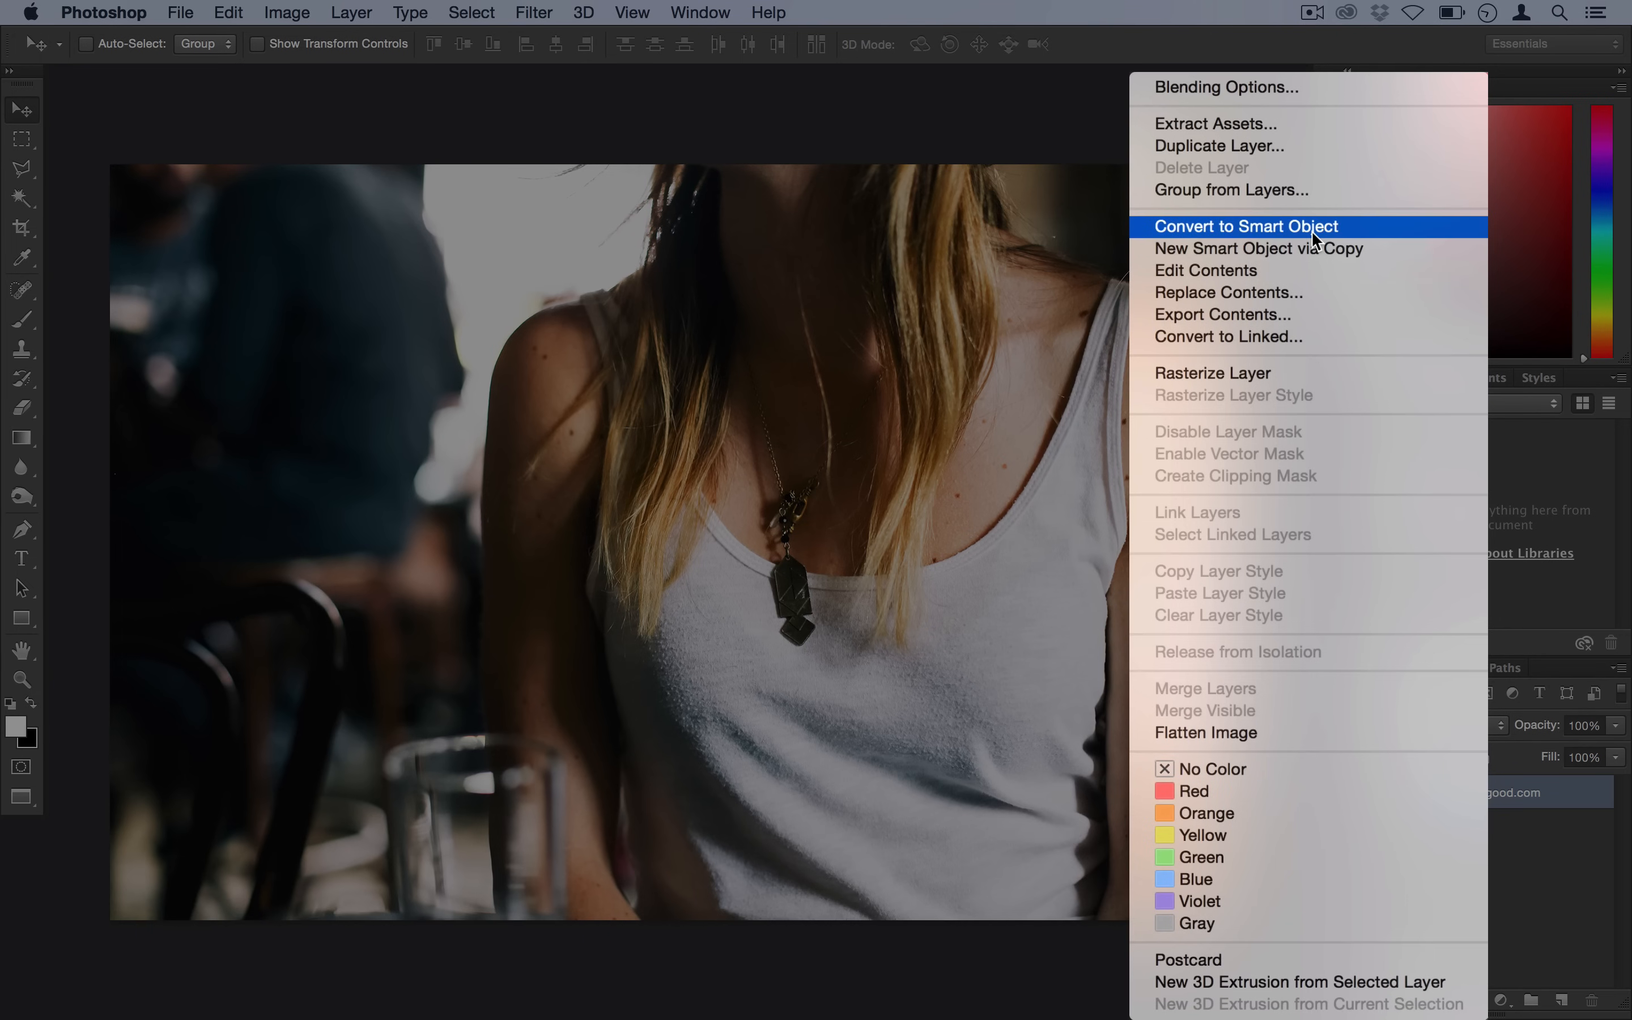
Convert the photo layer of the woman in a white tank top to a Smart Object.
click(1247, 227)
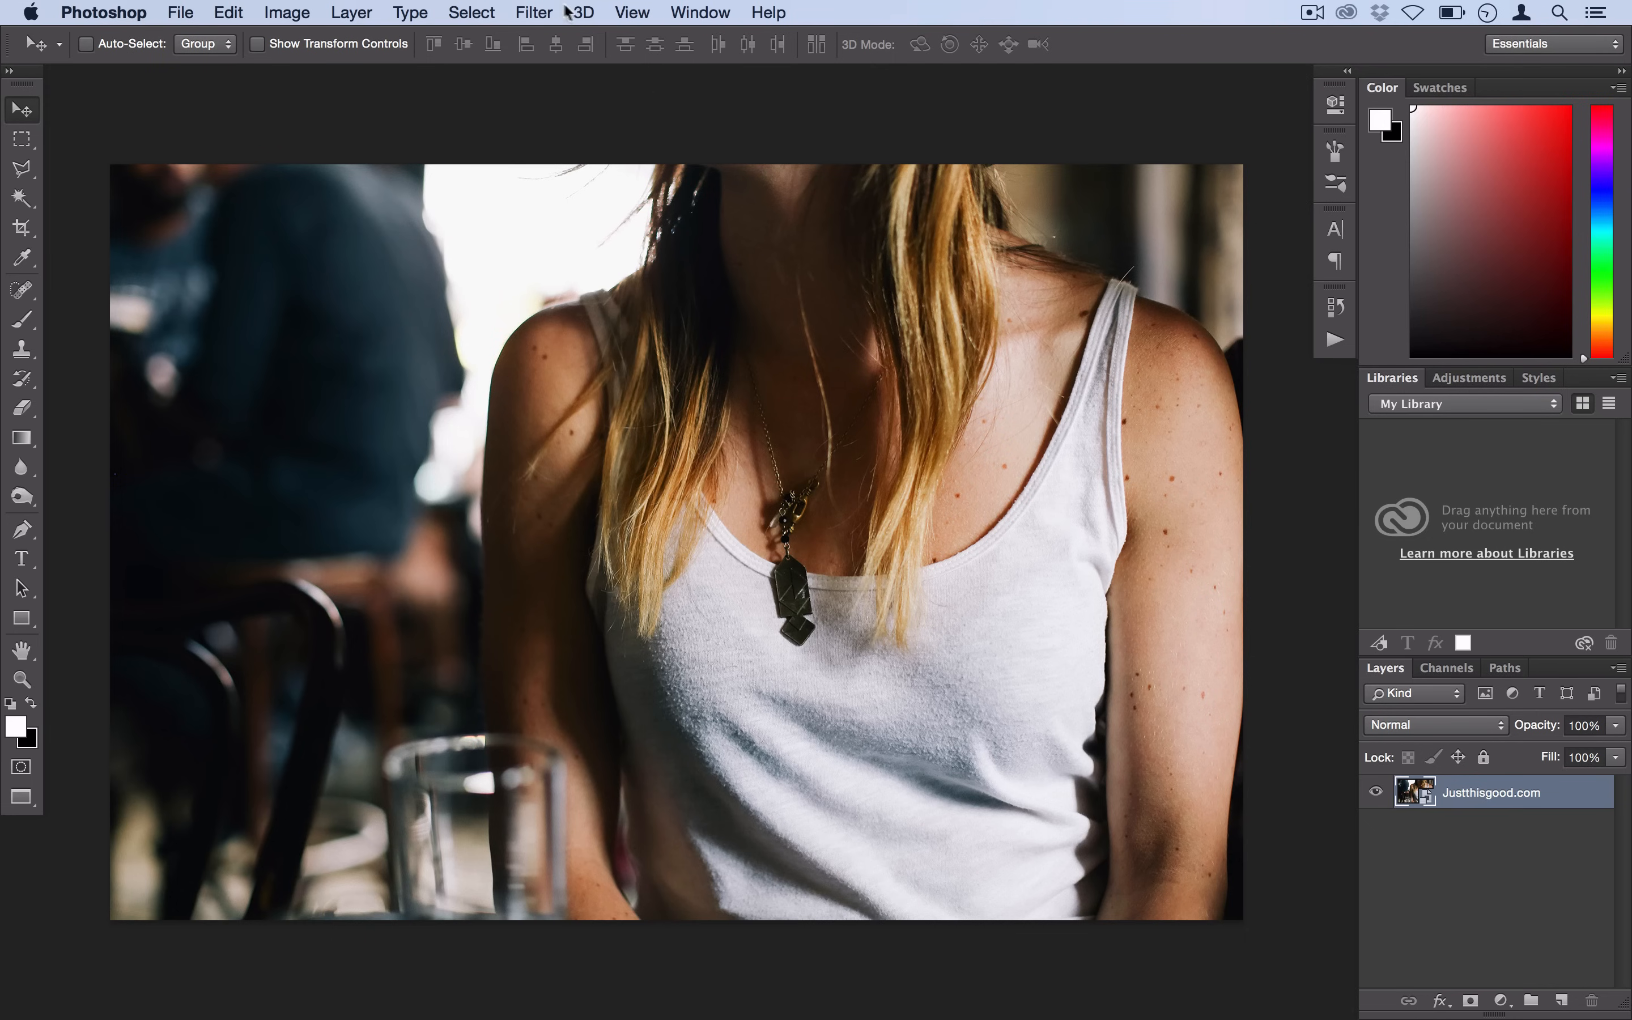
Apply Add Noise at 25.98%, Gaussian and Monochromatic, as a smart filter on the photo.
click(533, 11)
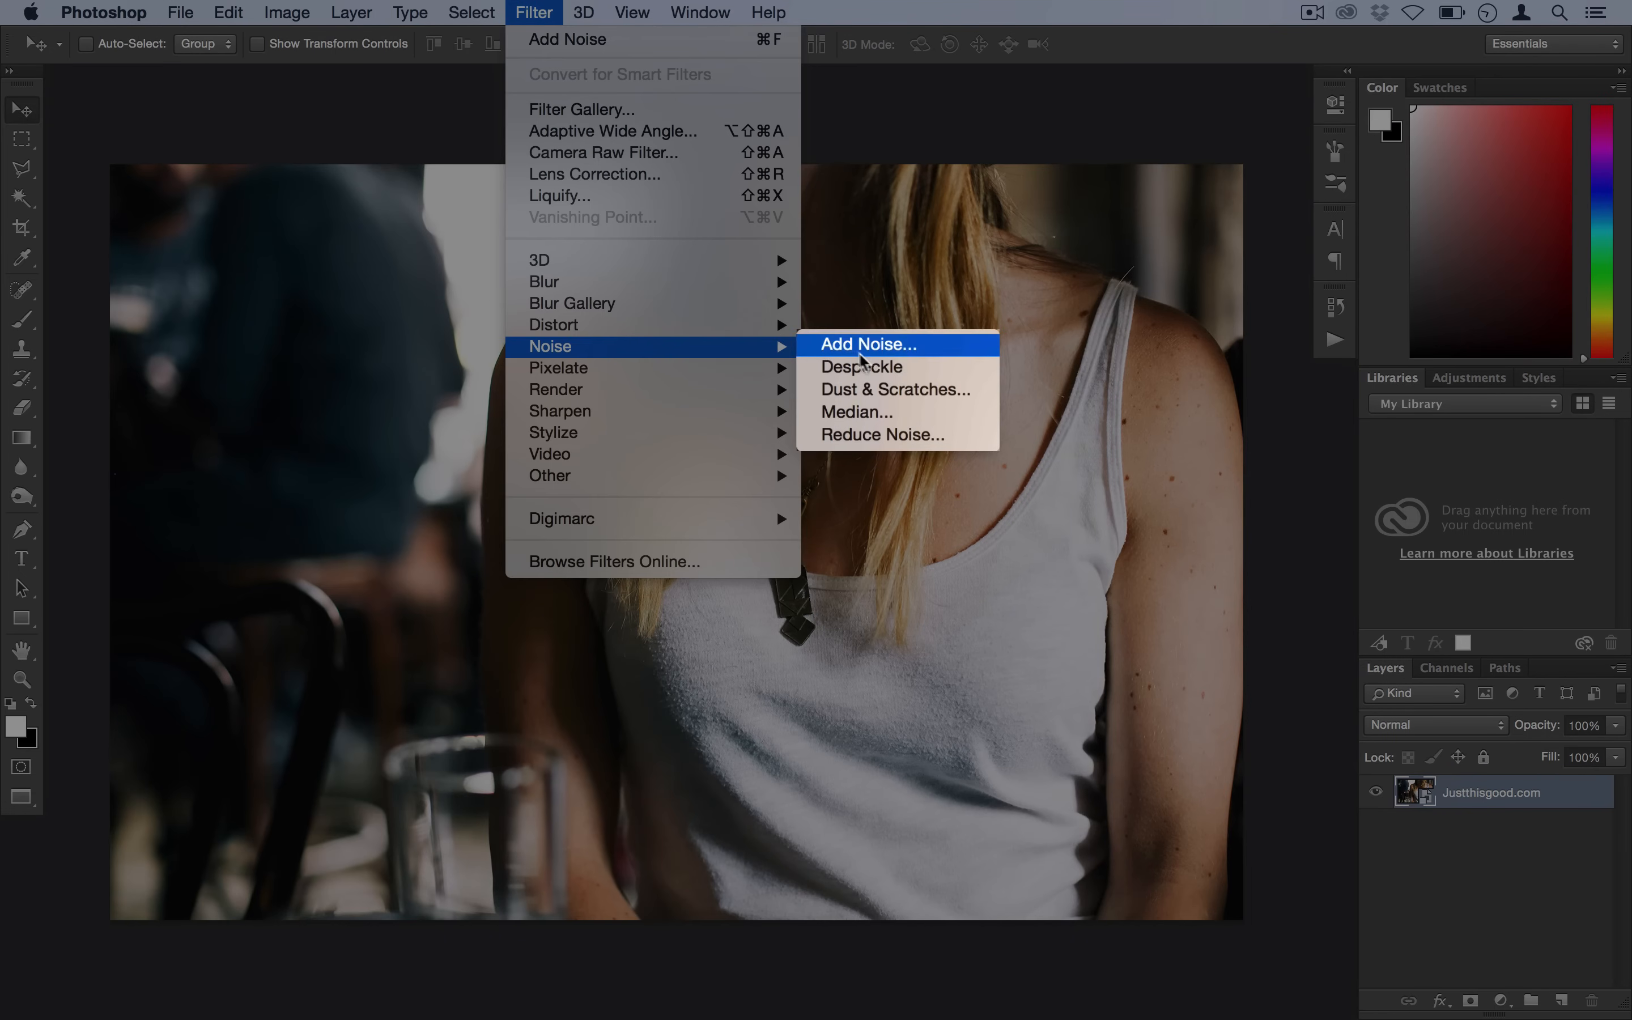
click(869, 344)
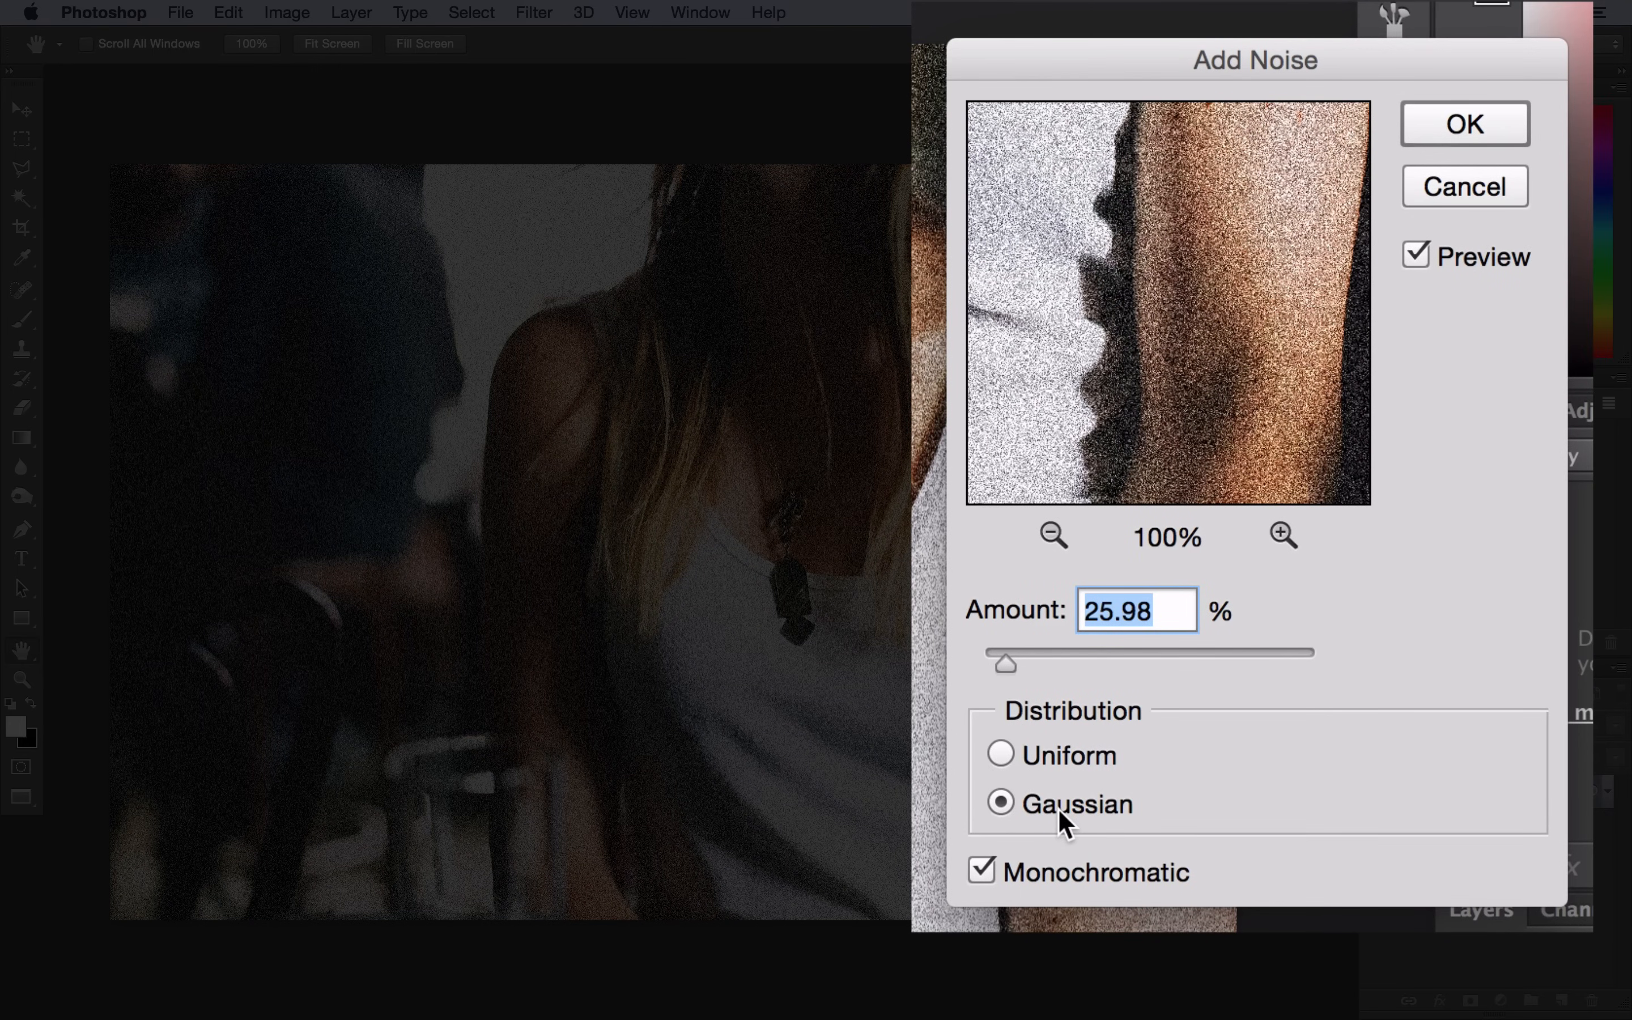
mouse_move(1223, 737)
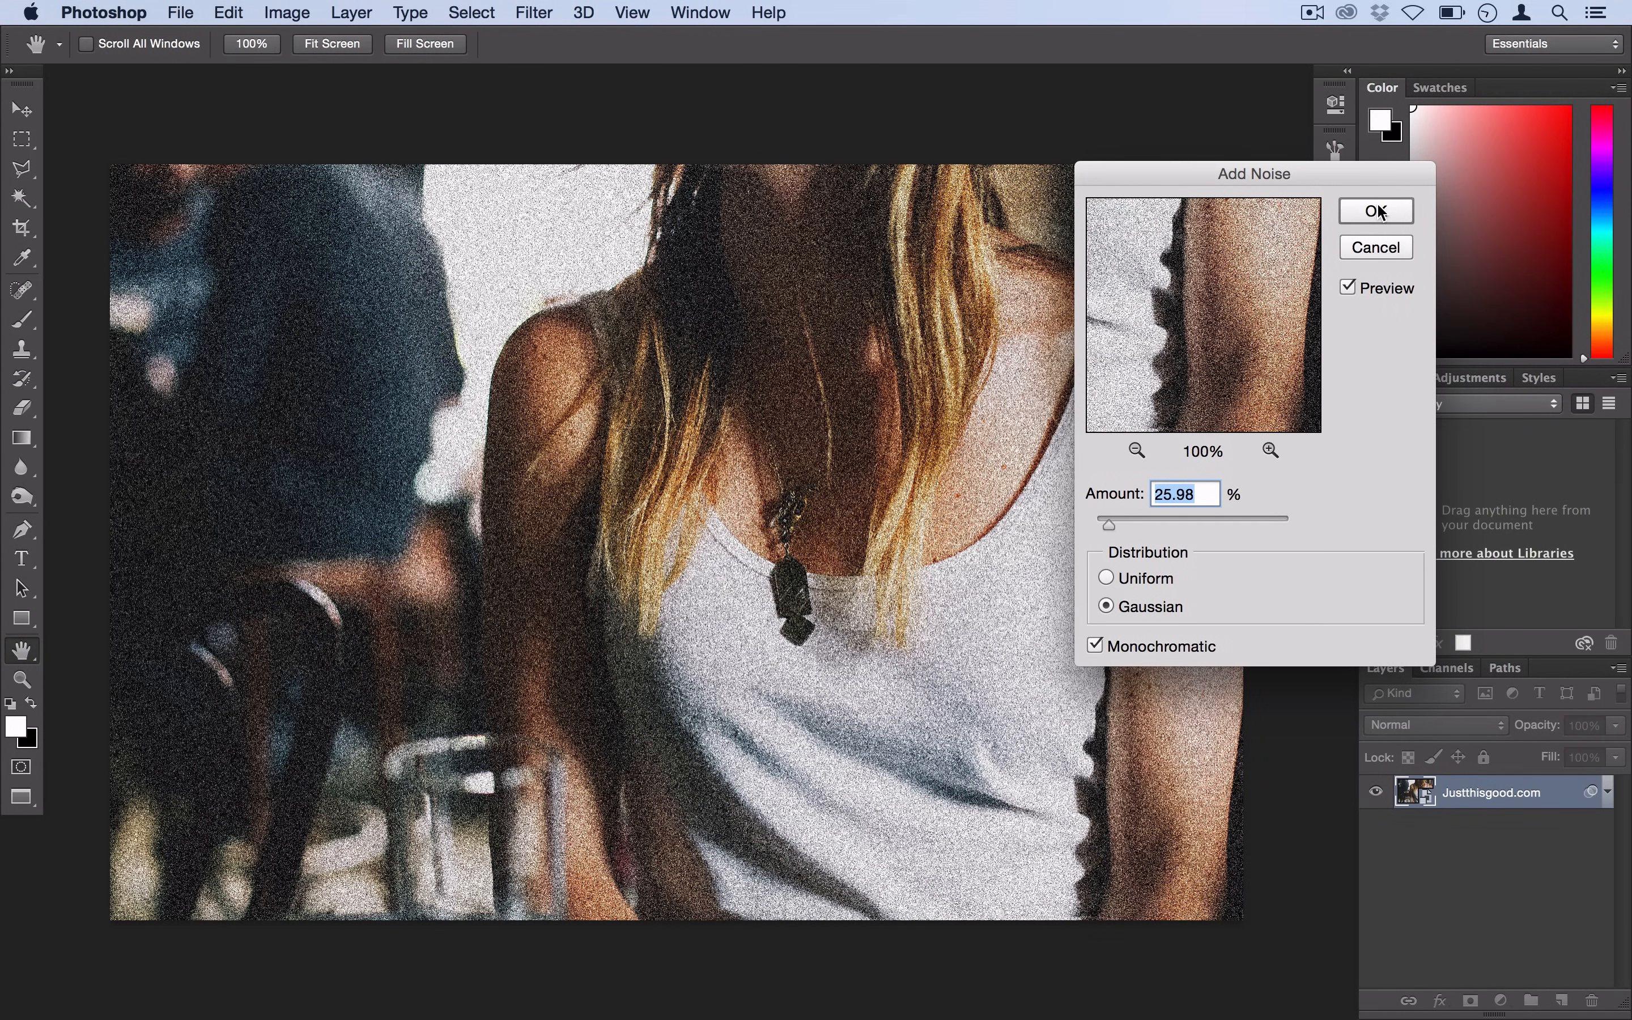
click(1376, 211)
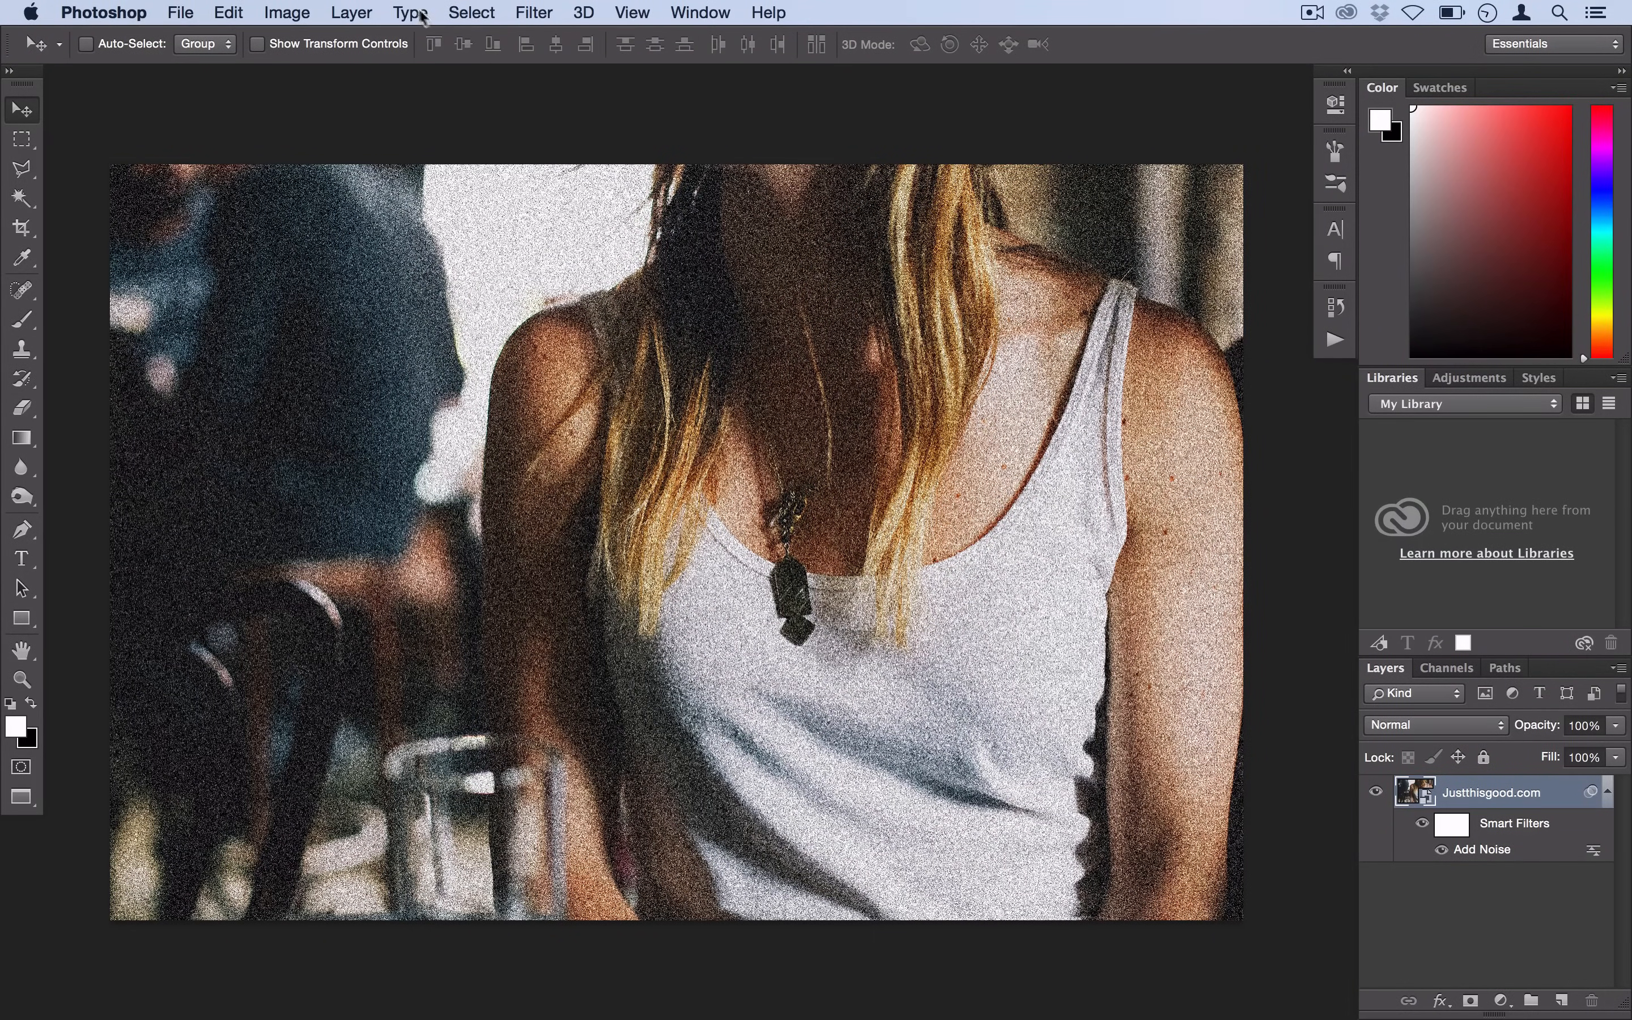
Add a Black & White 1 adjustment layer above the grainy photo.
click(351, 13)
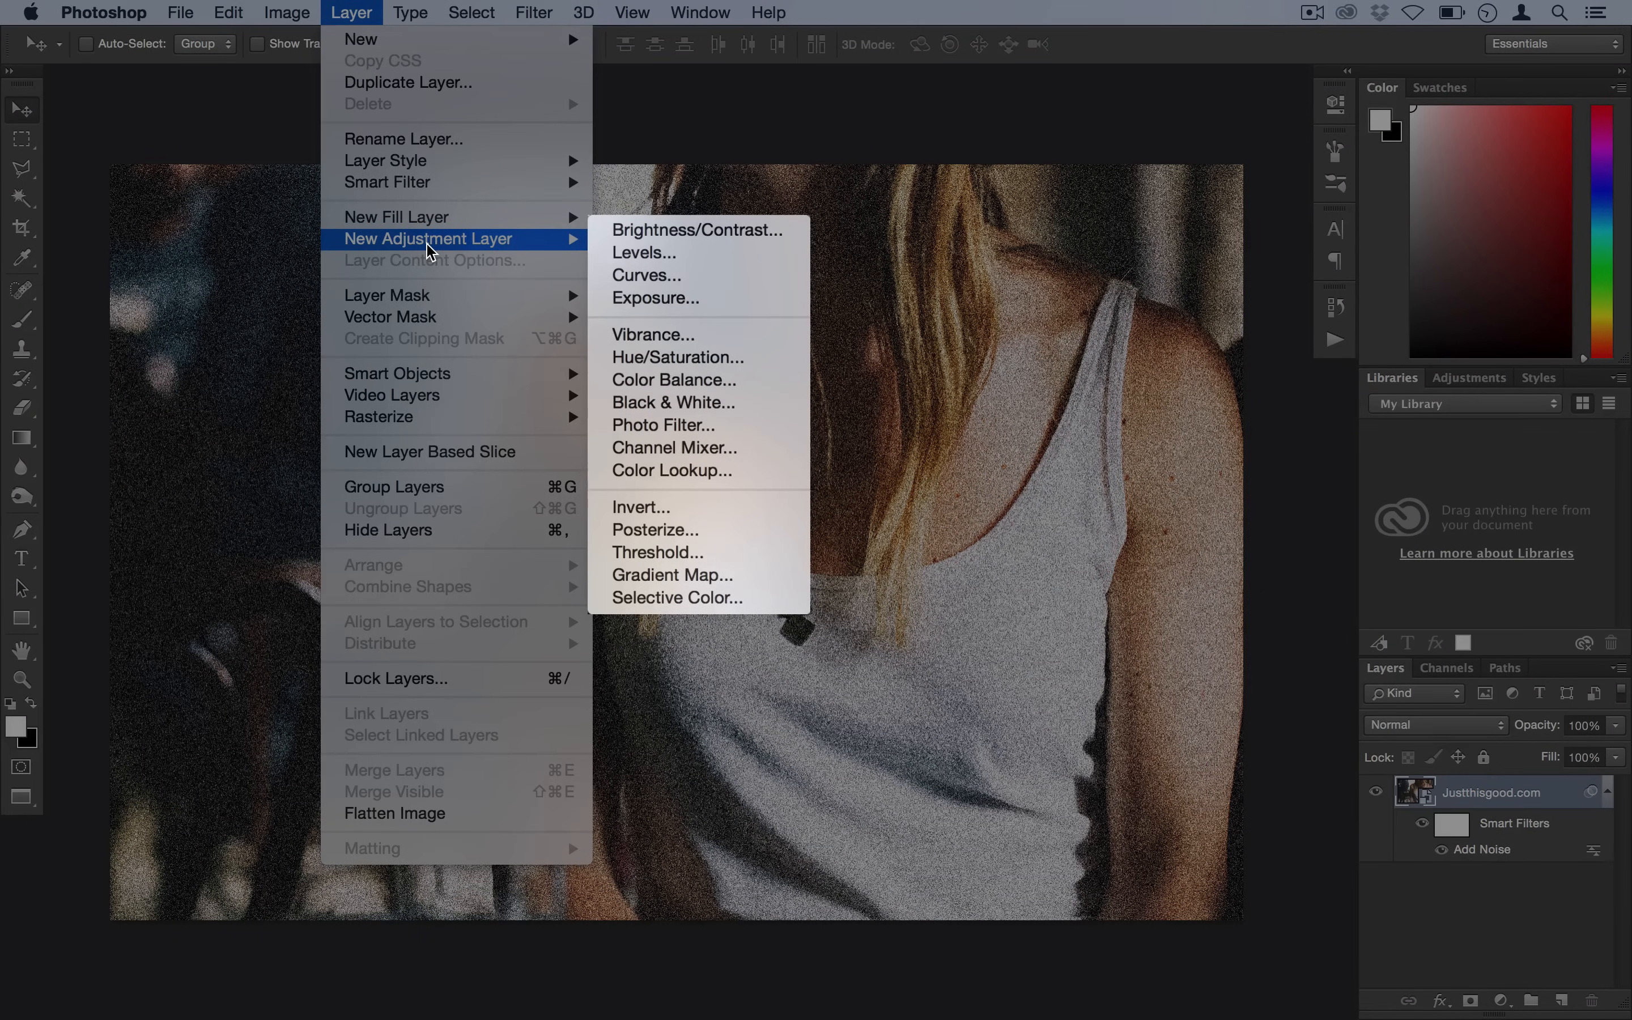
click(674, 402)
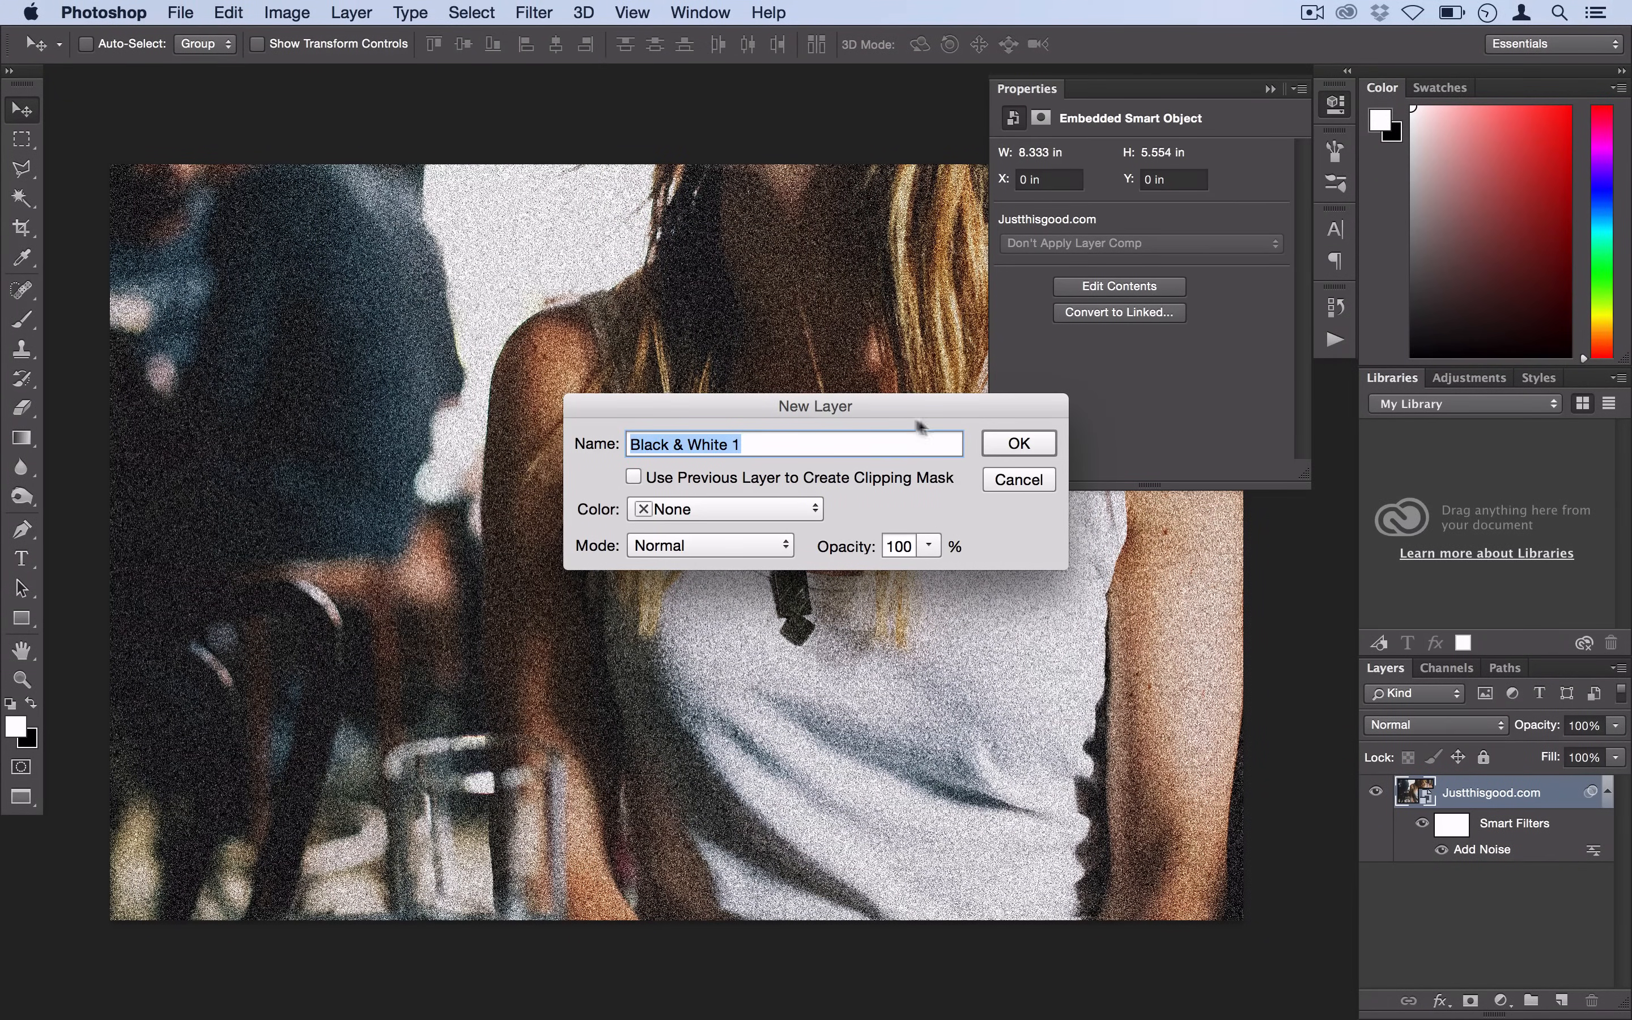
click(1019, 443)
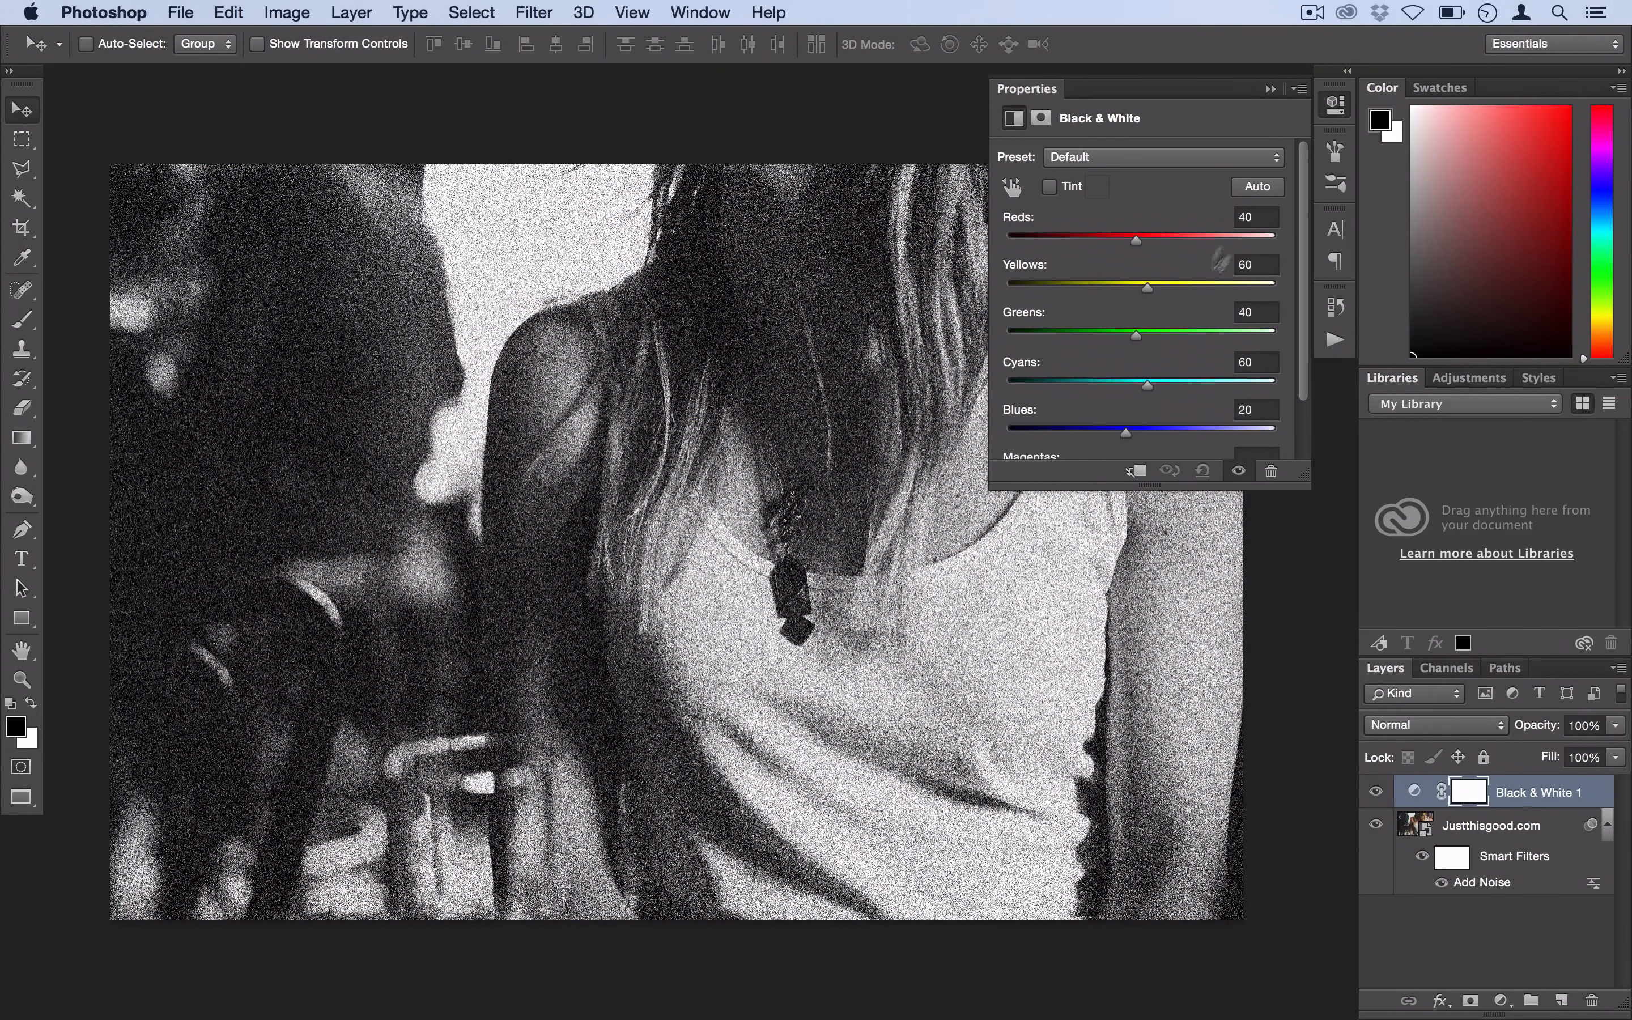
mouse_move(1331, 111)
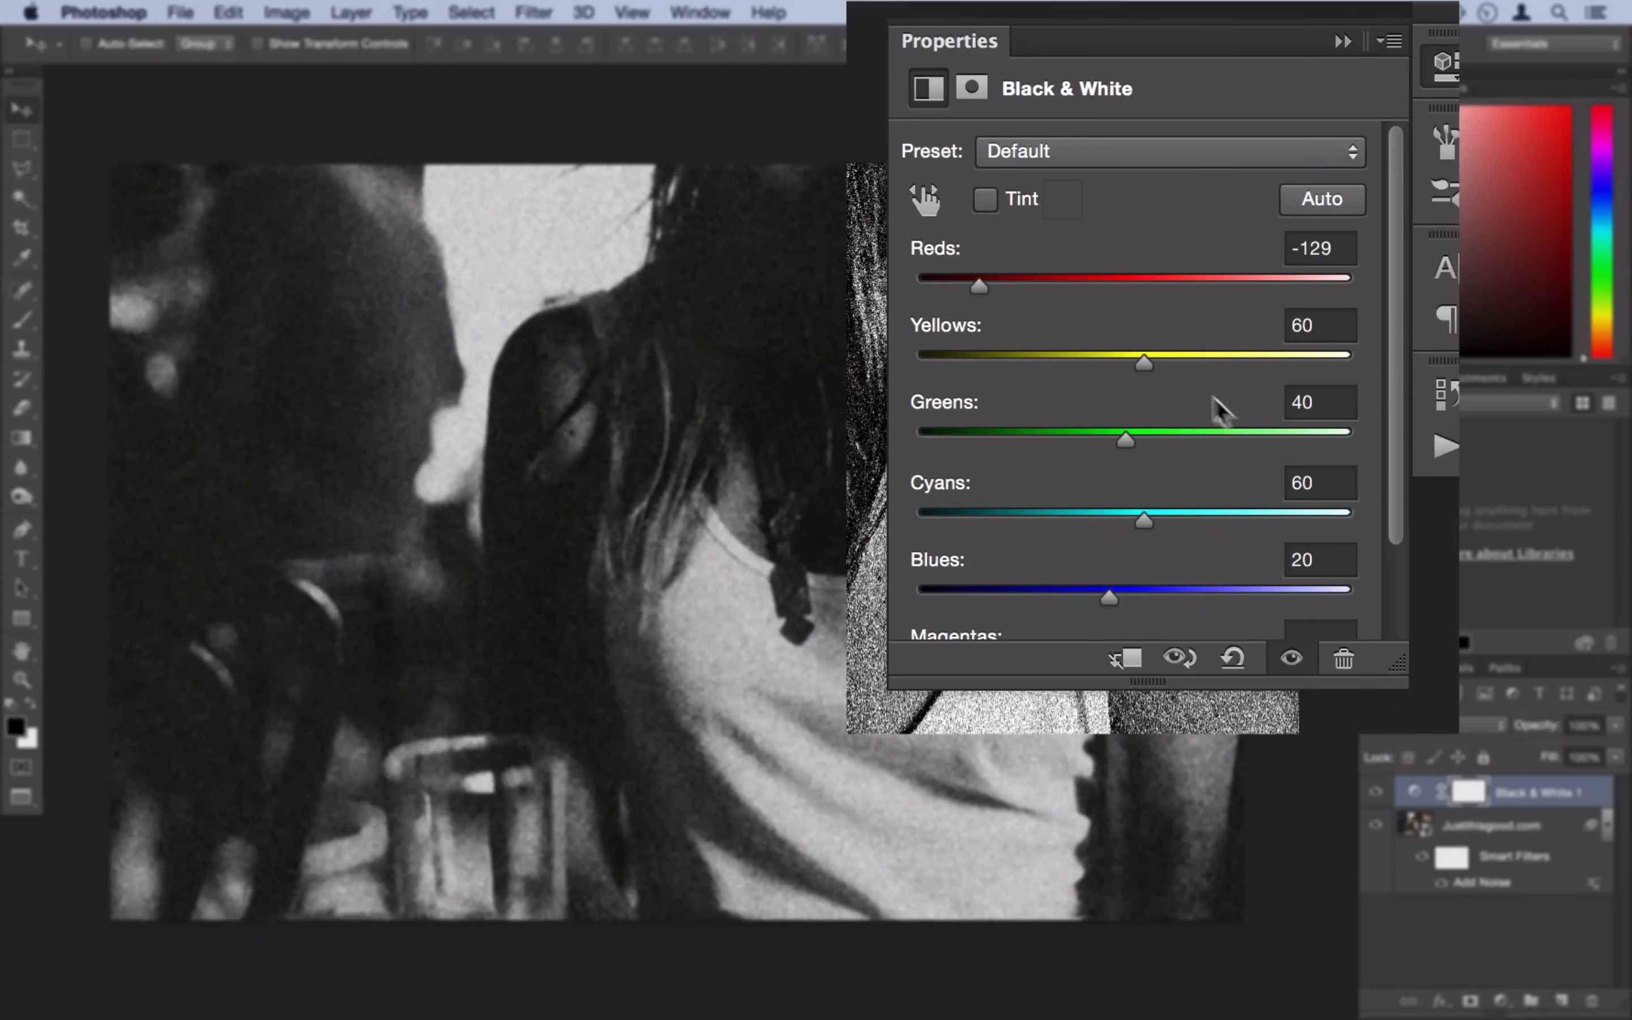
Tune the Reds, Yellows, Cyans and Blues sliders for a contrasty monochrome with darker skin tones.
drag(1142, 362, 1030, 362)
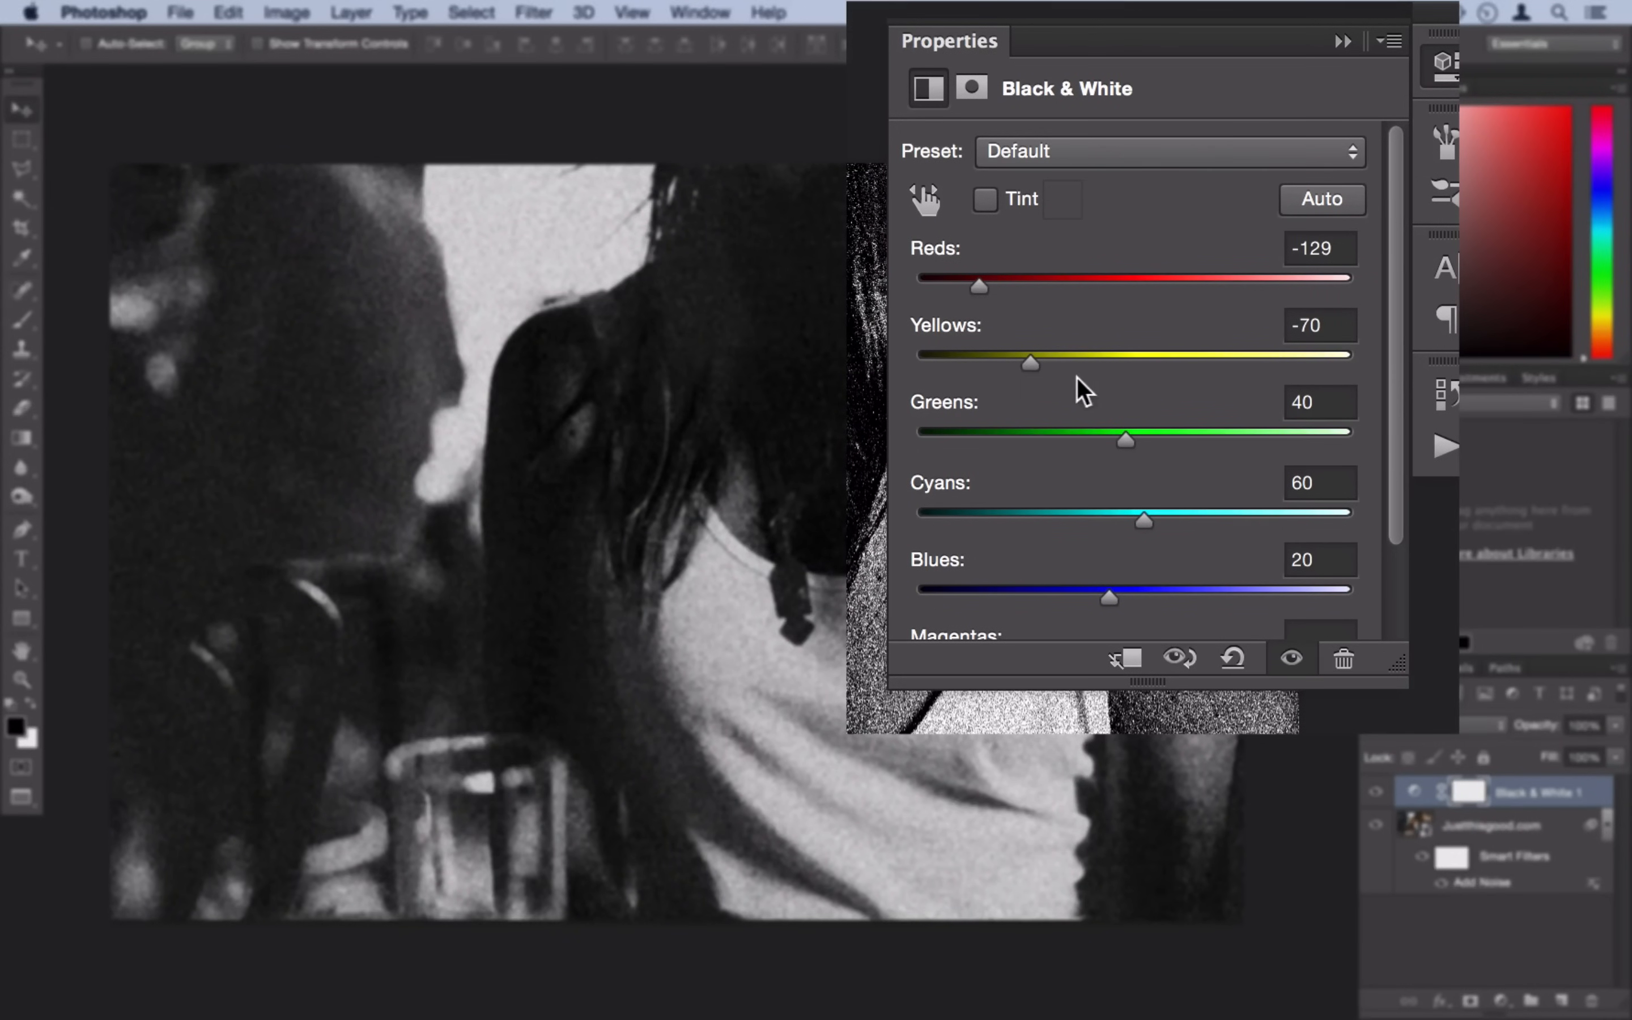
drag(1030, 363, 1064, 363)
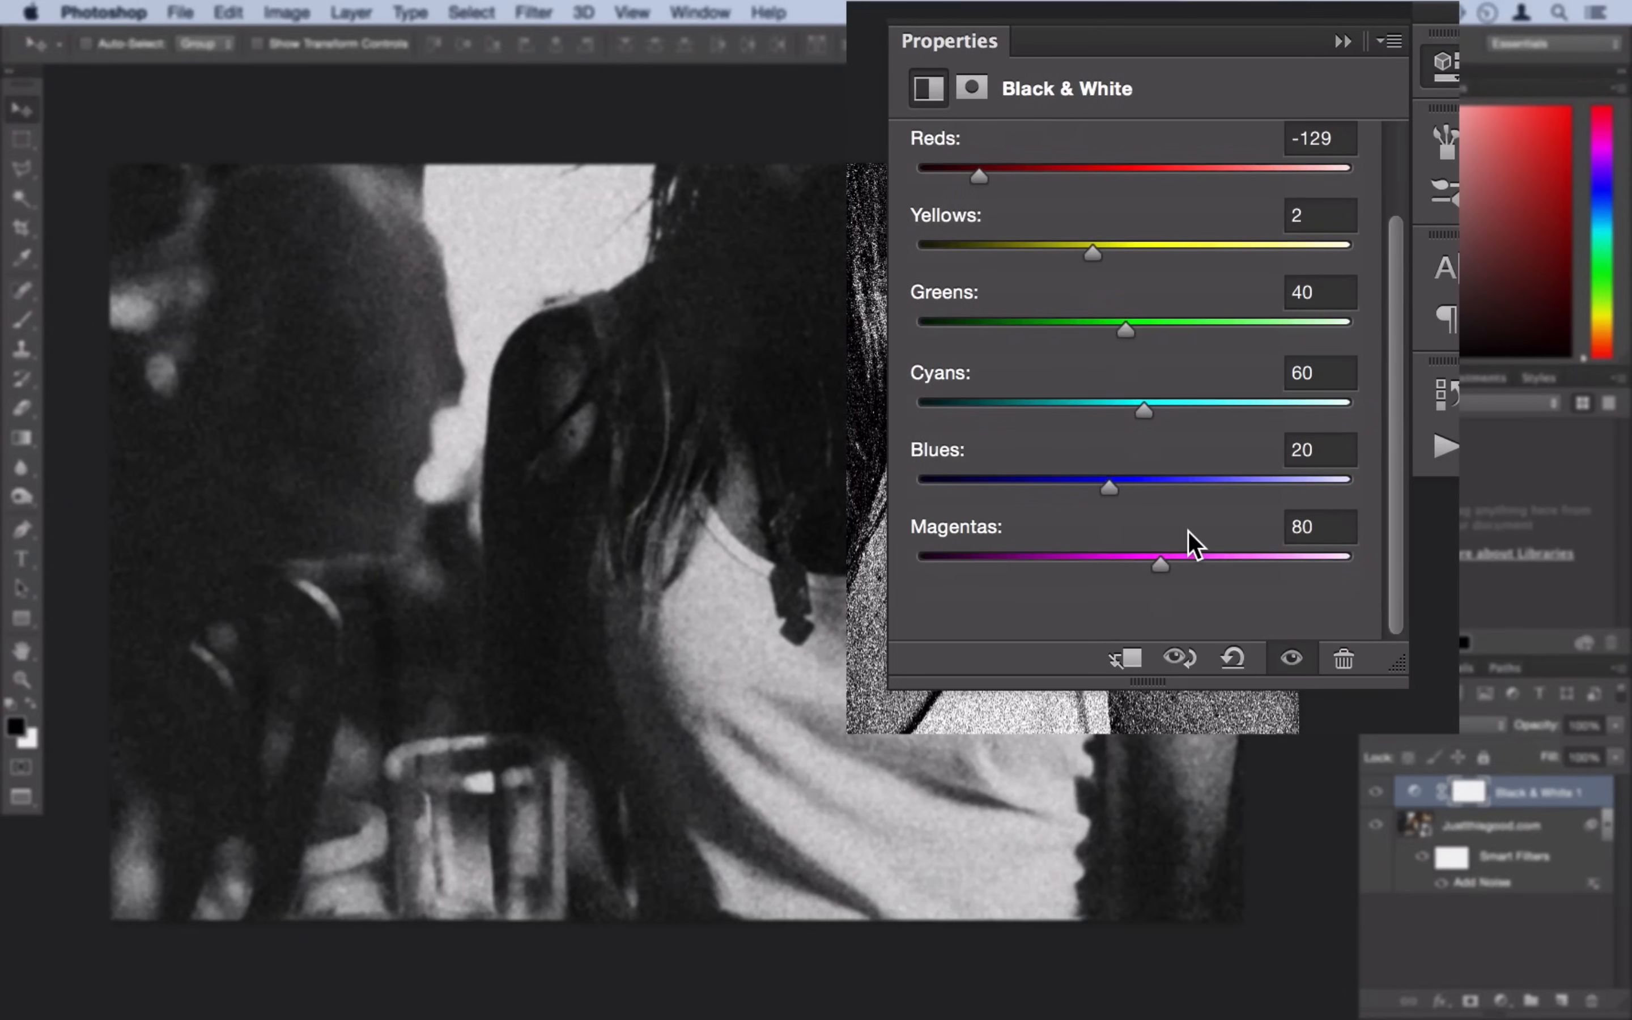
drag(1141, 410, 1249, 404)
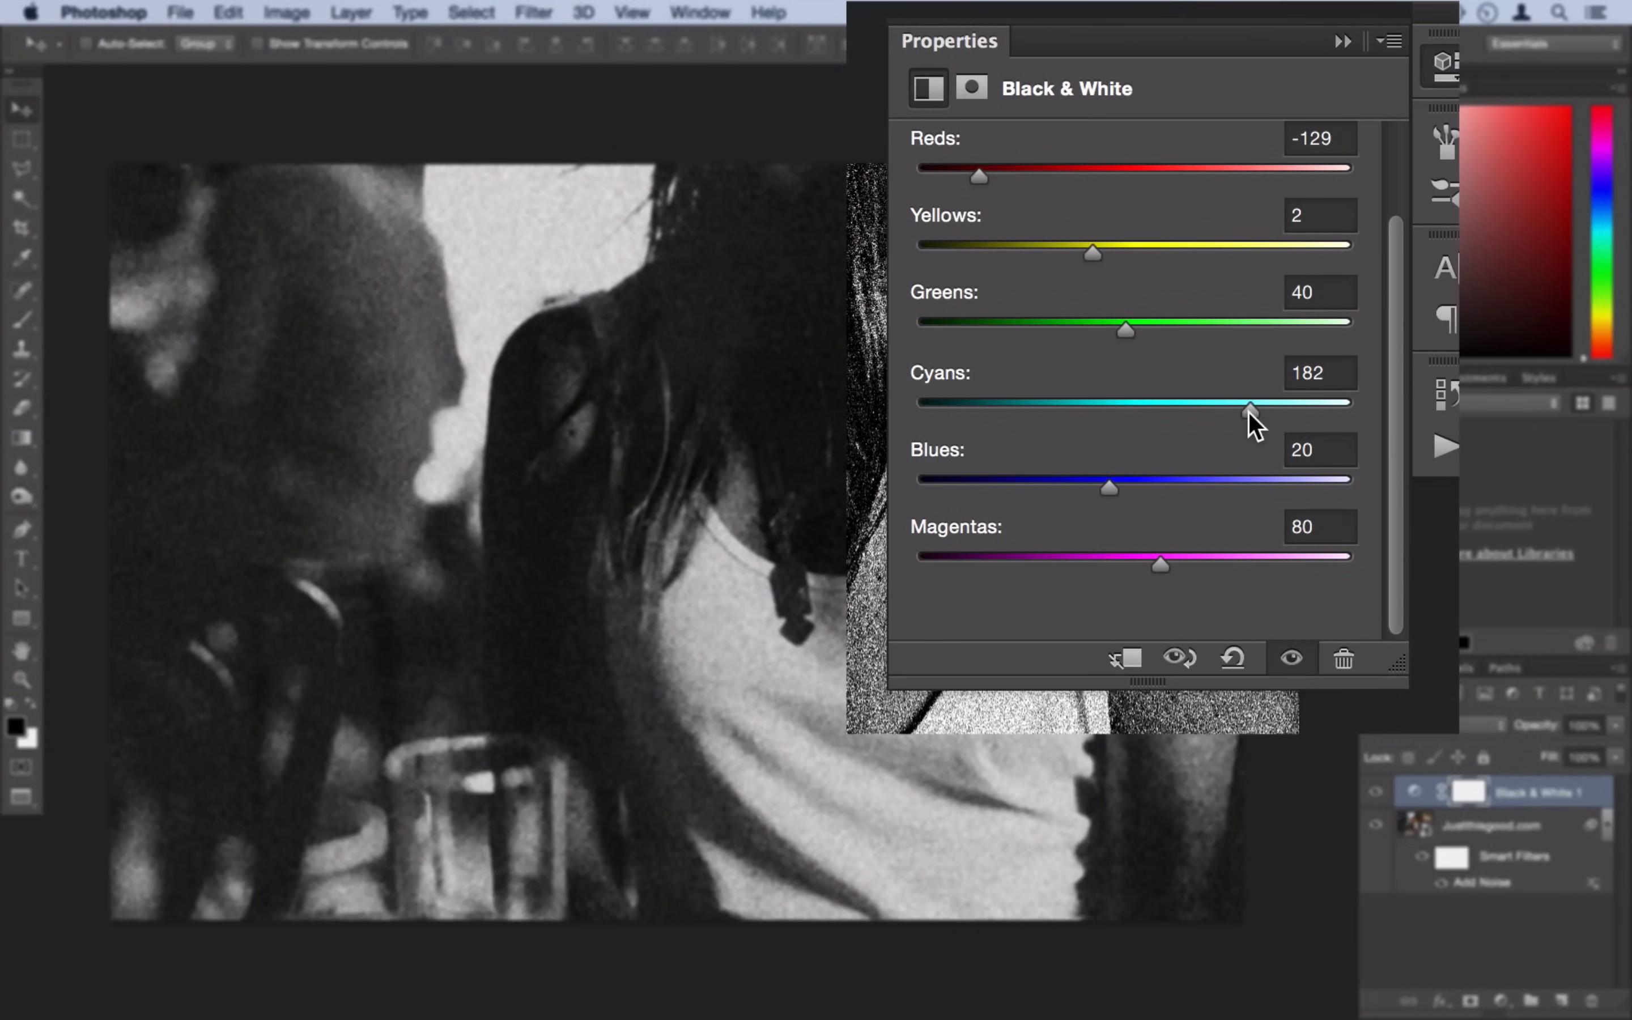
drag(1109, 489, 1197, 489)
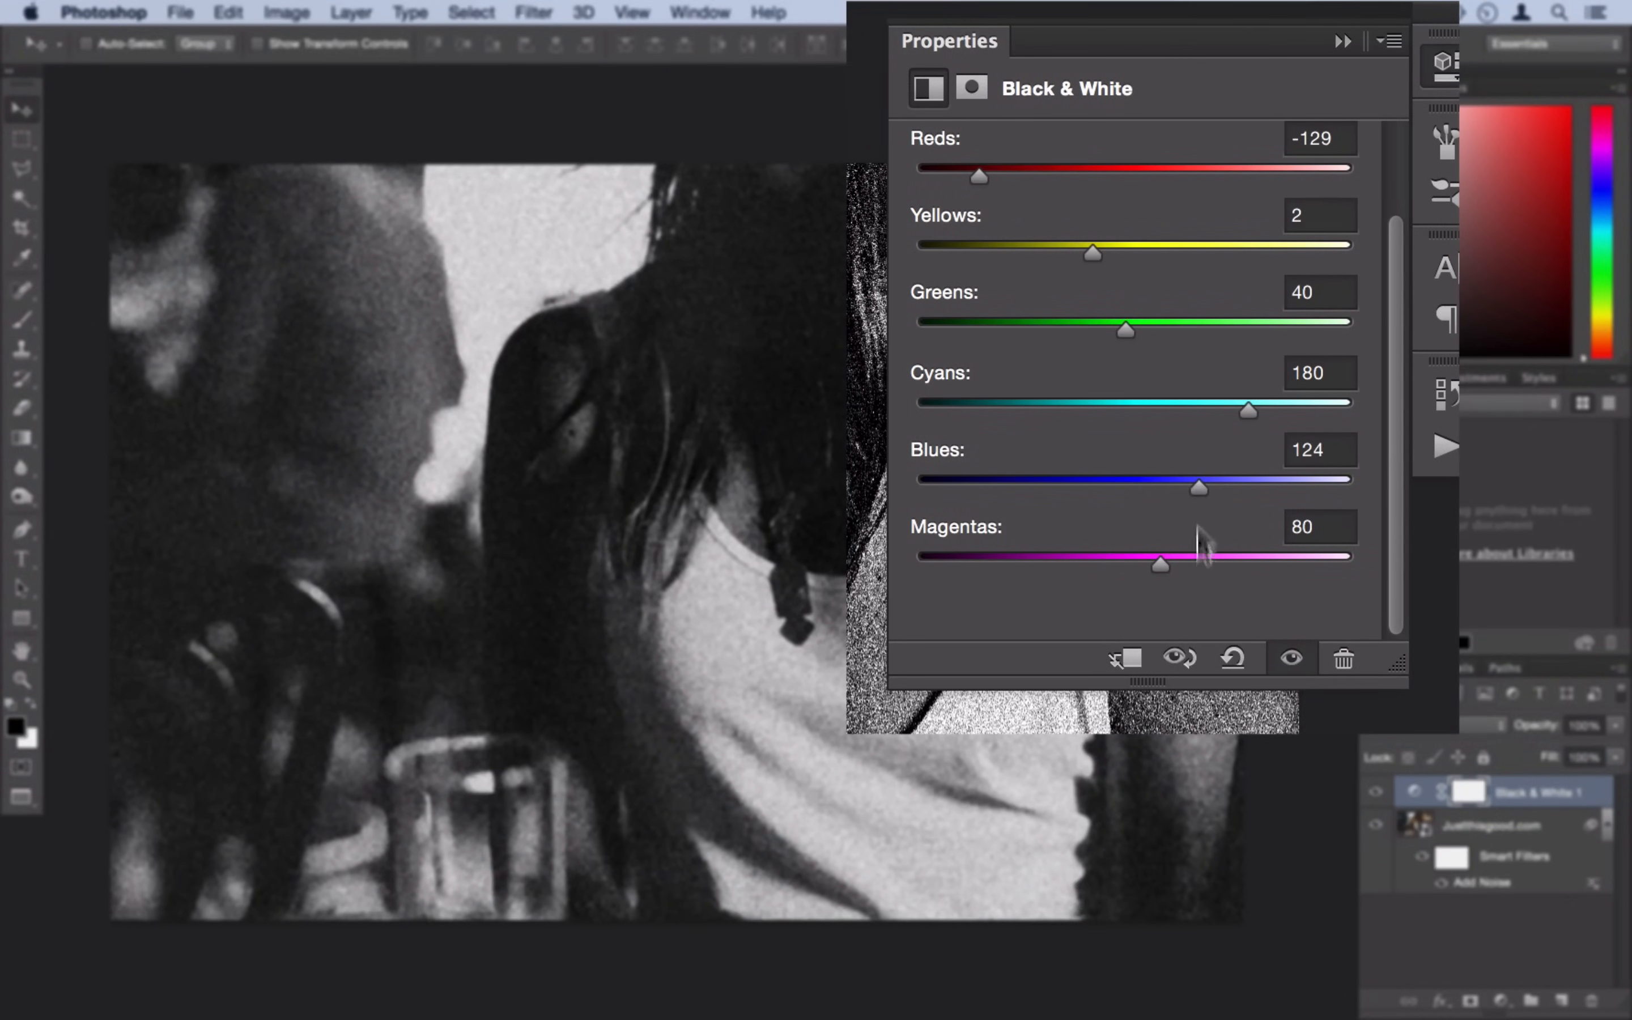
drag(1161, 565, 1241, 564)
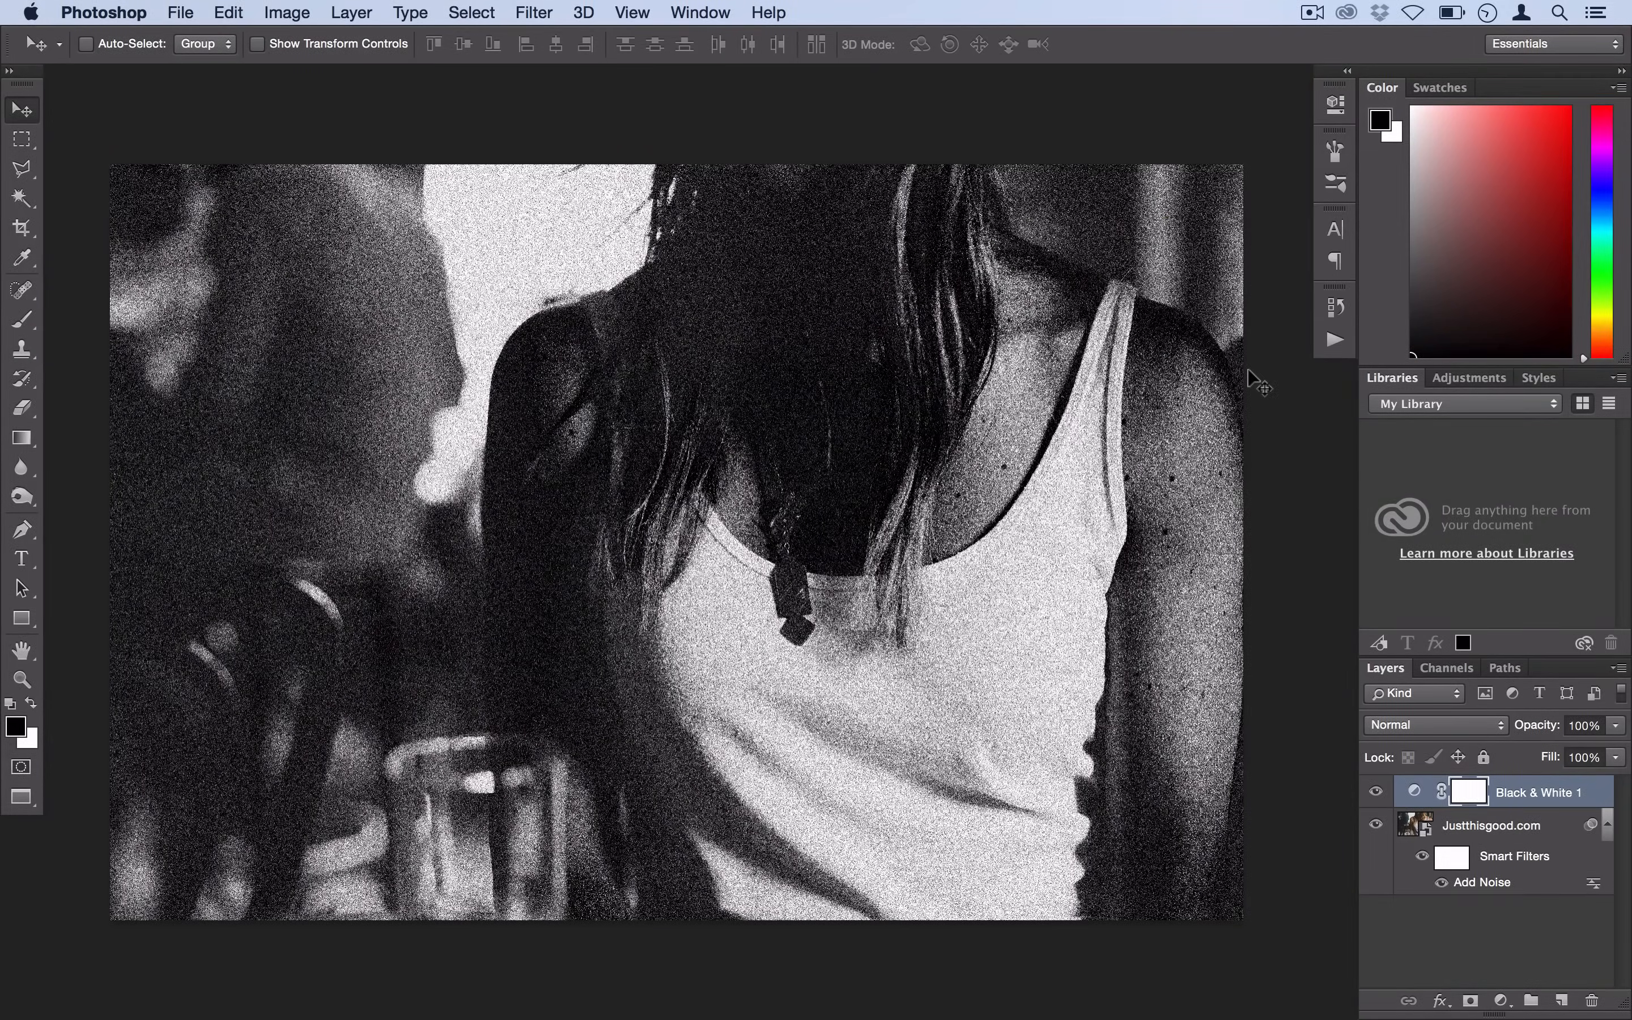
mouse_move(322, 13)
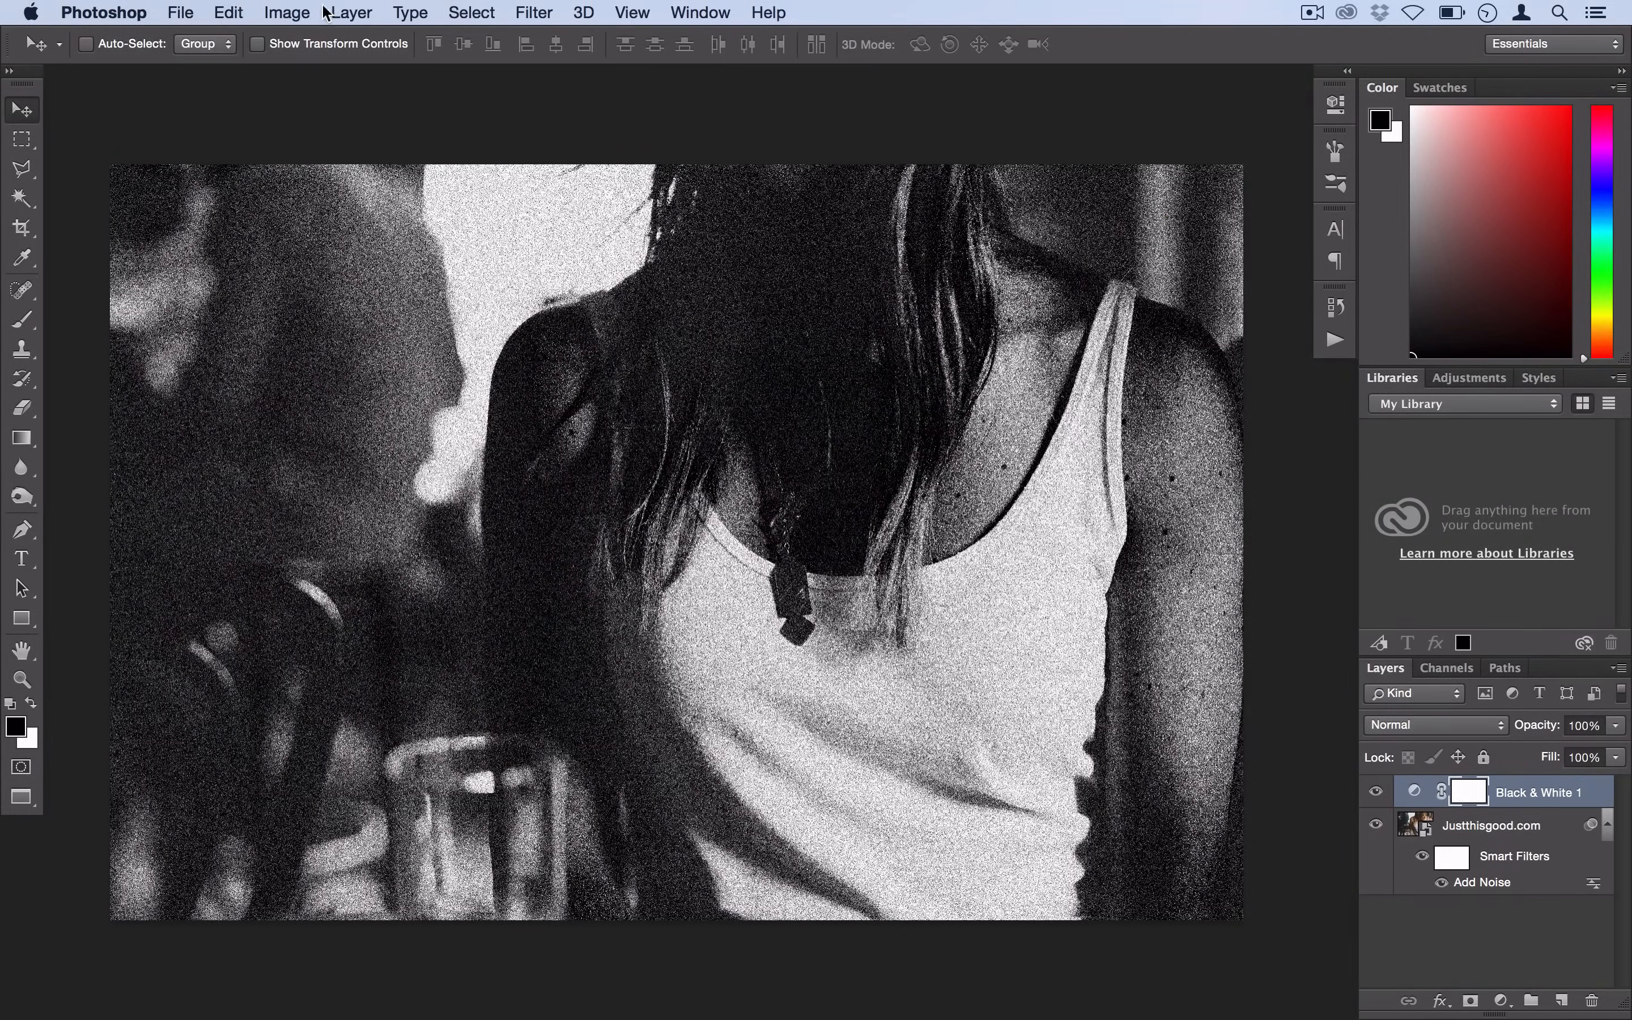
Add a Levels layer with black point 44, midtone 0.89 and white point 191.
click(356, 13)
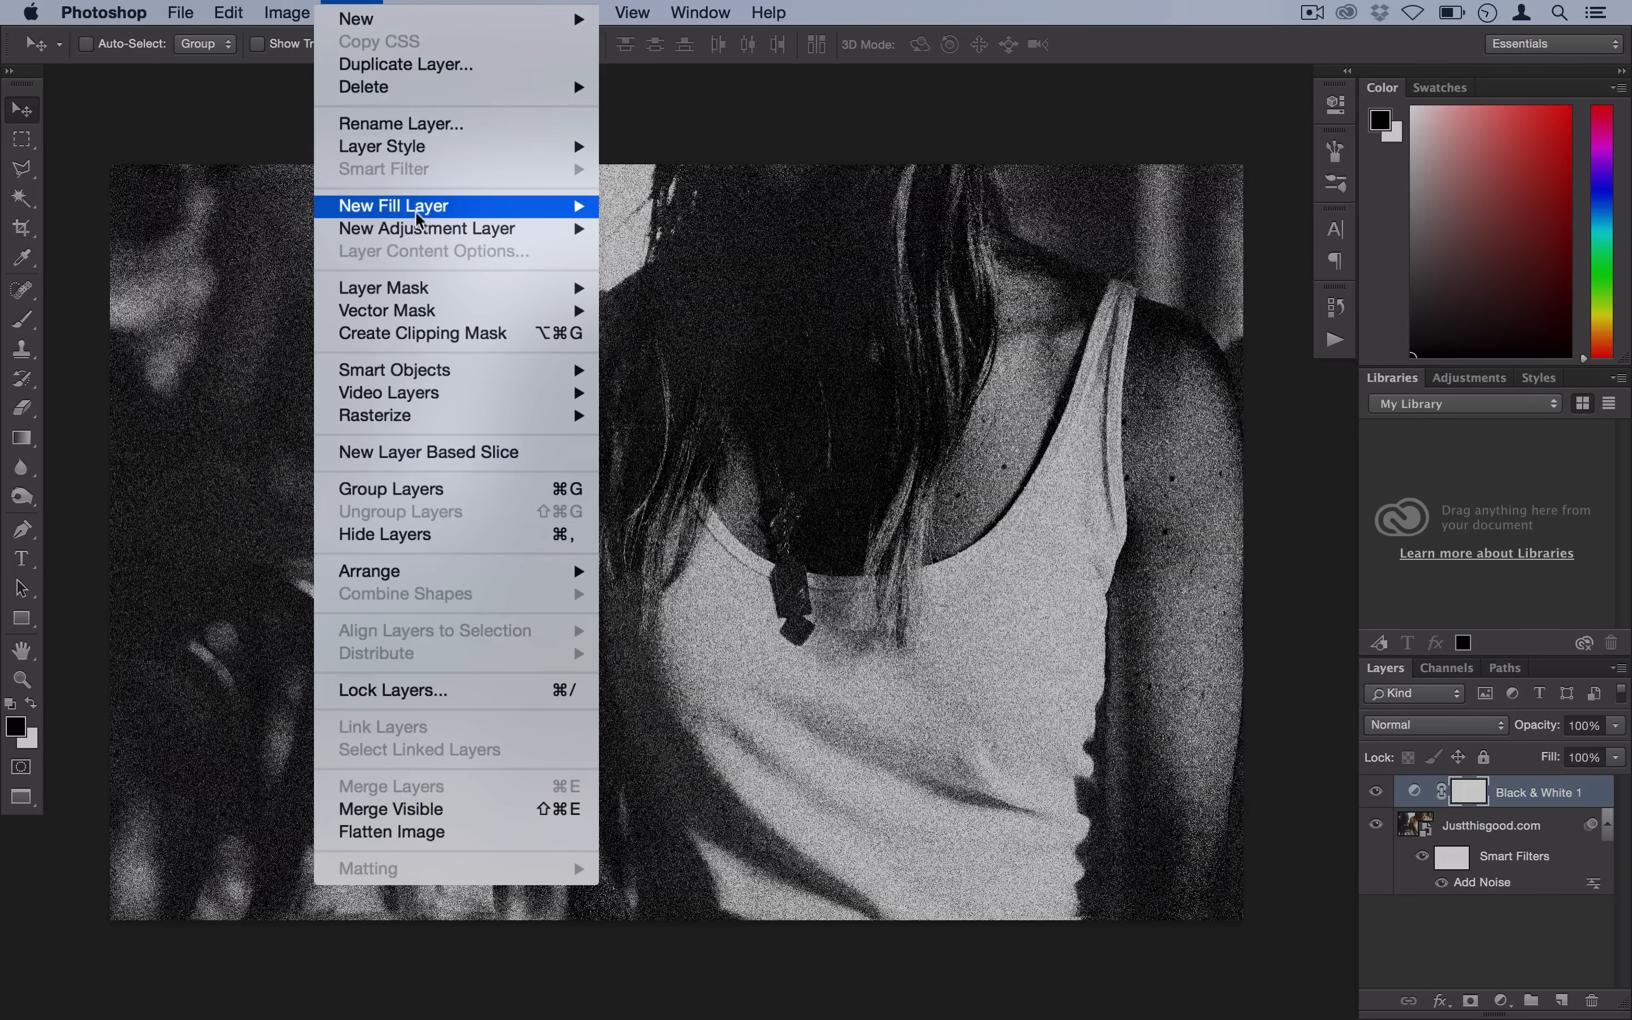
mouse_move(428, 239)
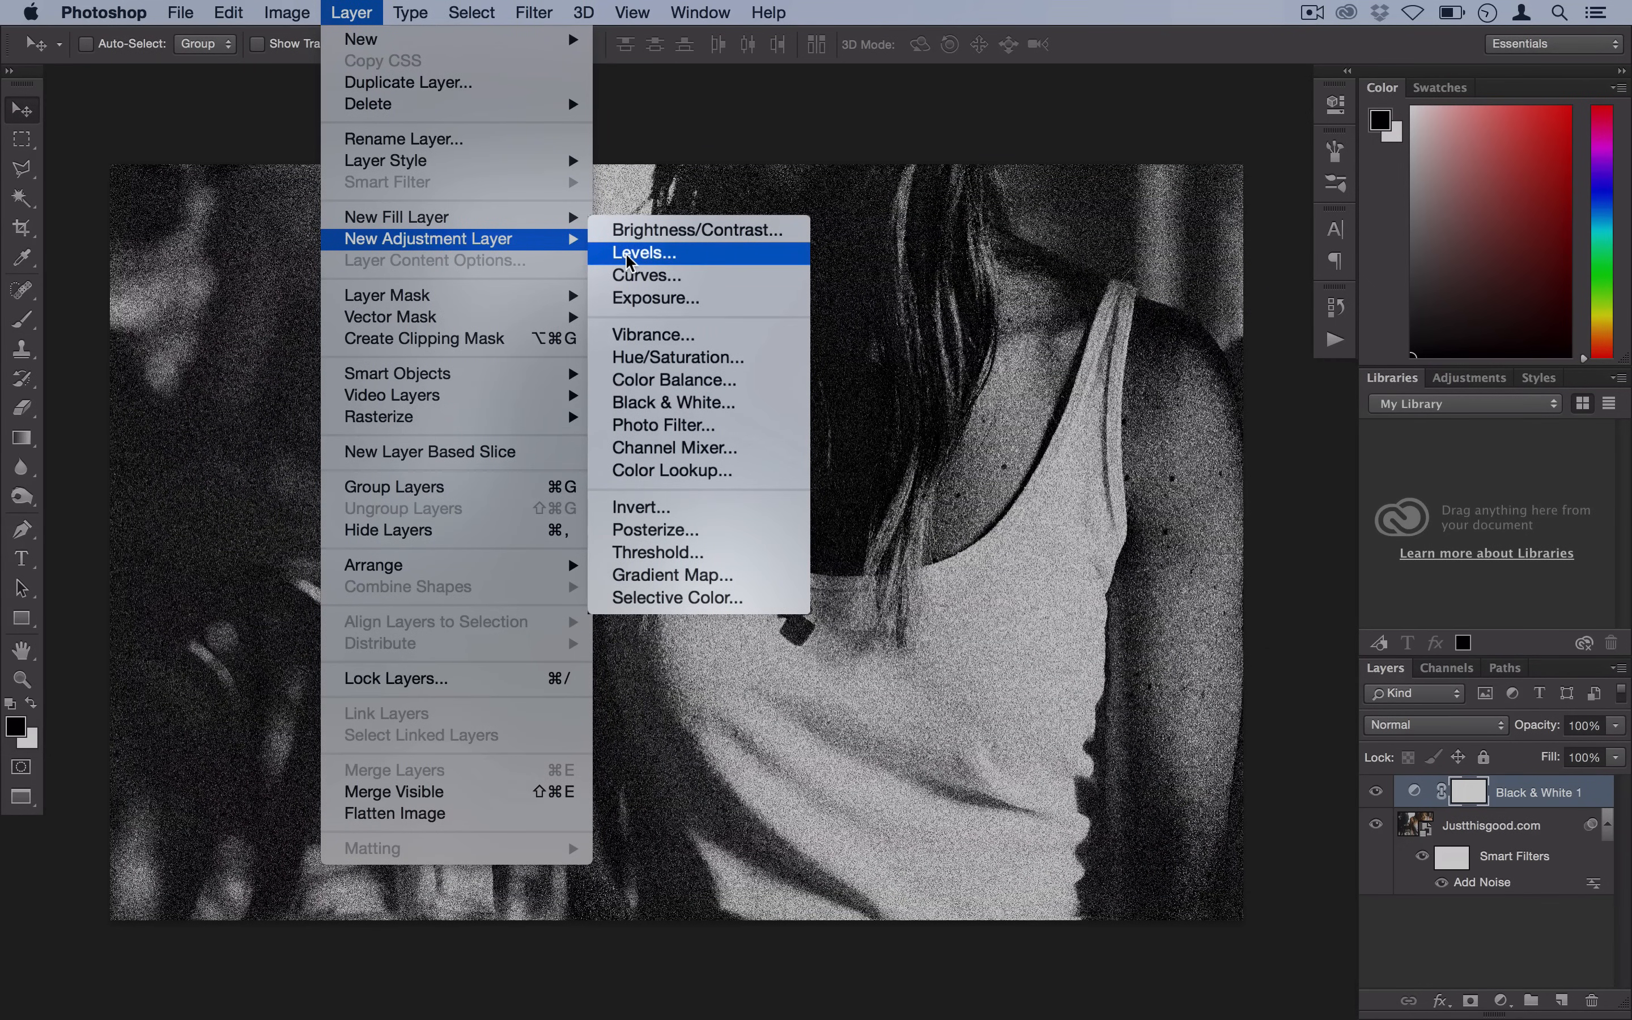
click(644, 253)
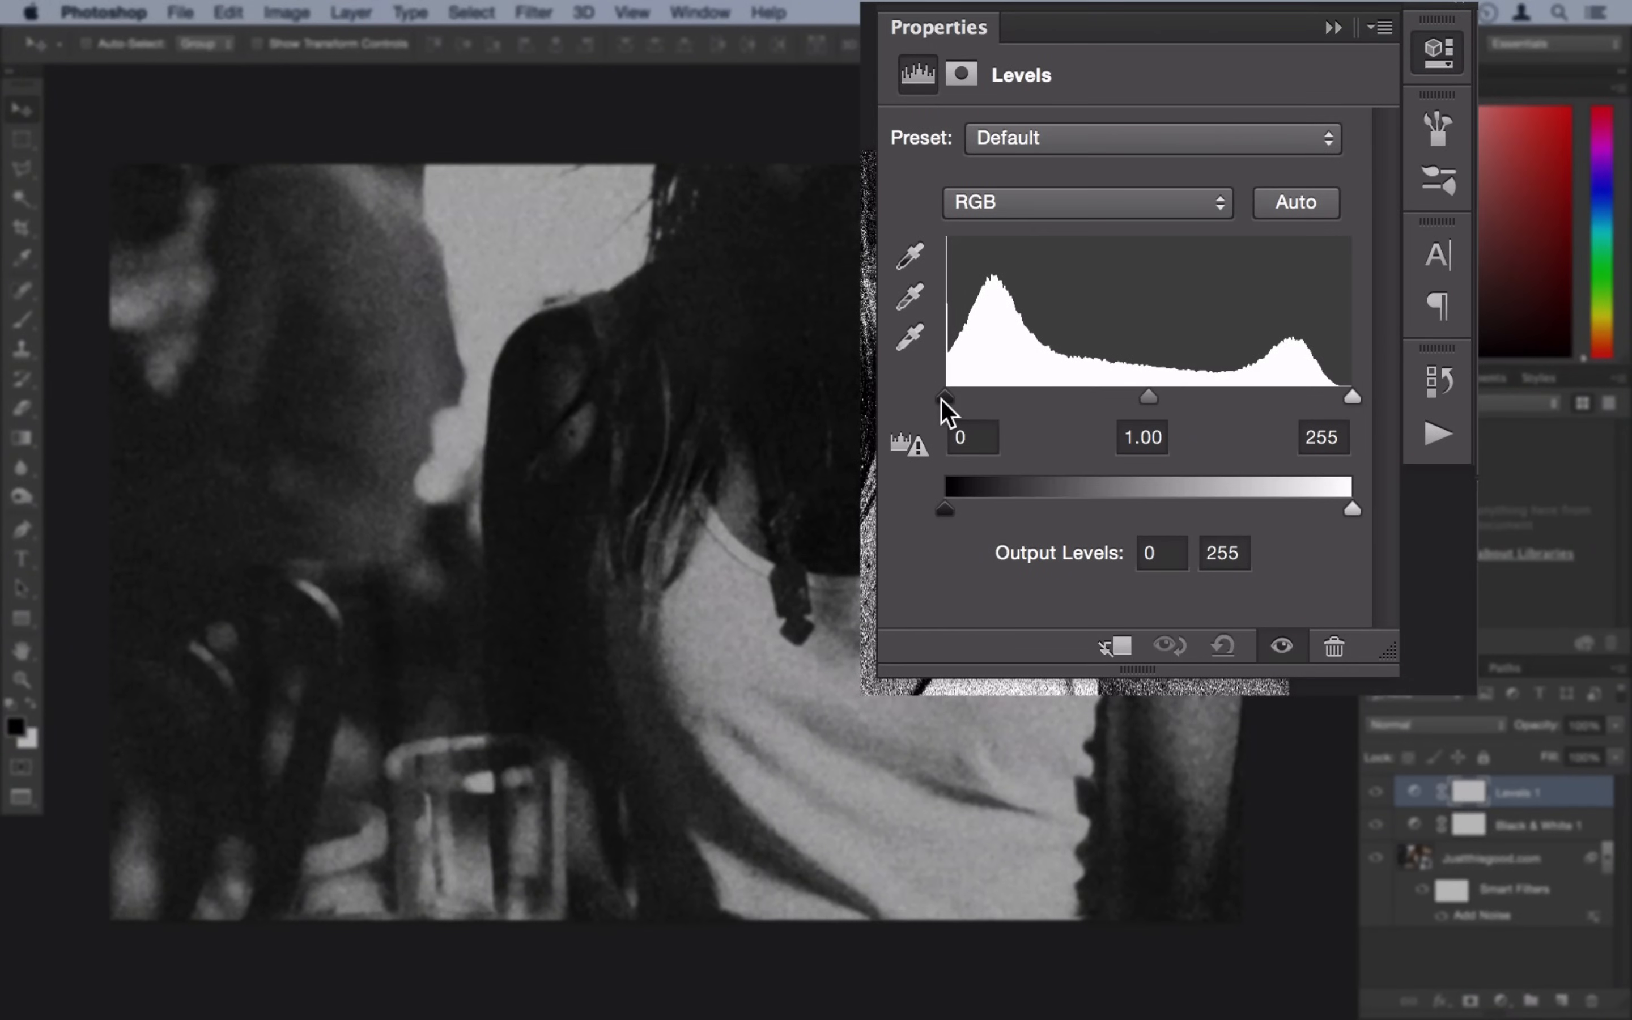
drag(943, 397, 997, 397)
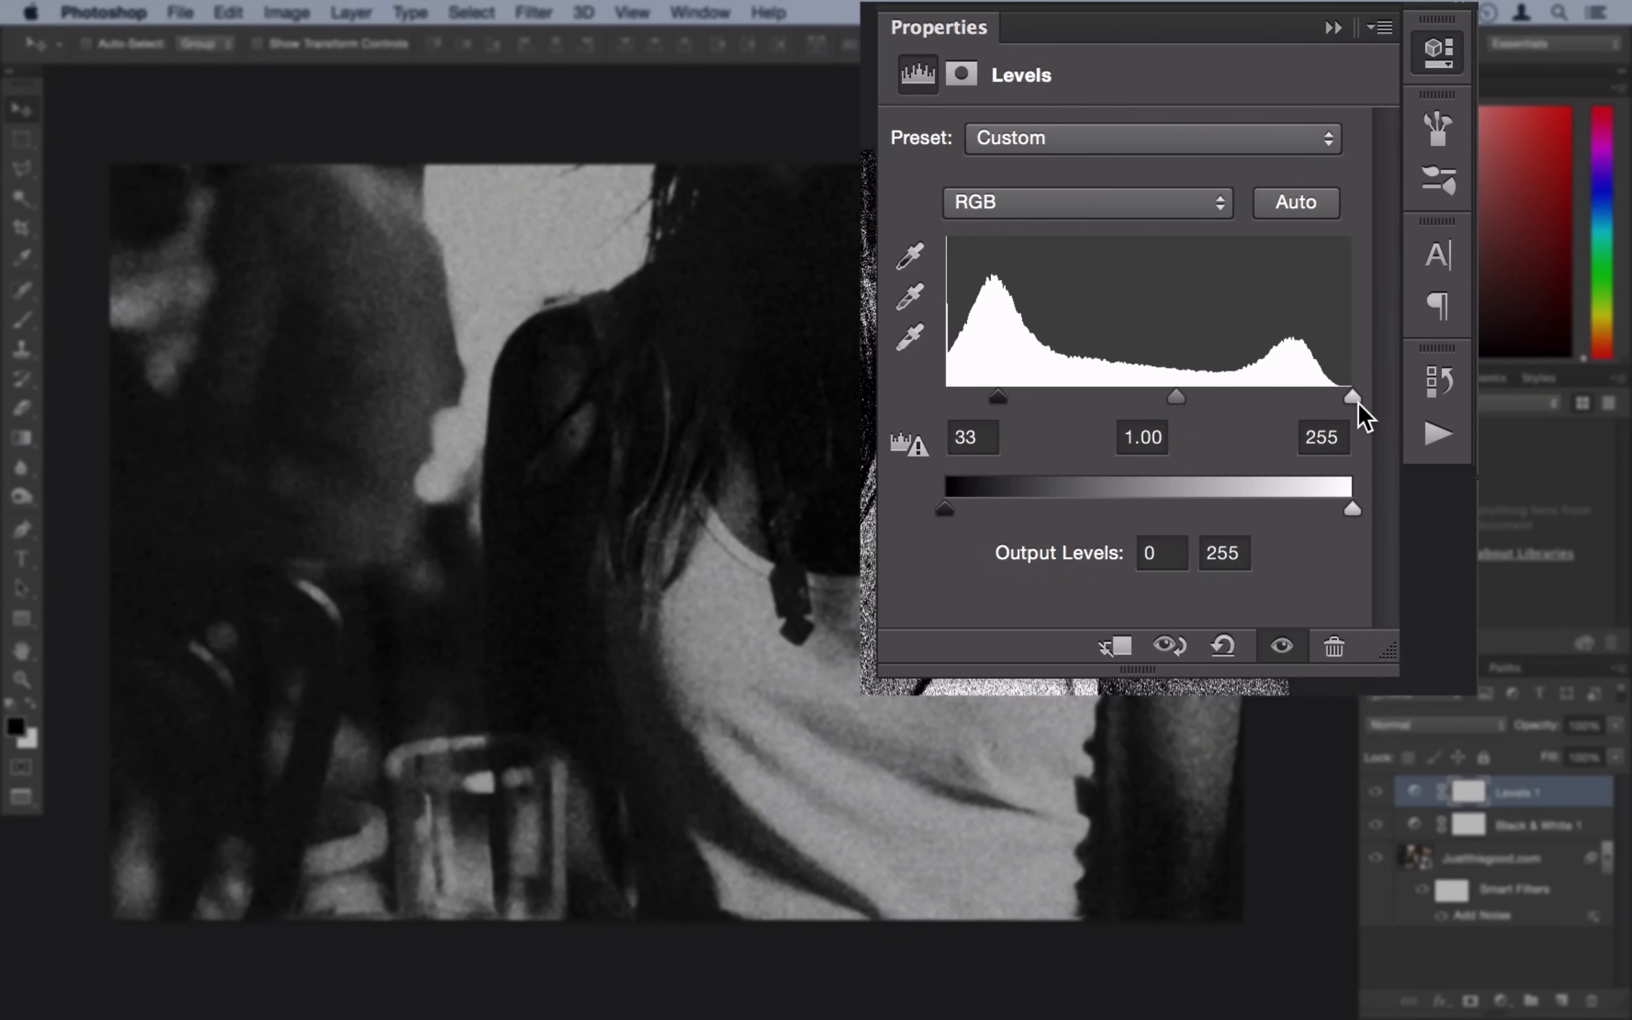
drag(1353, 398, 1250, 398)
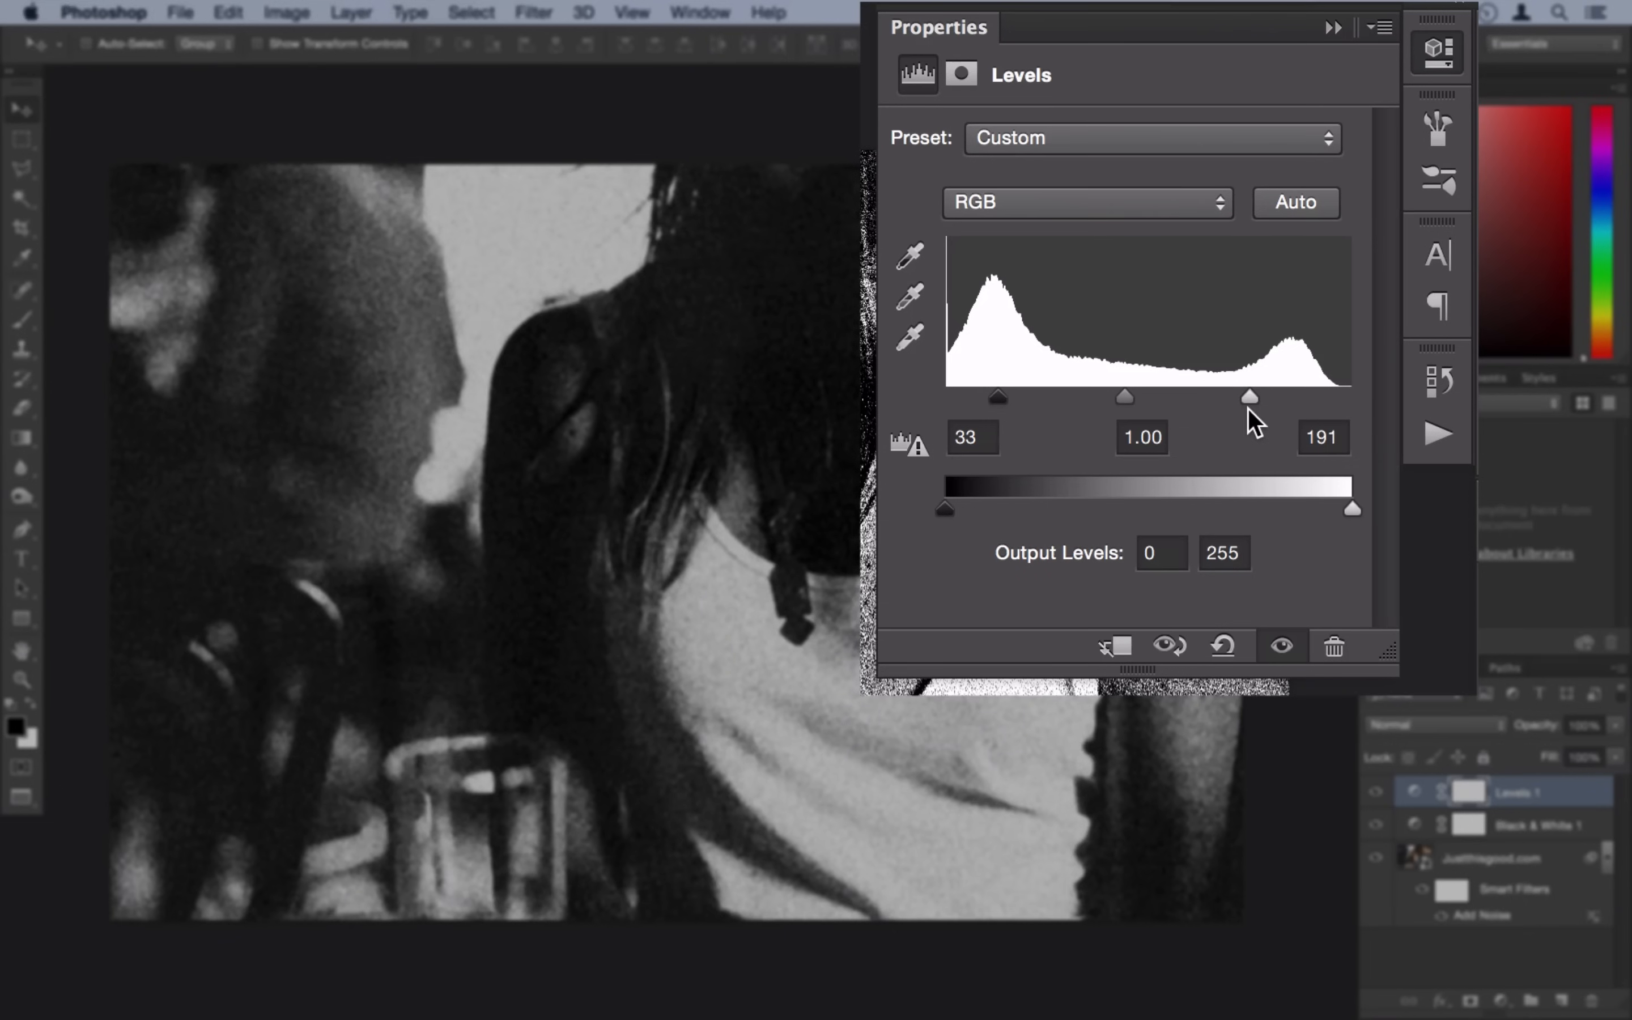
drag(997, 399, 1010, 399)
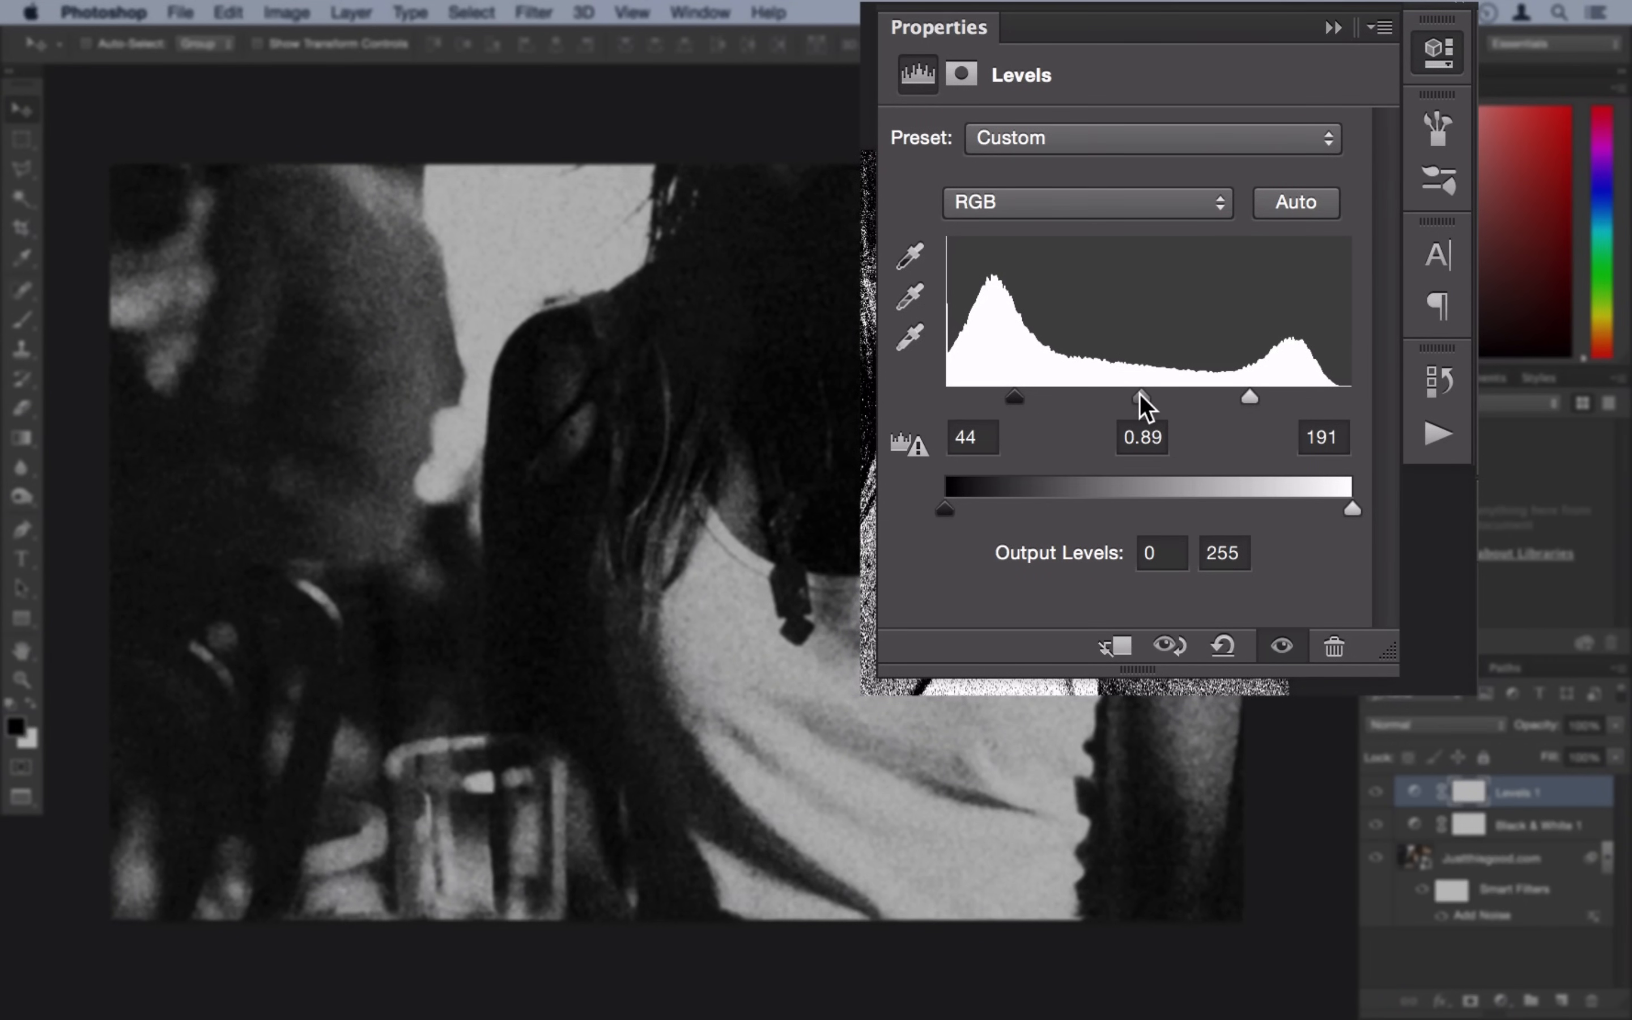
click(1334, 103)
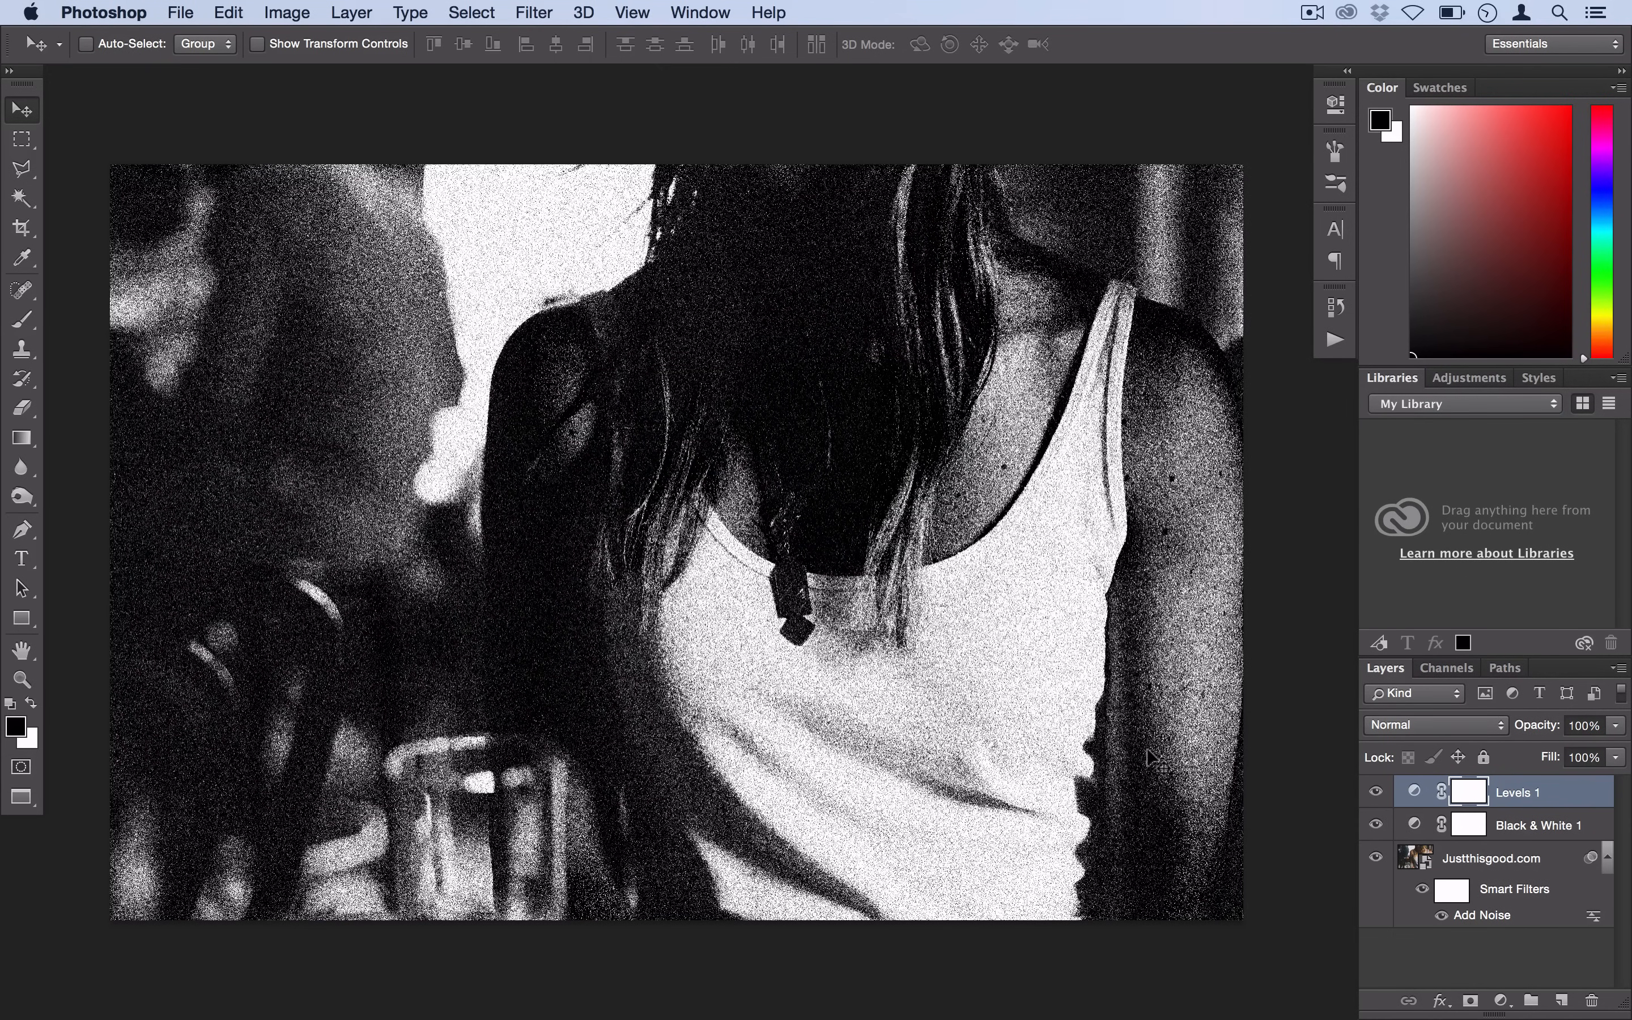
Lower the Add Noise smart filter amount to 18.92% for softer grain.
double_click(1480, 915)
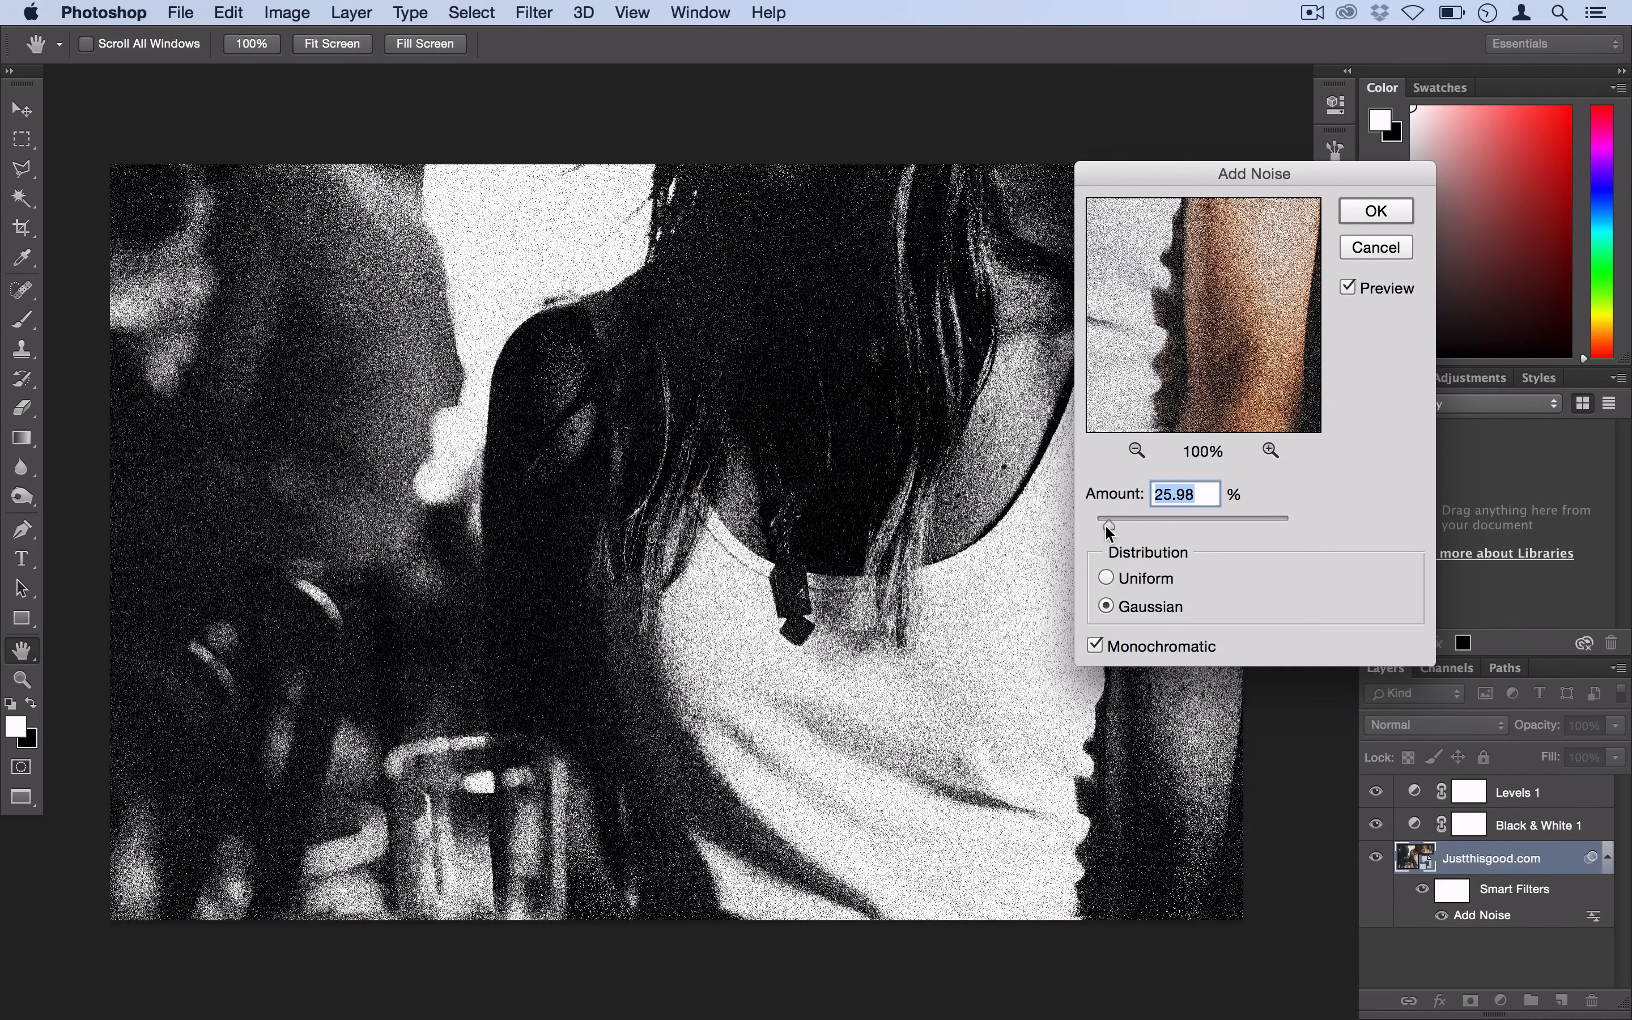
drag(1108, 519, 1107, 519)
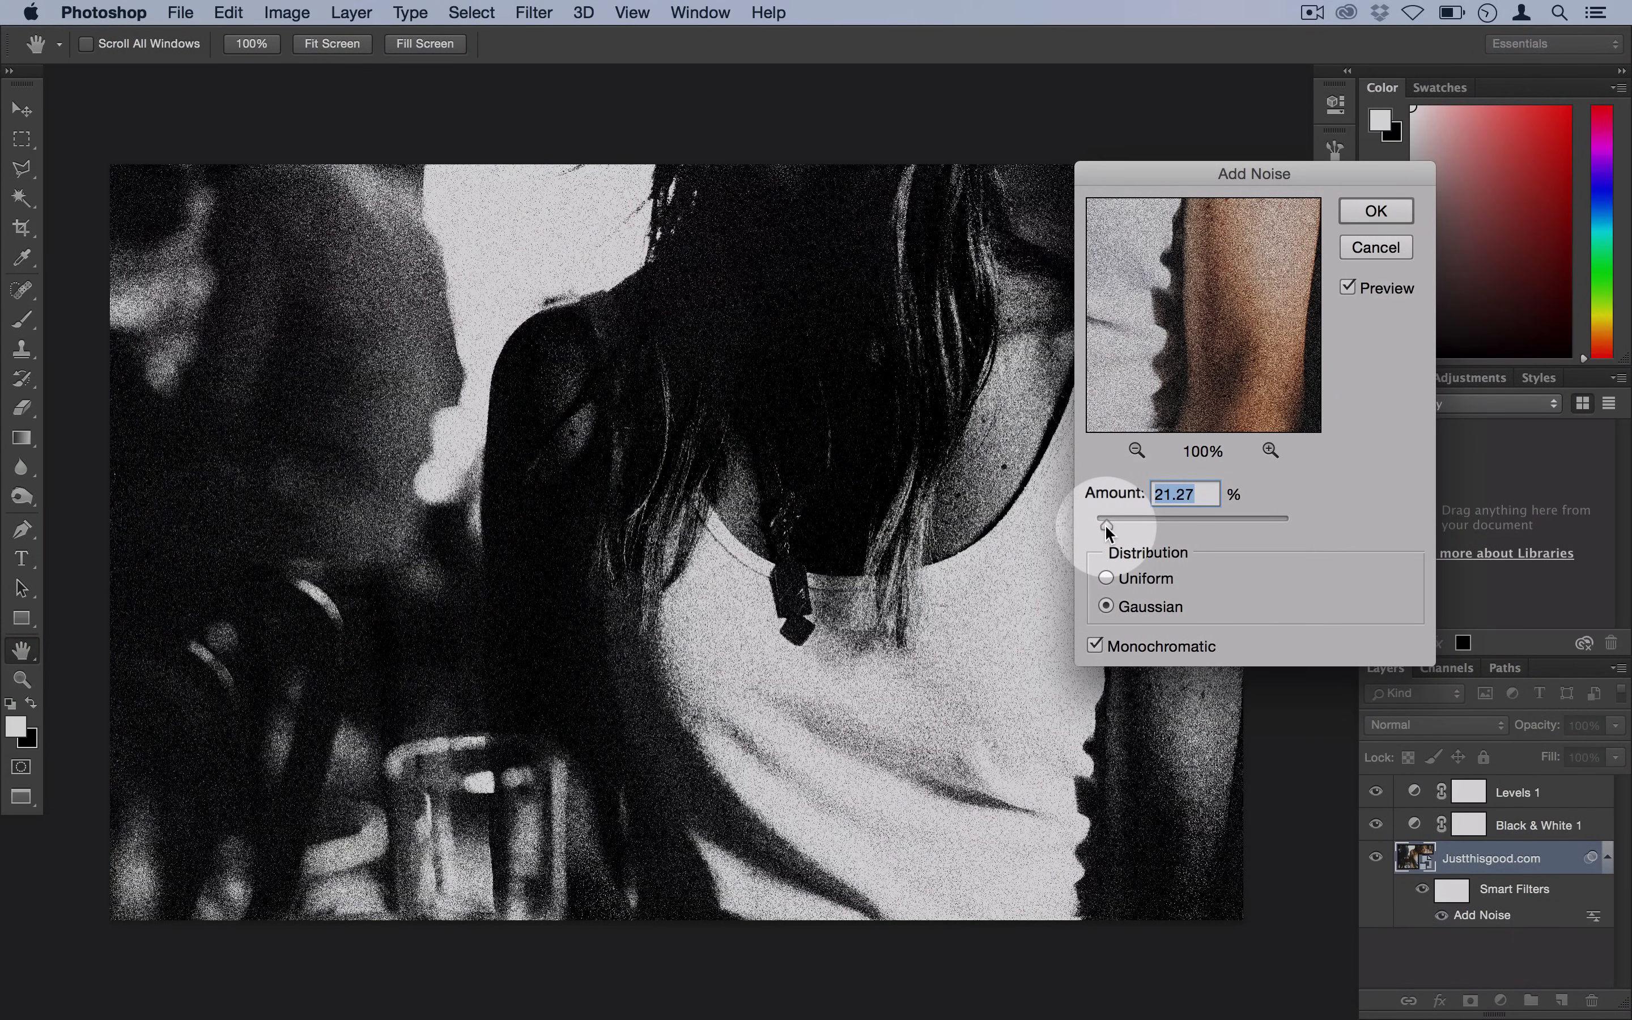
drag(1118, 517, 1103, 517)
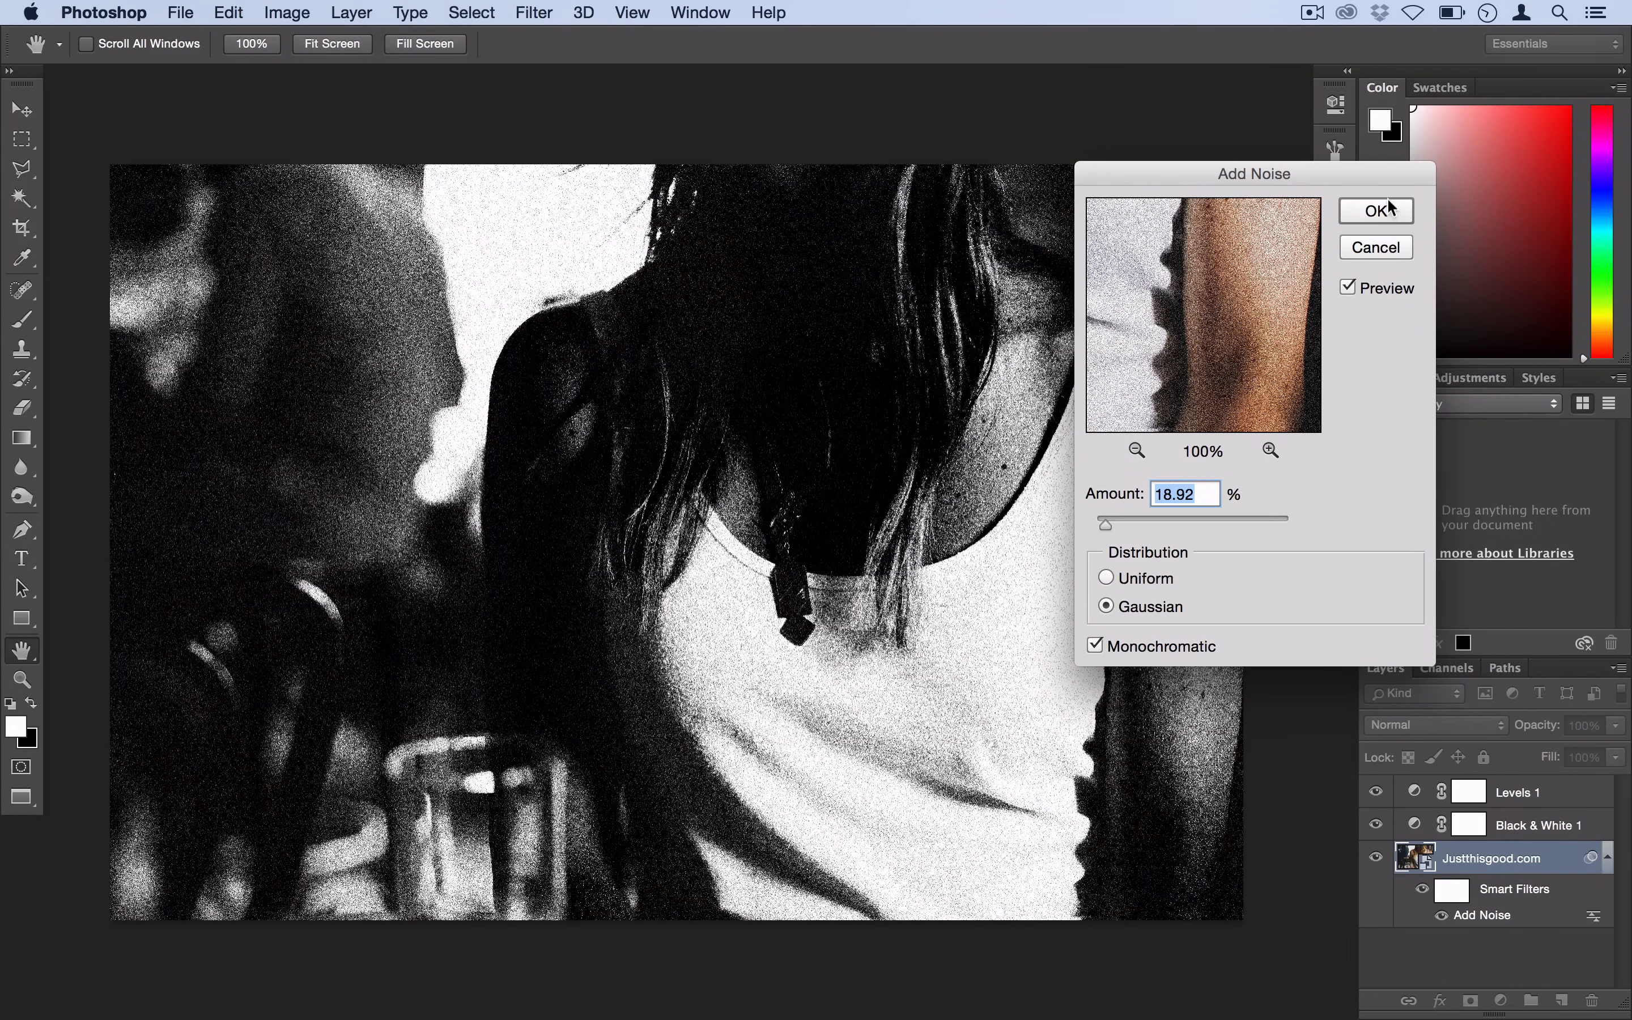
click(1376, 211)
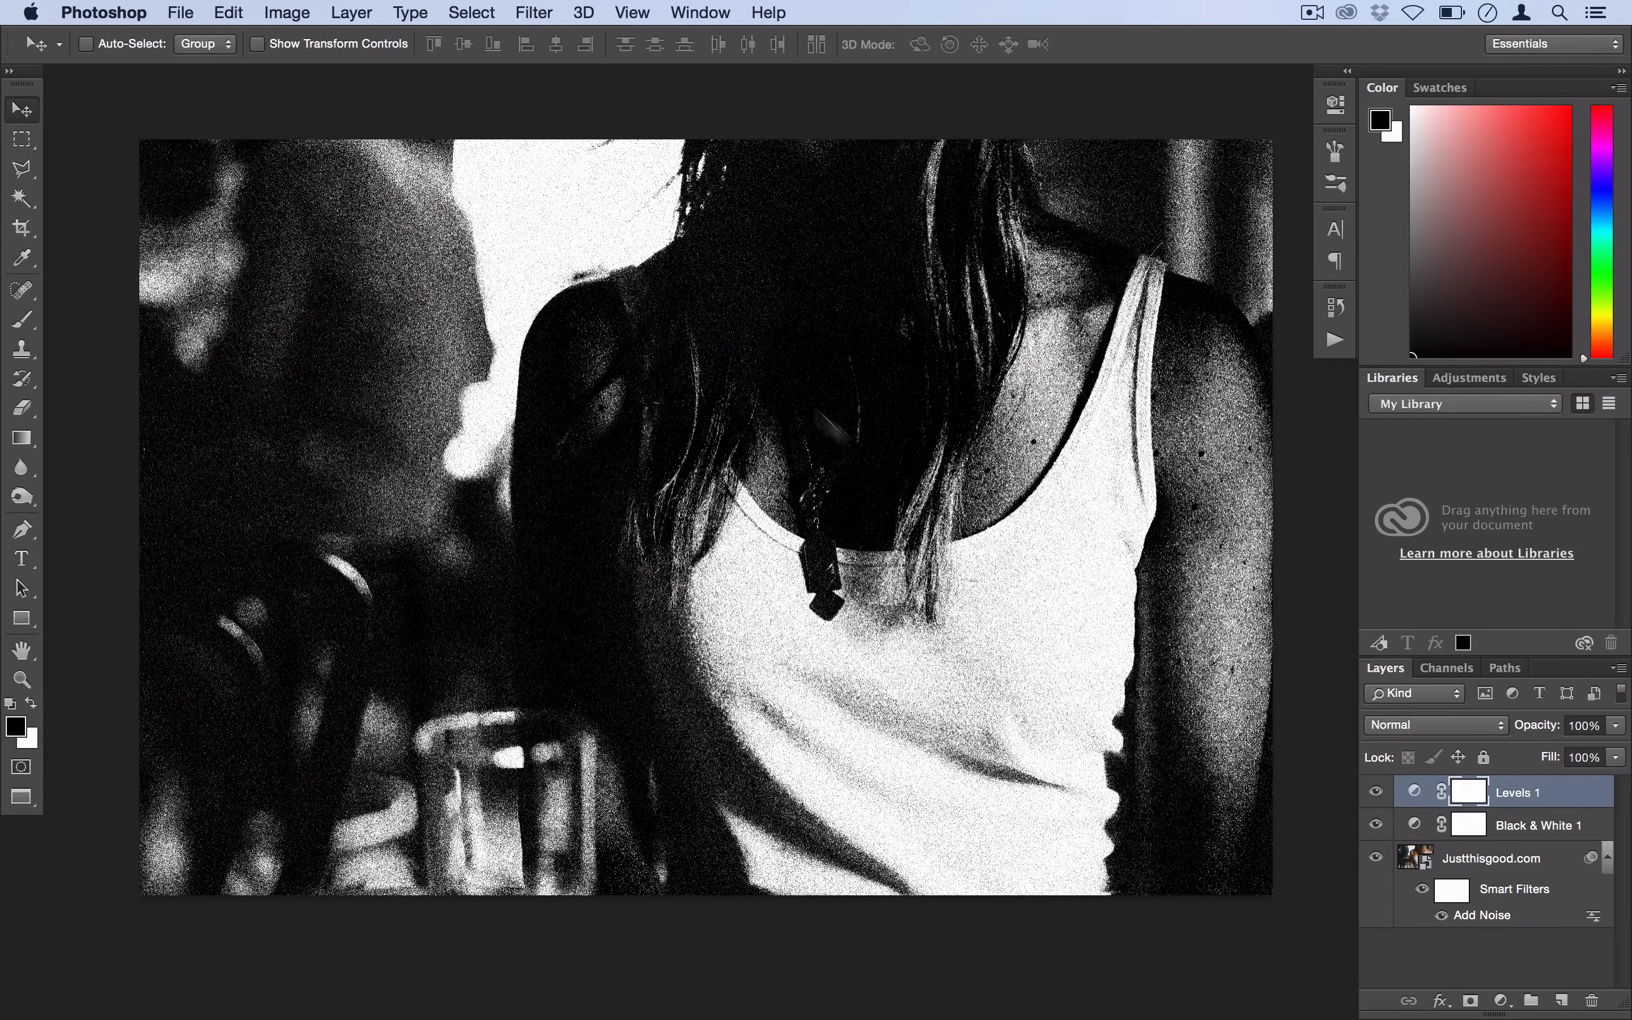
Create a blank Layer 1 on top and select the Brush Tool.
click(351, 13)
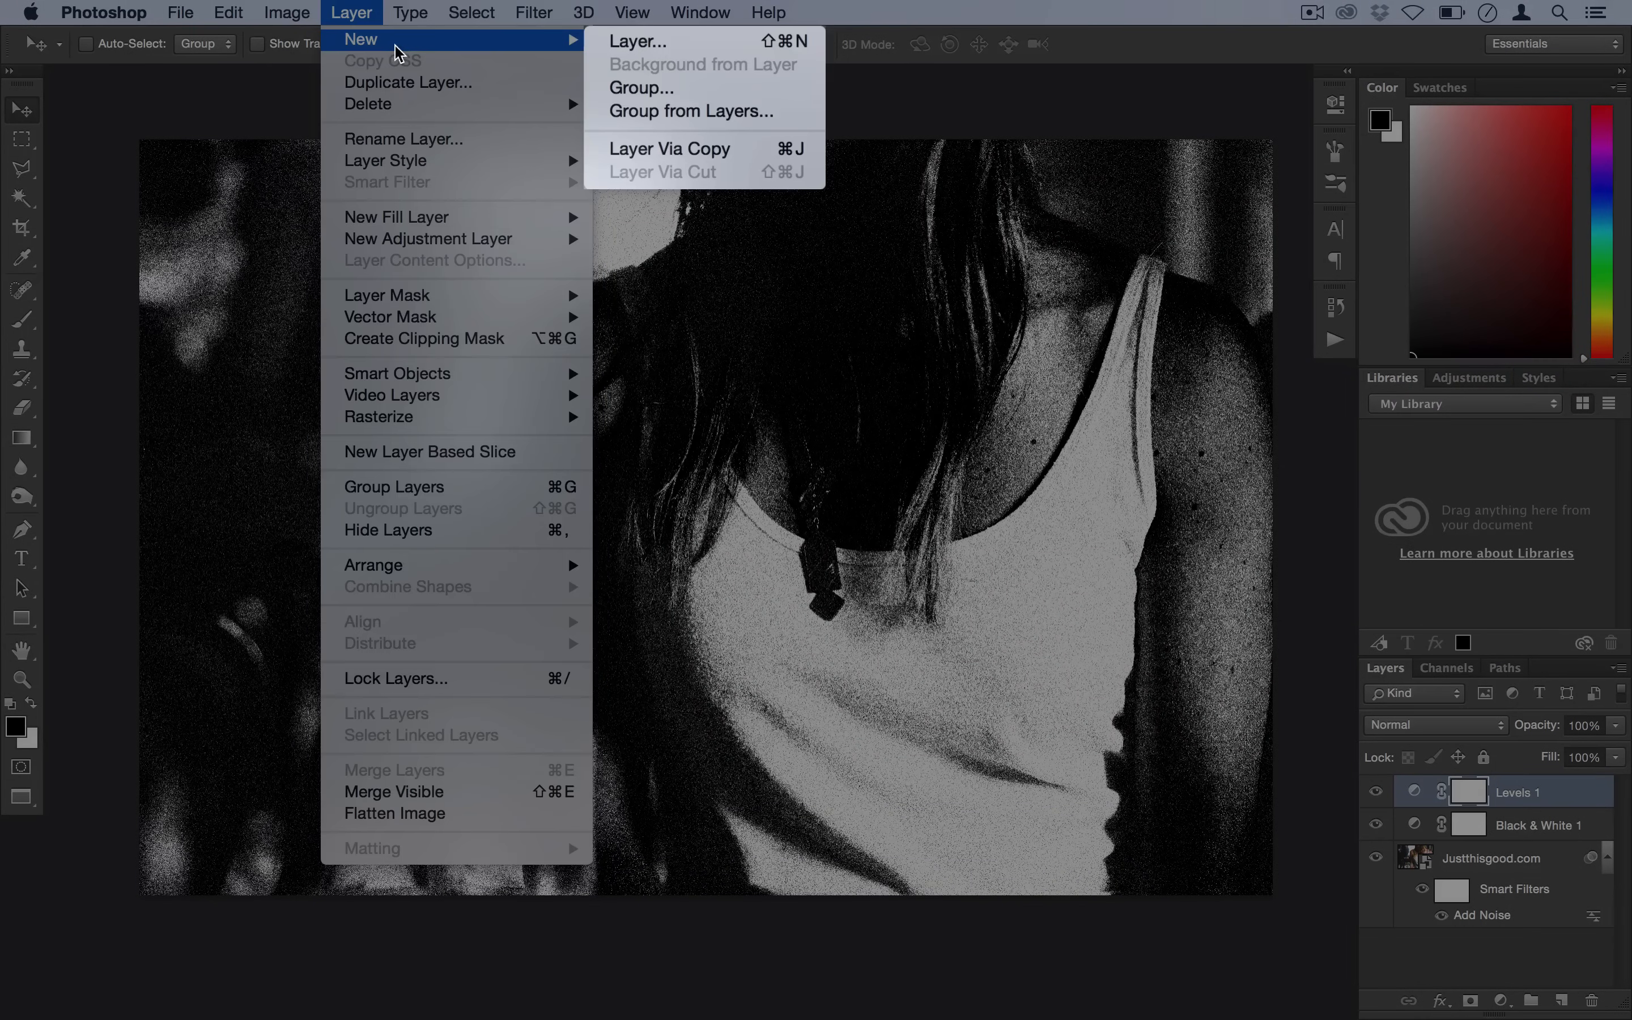
click(639, 41)
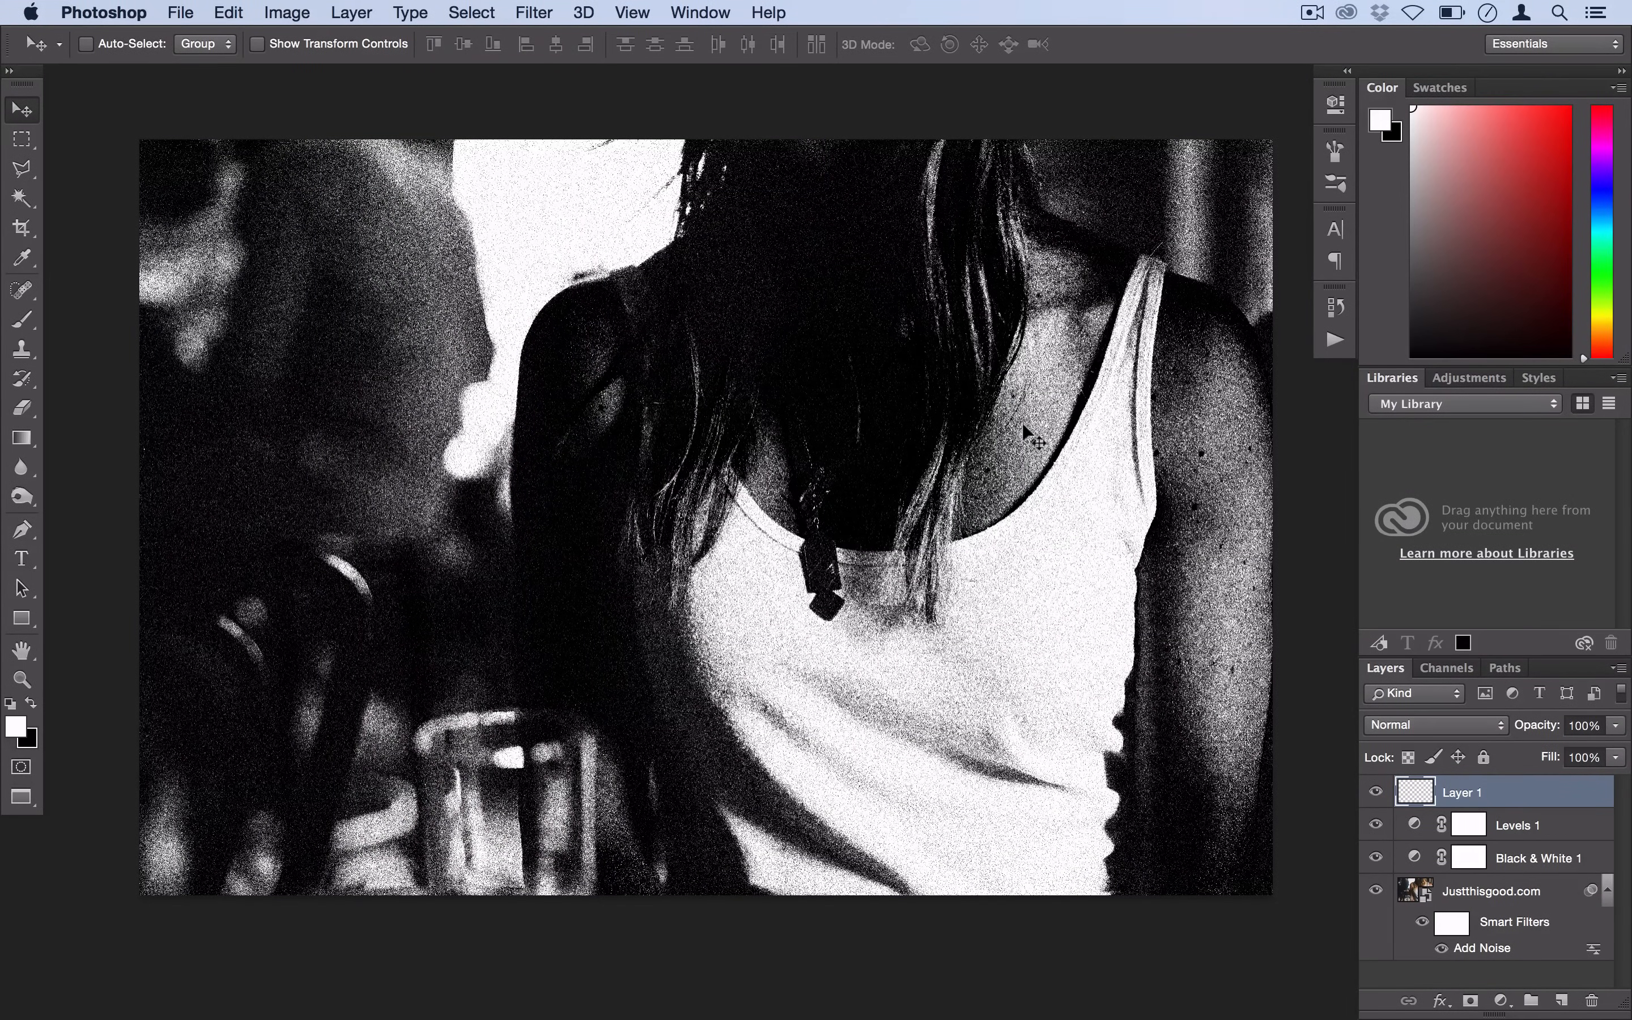
click(21, 320)
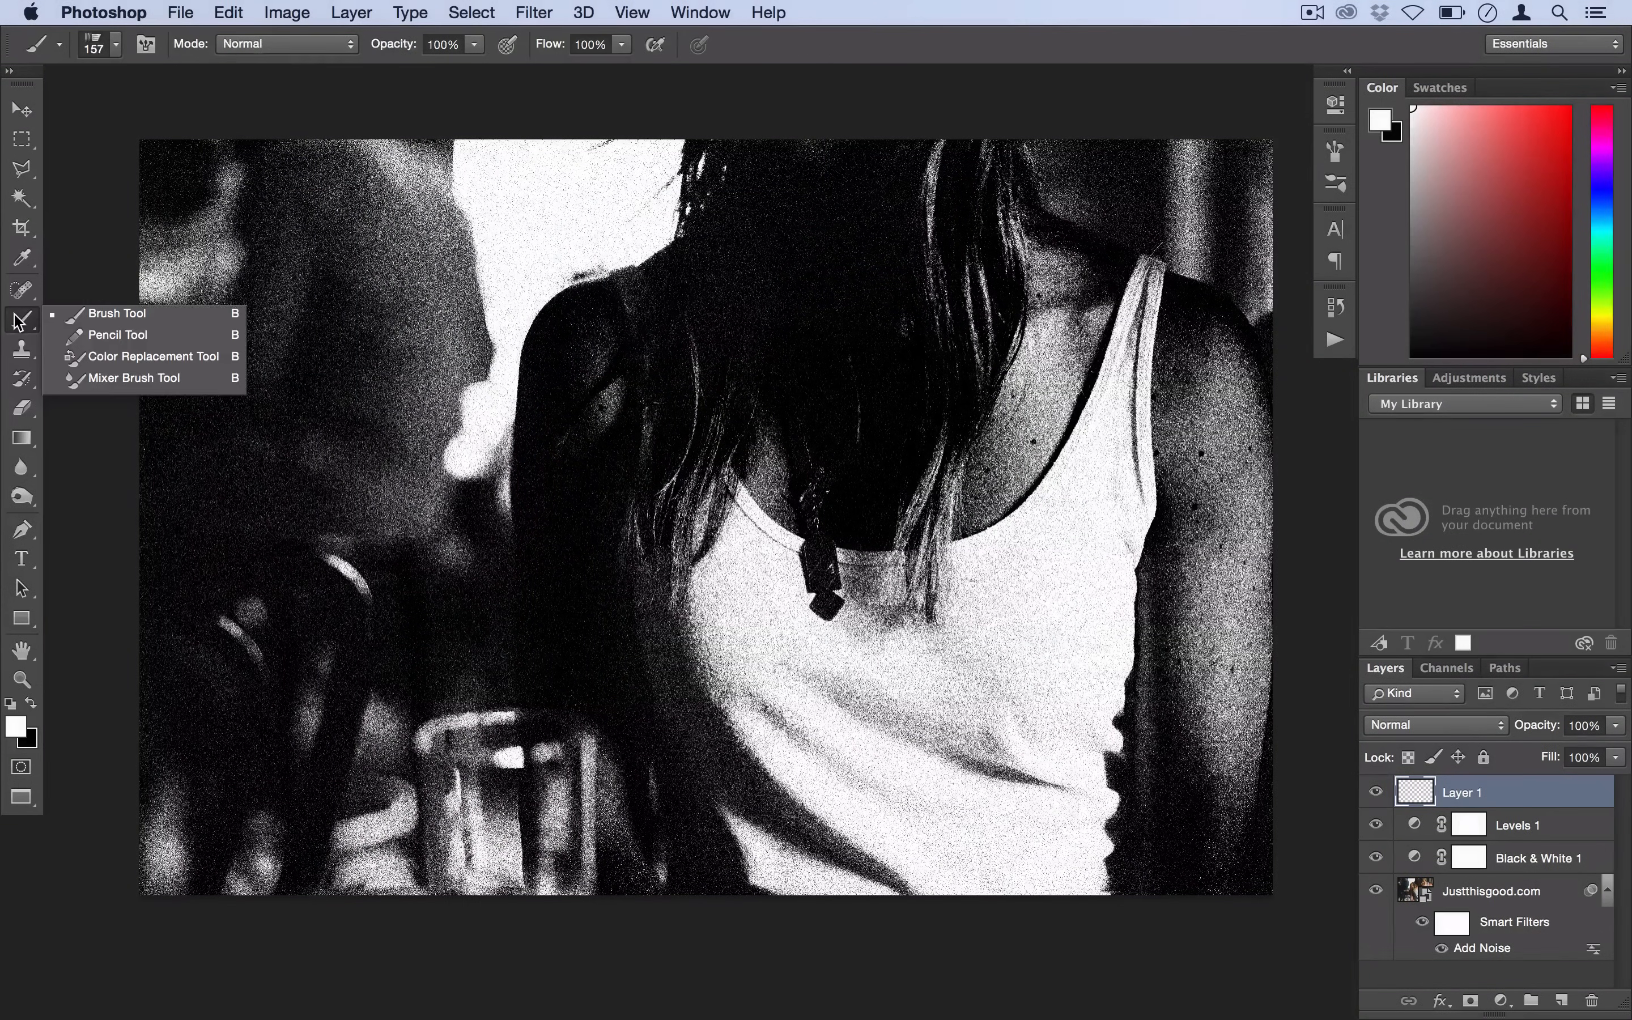
Choose a streaky bristle brush preset at about 150 px from Brush Presets, then take the Pen Tool.
click(701, 12)
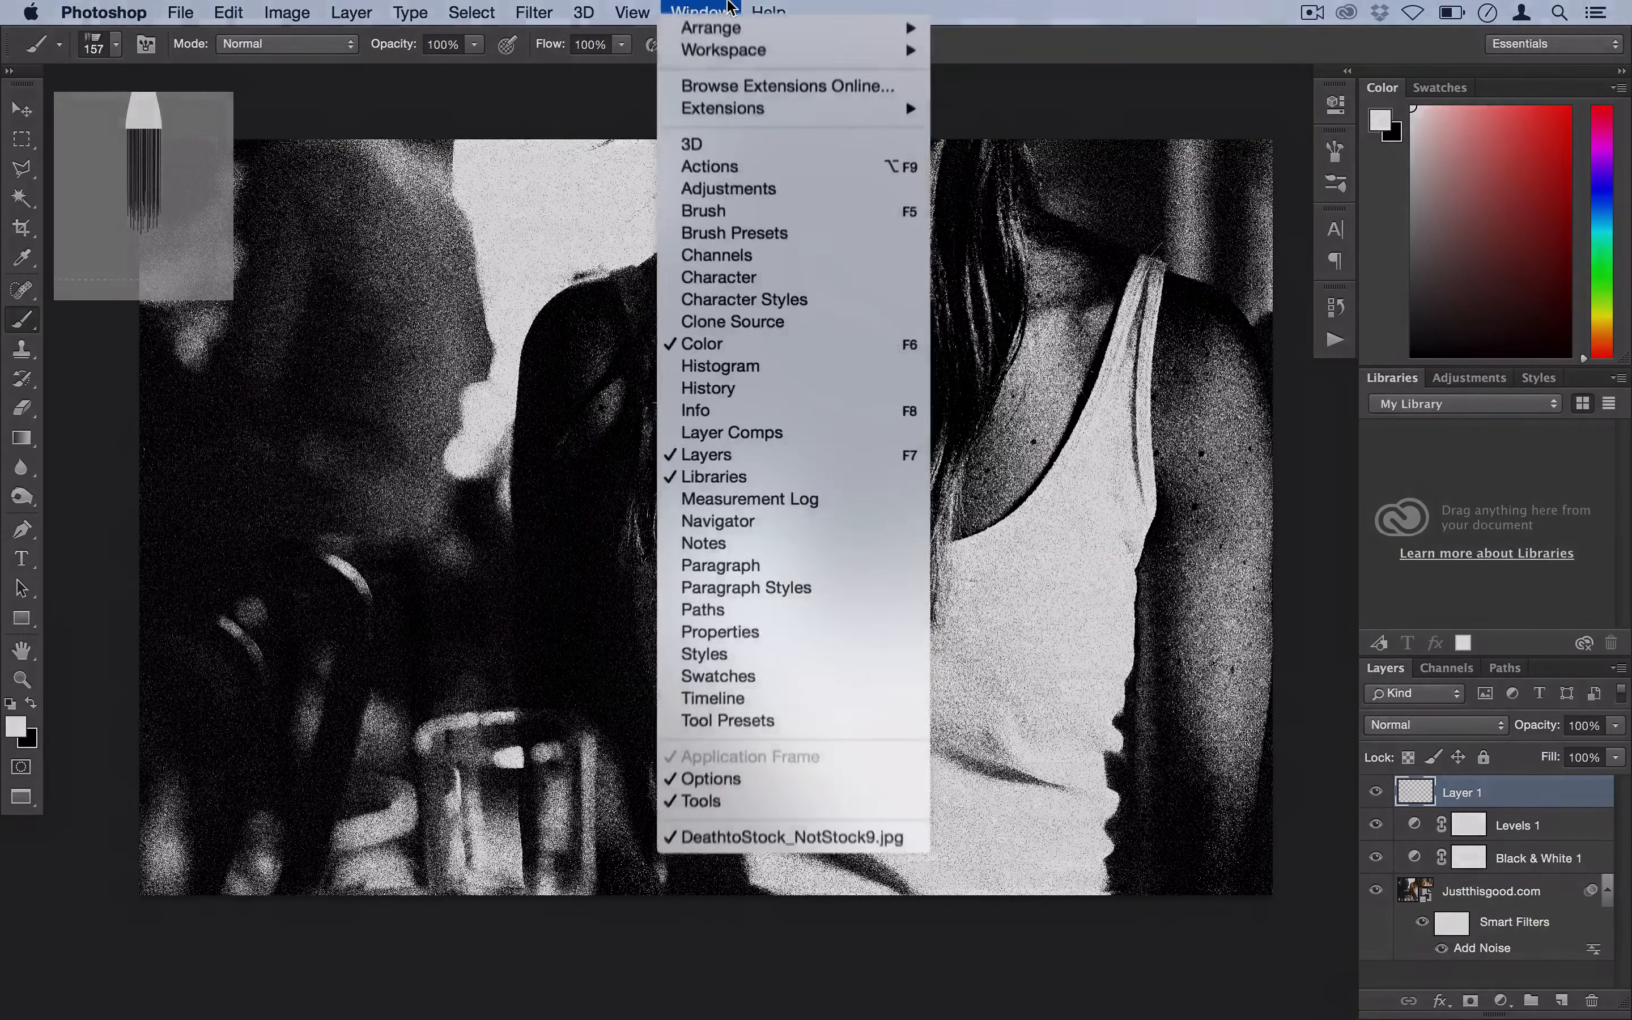
mouse_move(761, 238)
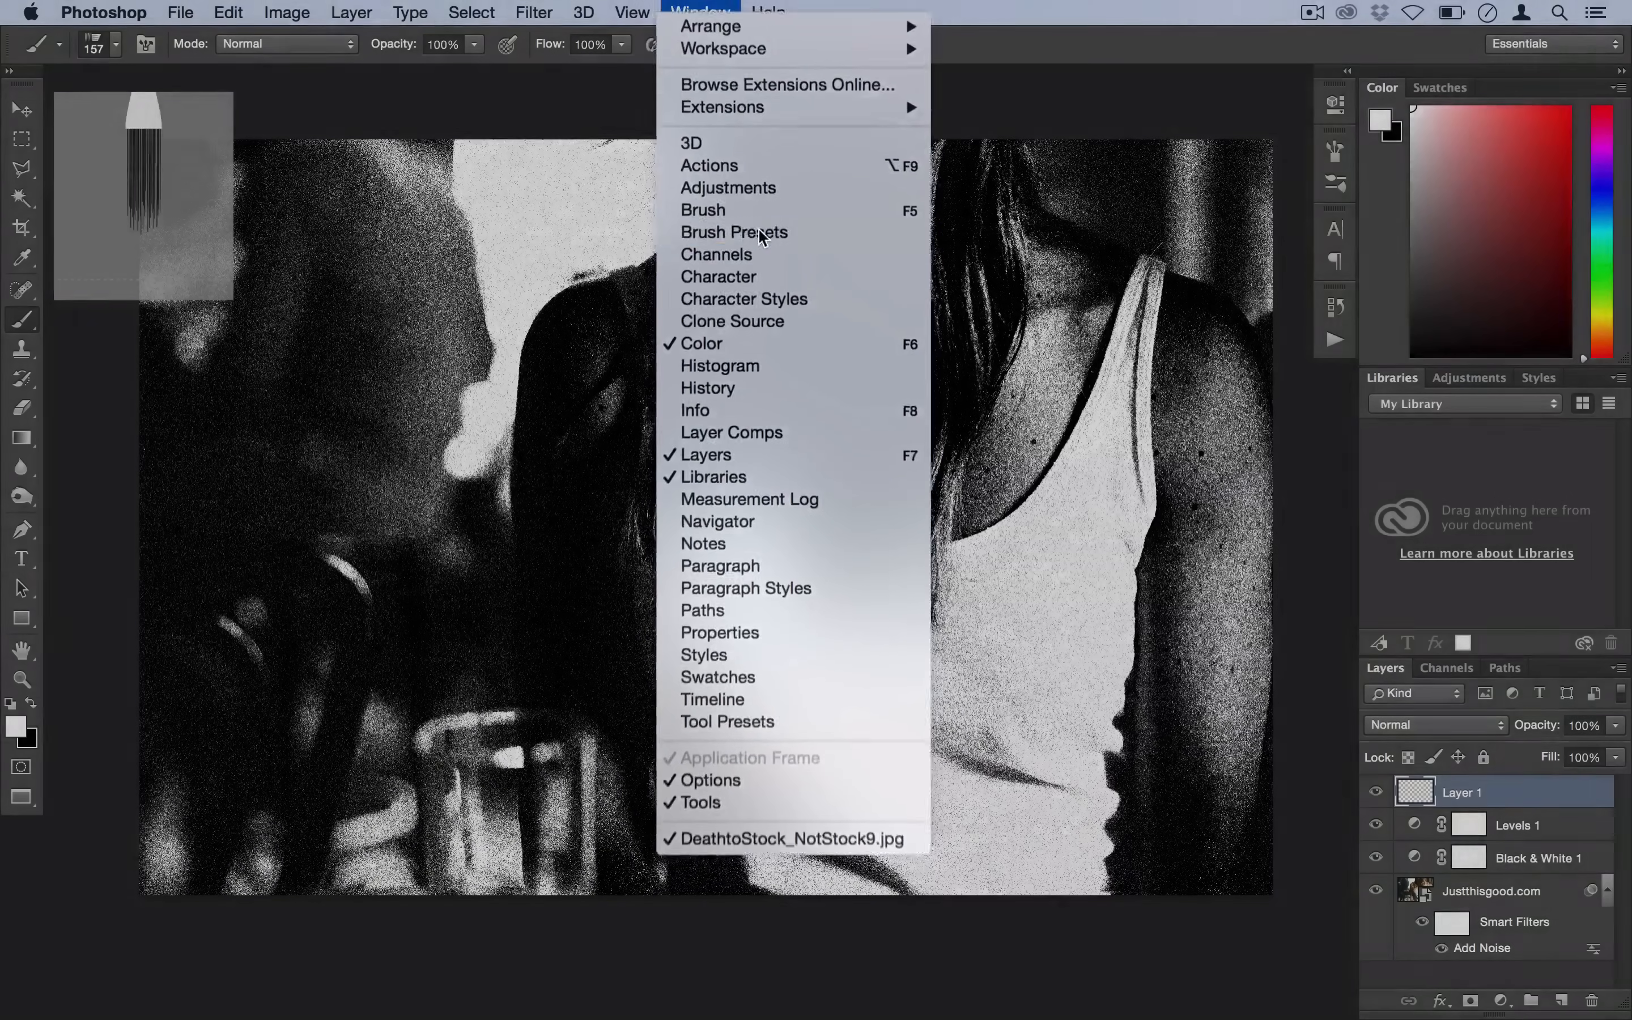
click(735, 232)
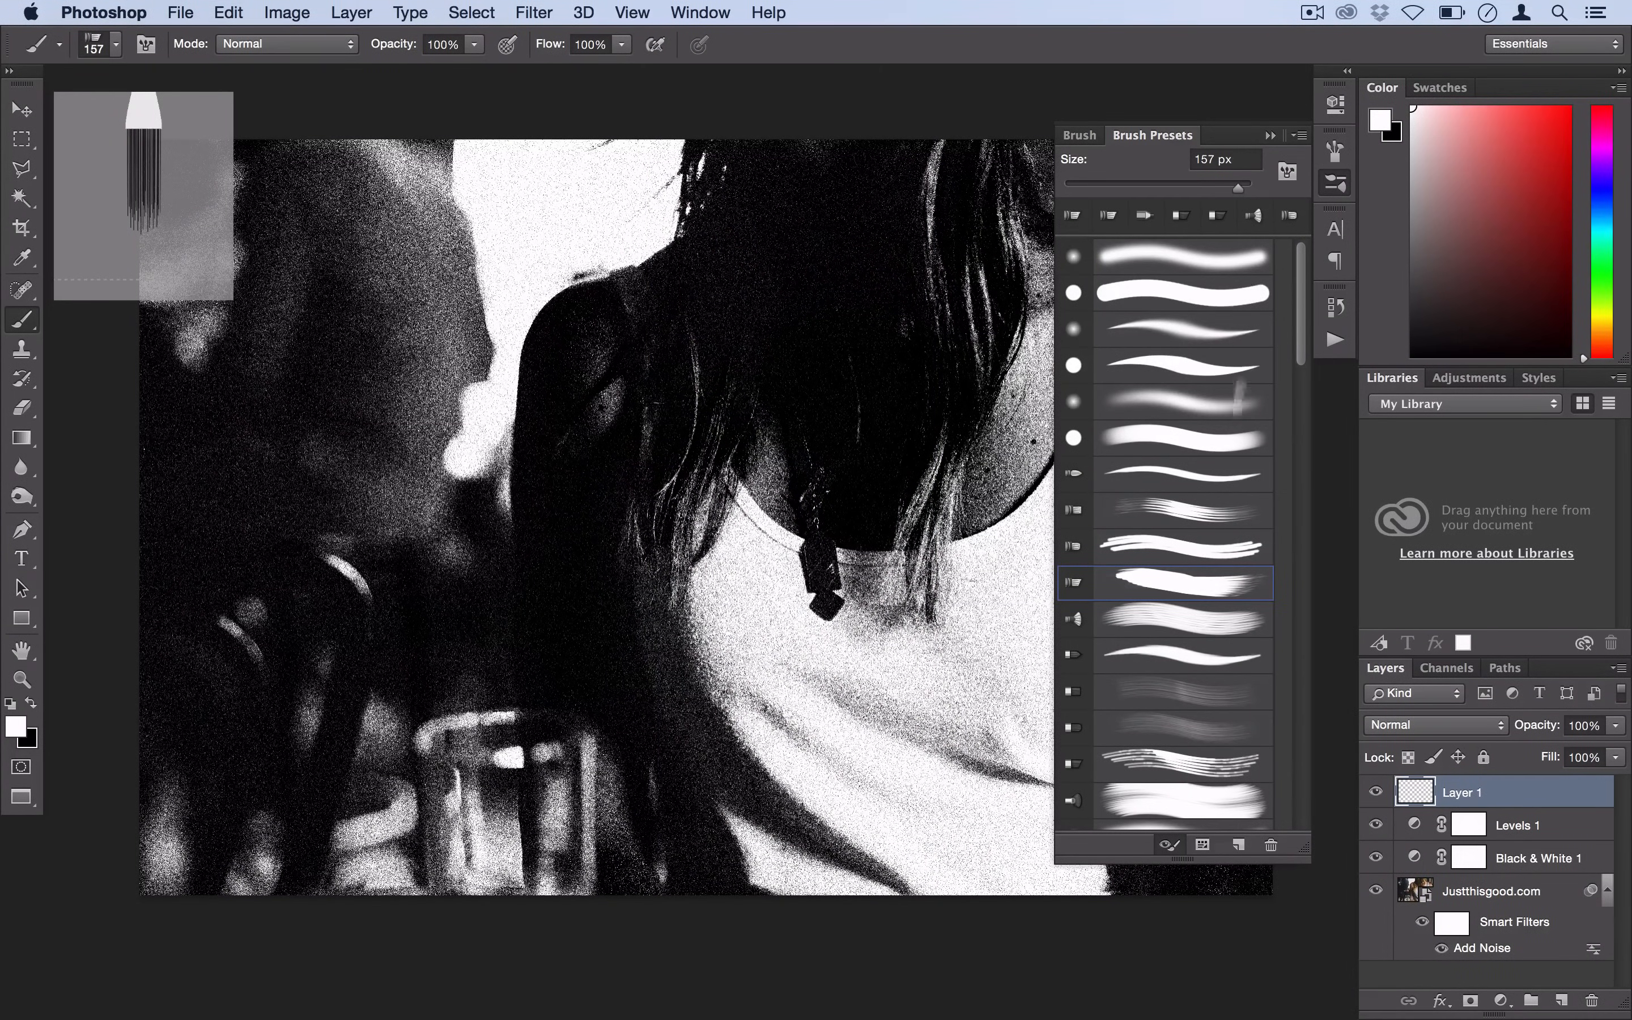
mouse_move(1206, 501)
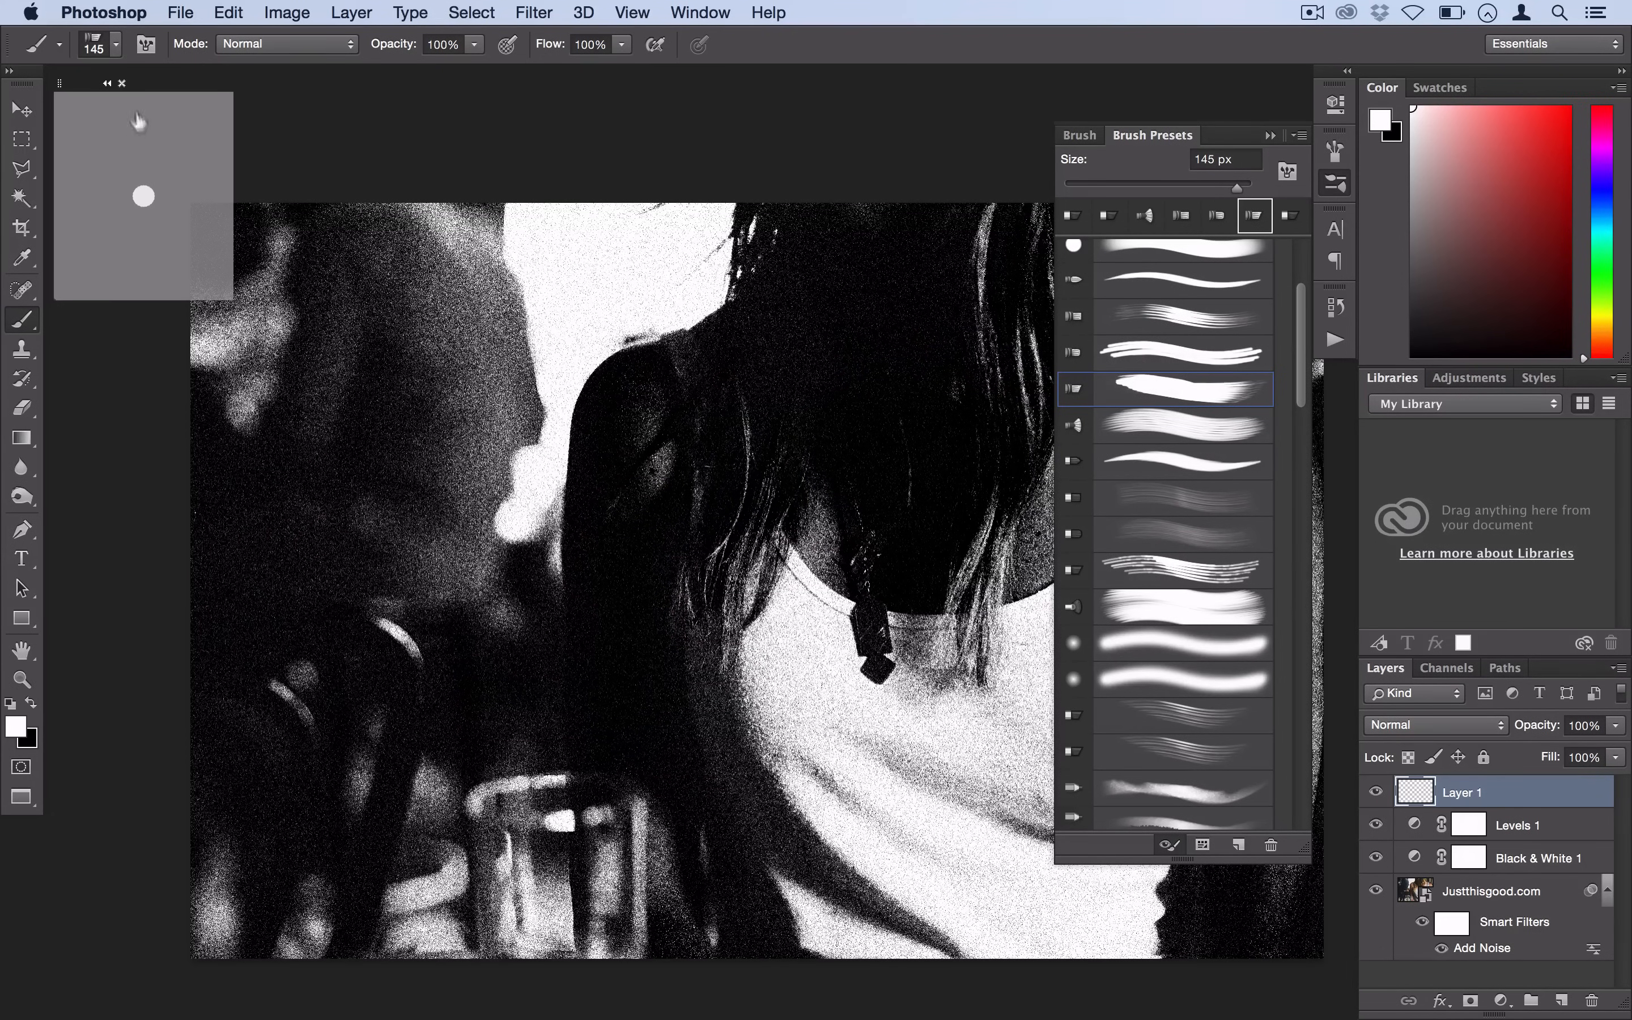
click(303, 82)
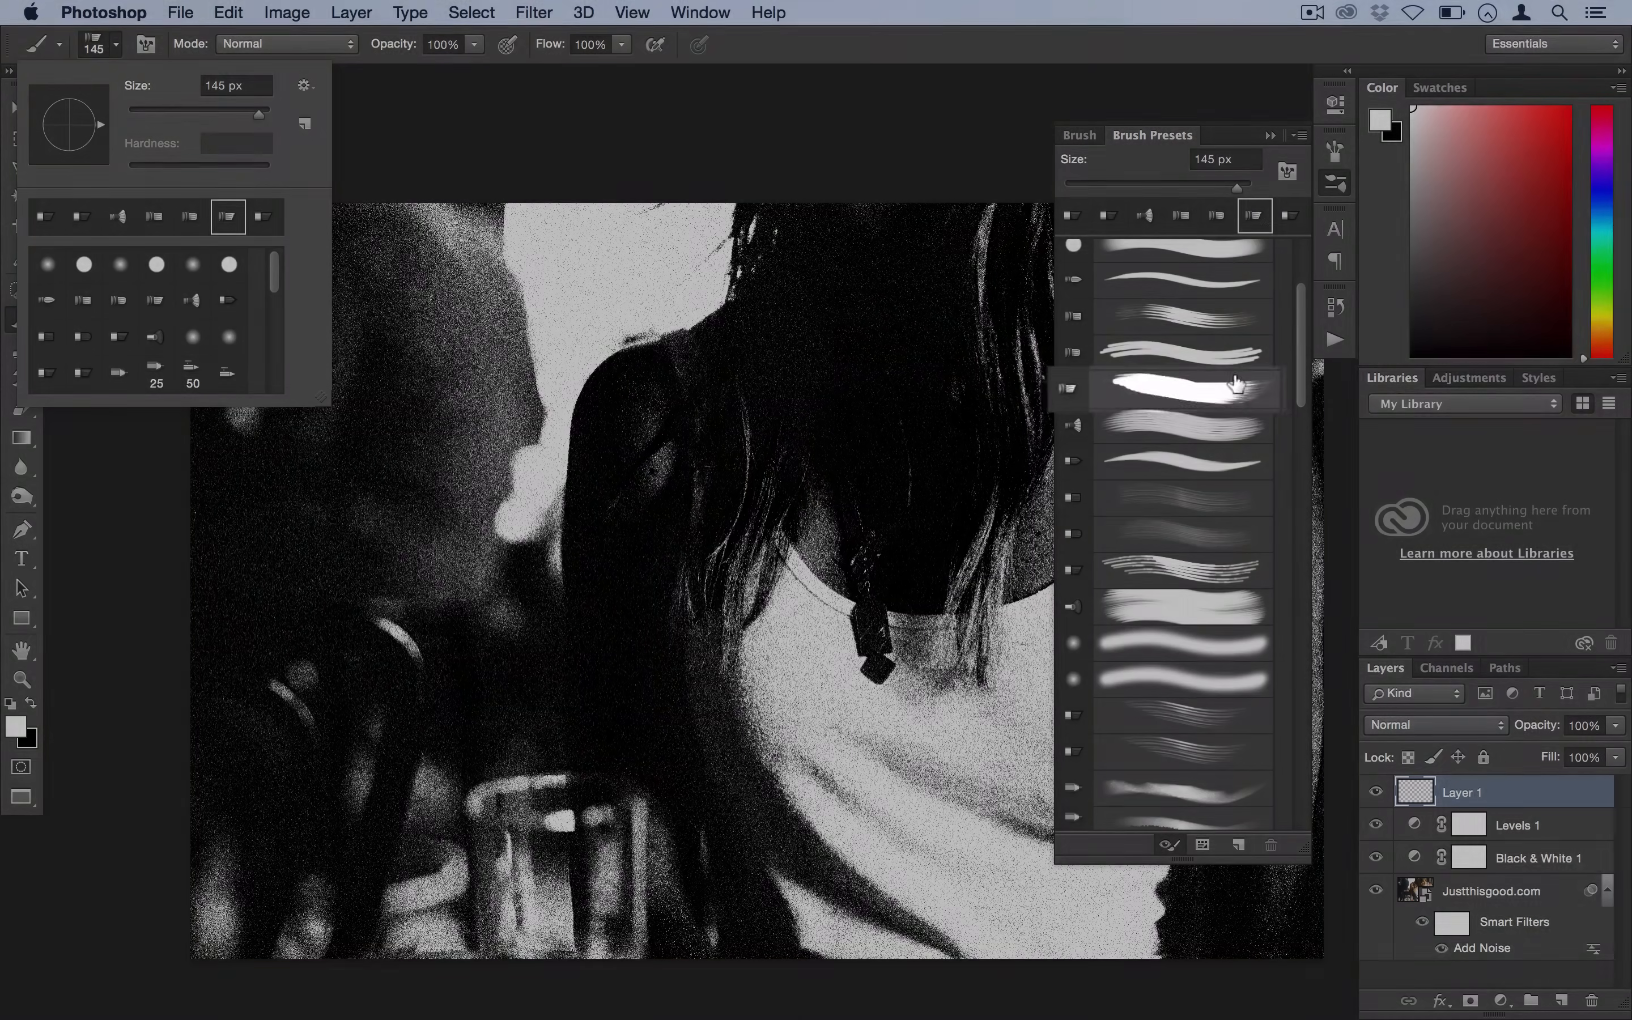
click(1181, 389)
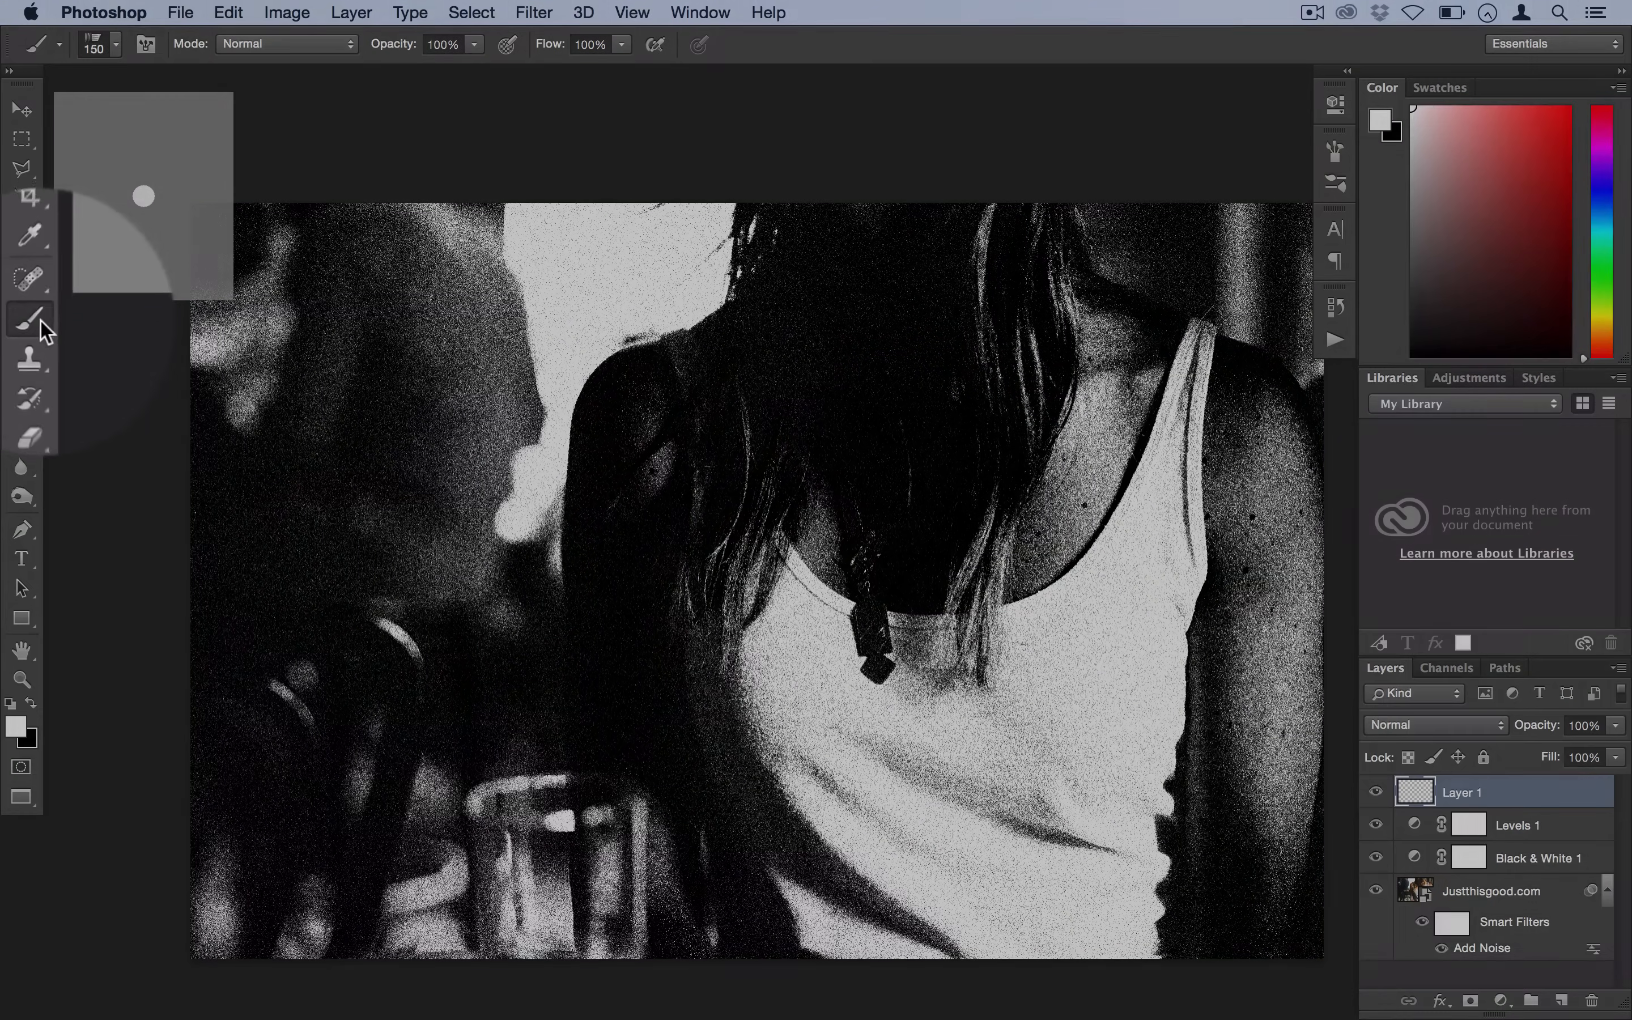
click(23, 526)
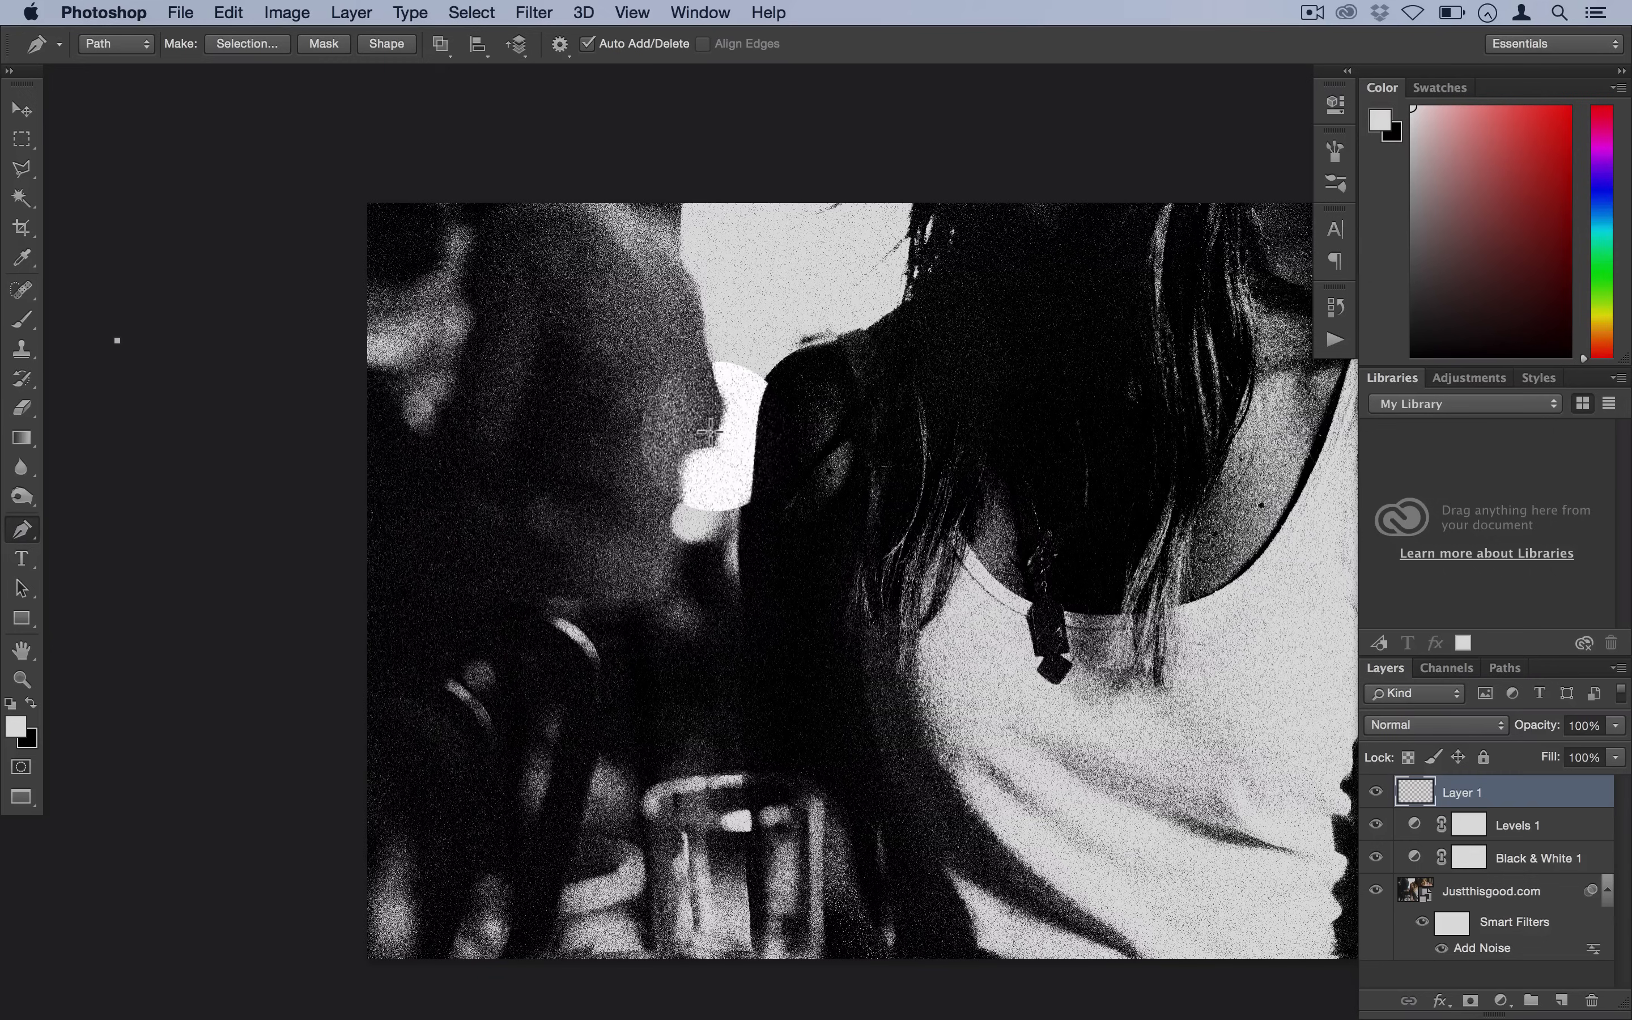
Draw a curved pen path from beyond the left edge across the woman's upper body toward her shoulder.
click(800, 476)
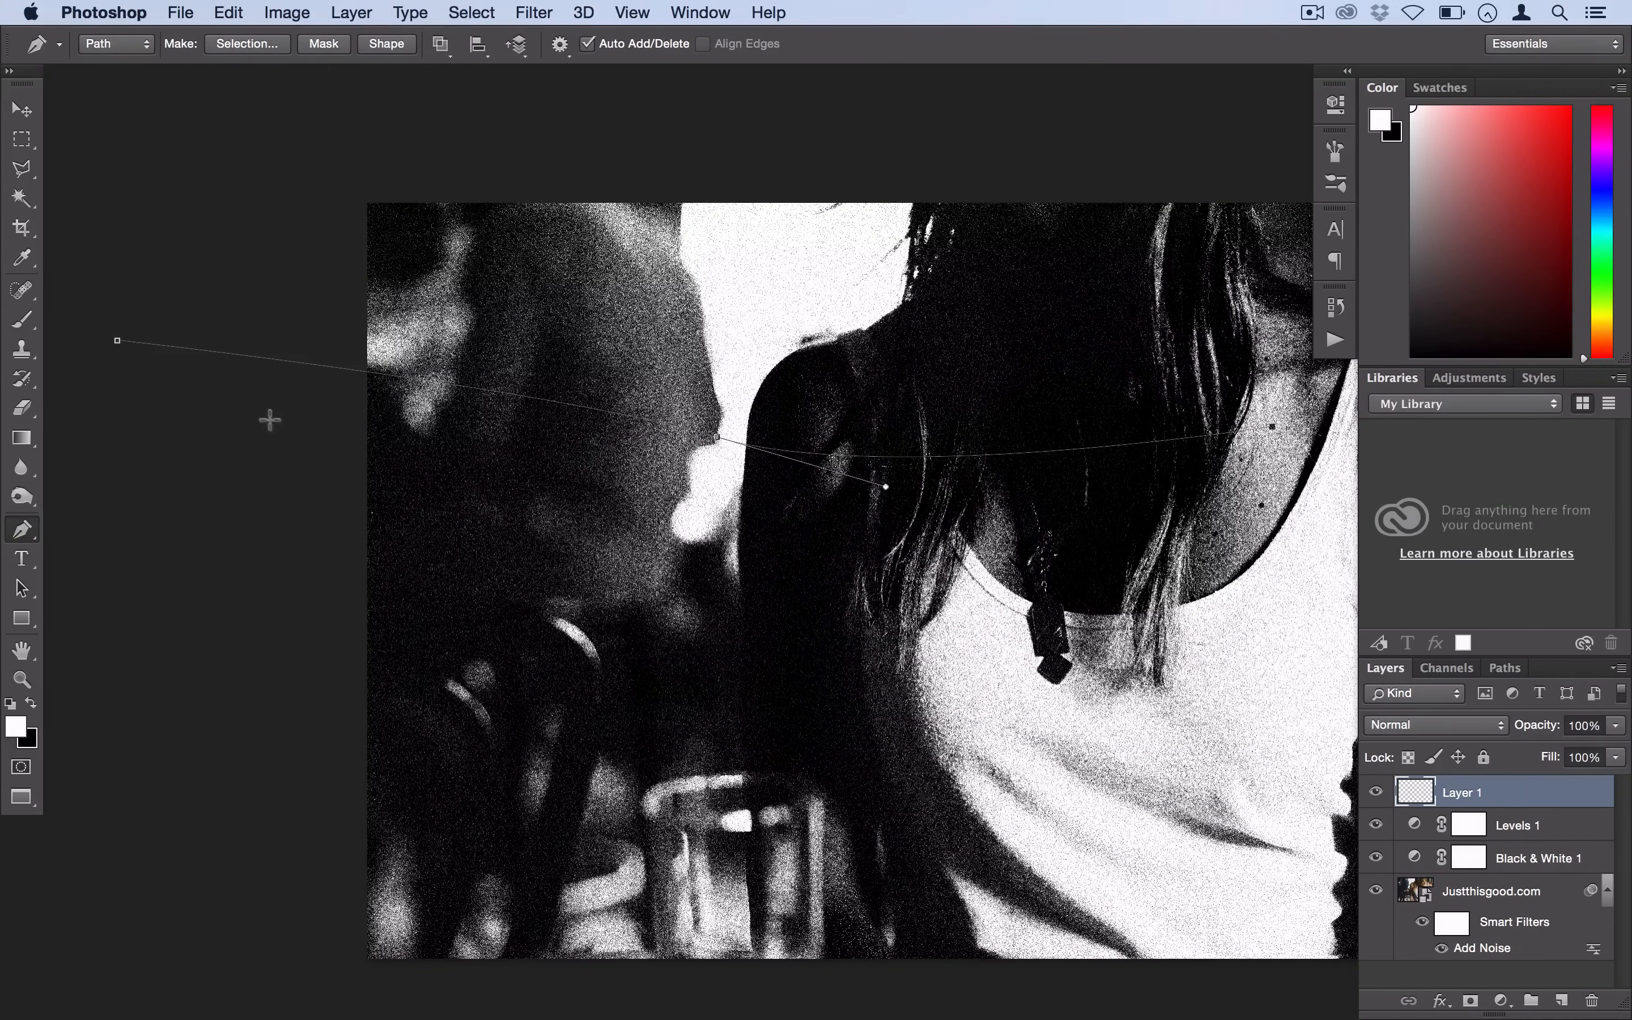
mouse_move(745, 545)
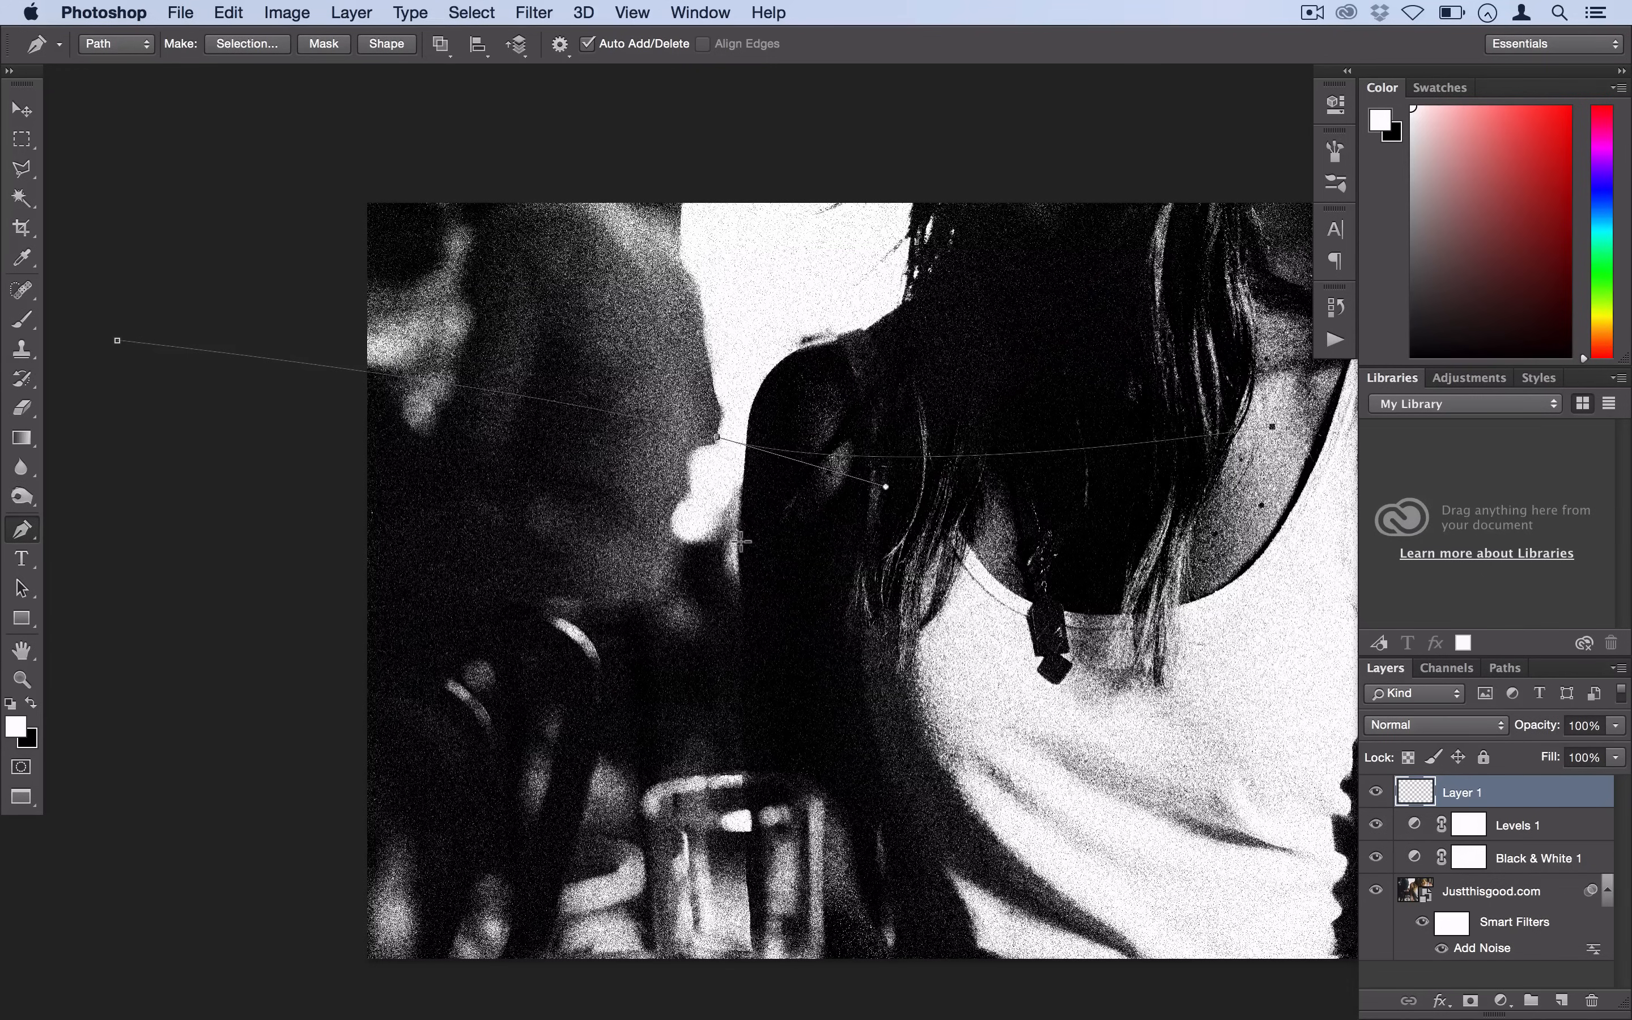
right_click(742, 542)
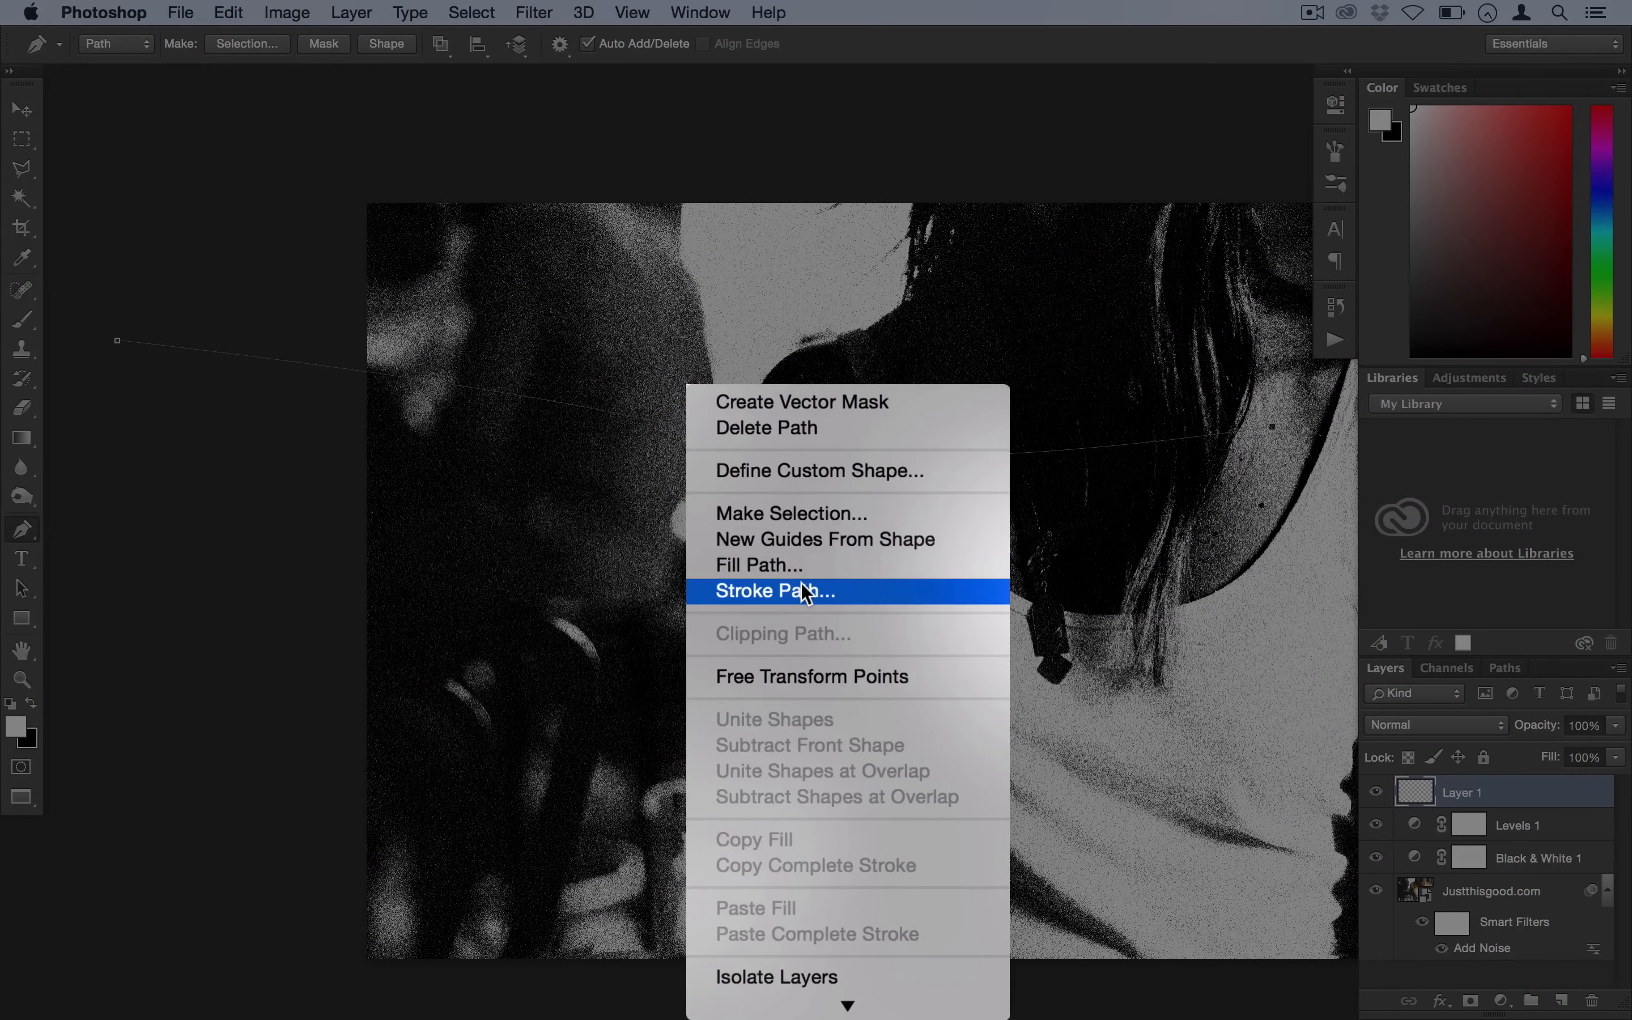
Stroke the path with the Brush and Simulate Pressure, painting a white streak on Layer 1.
click(796, 592)
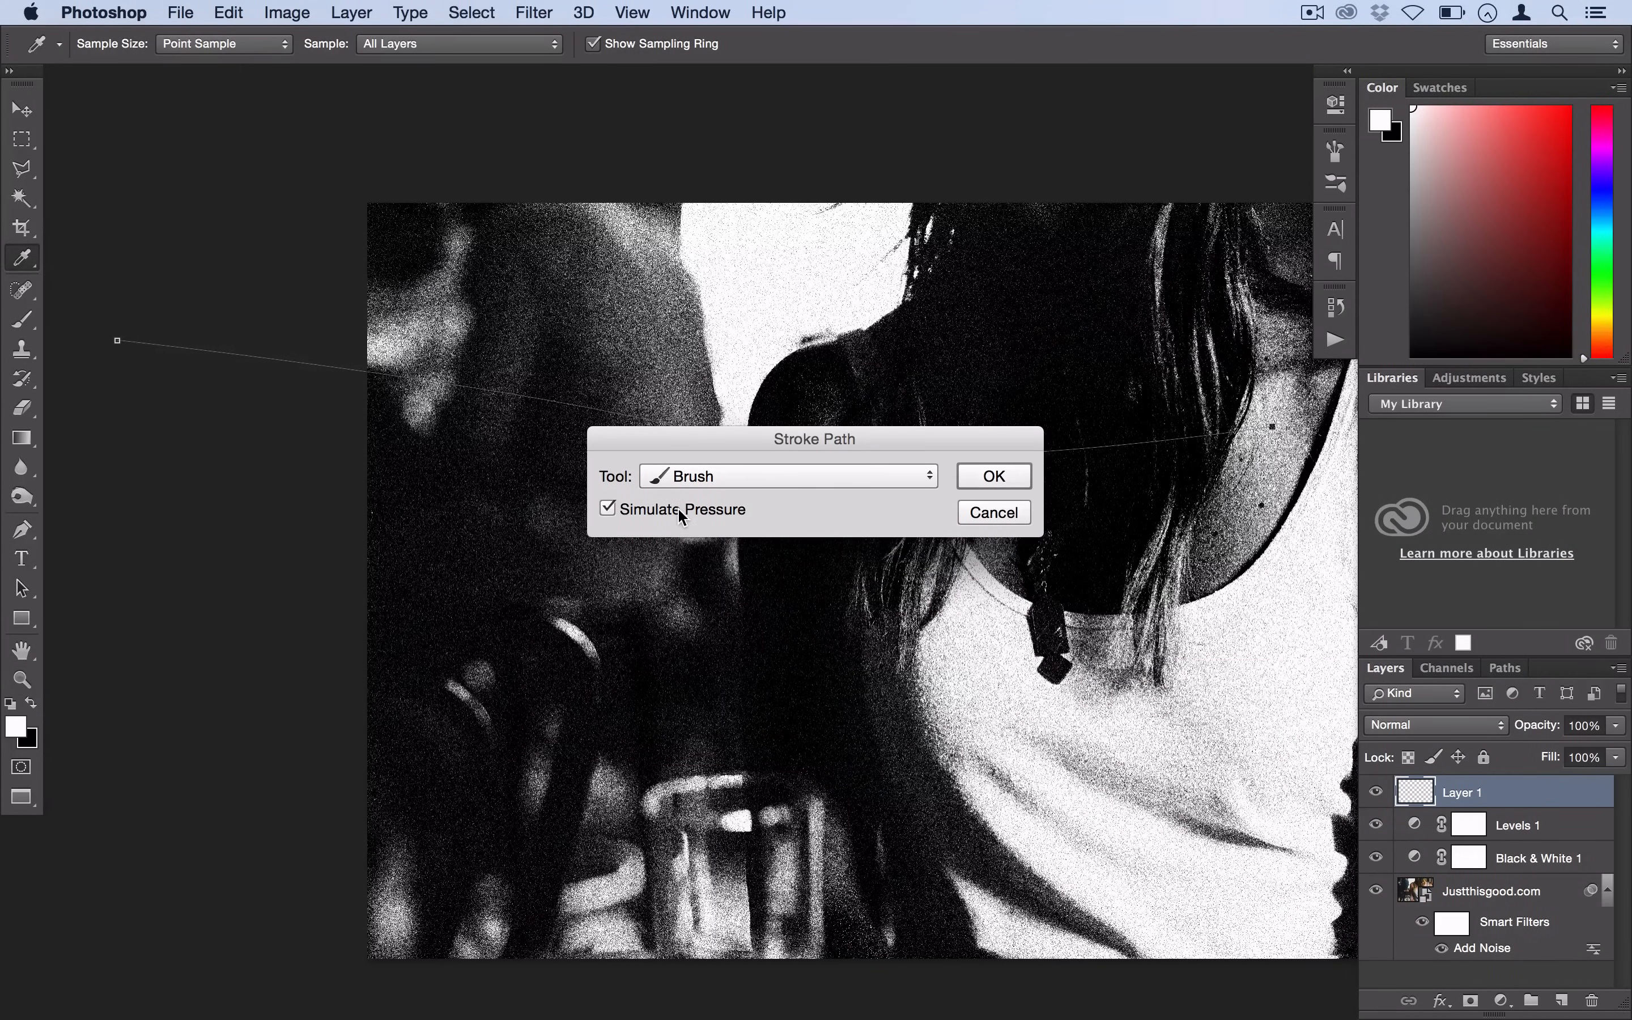
mouse_move(701, 524)
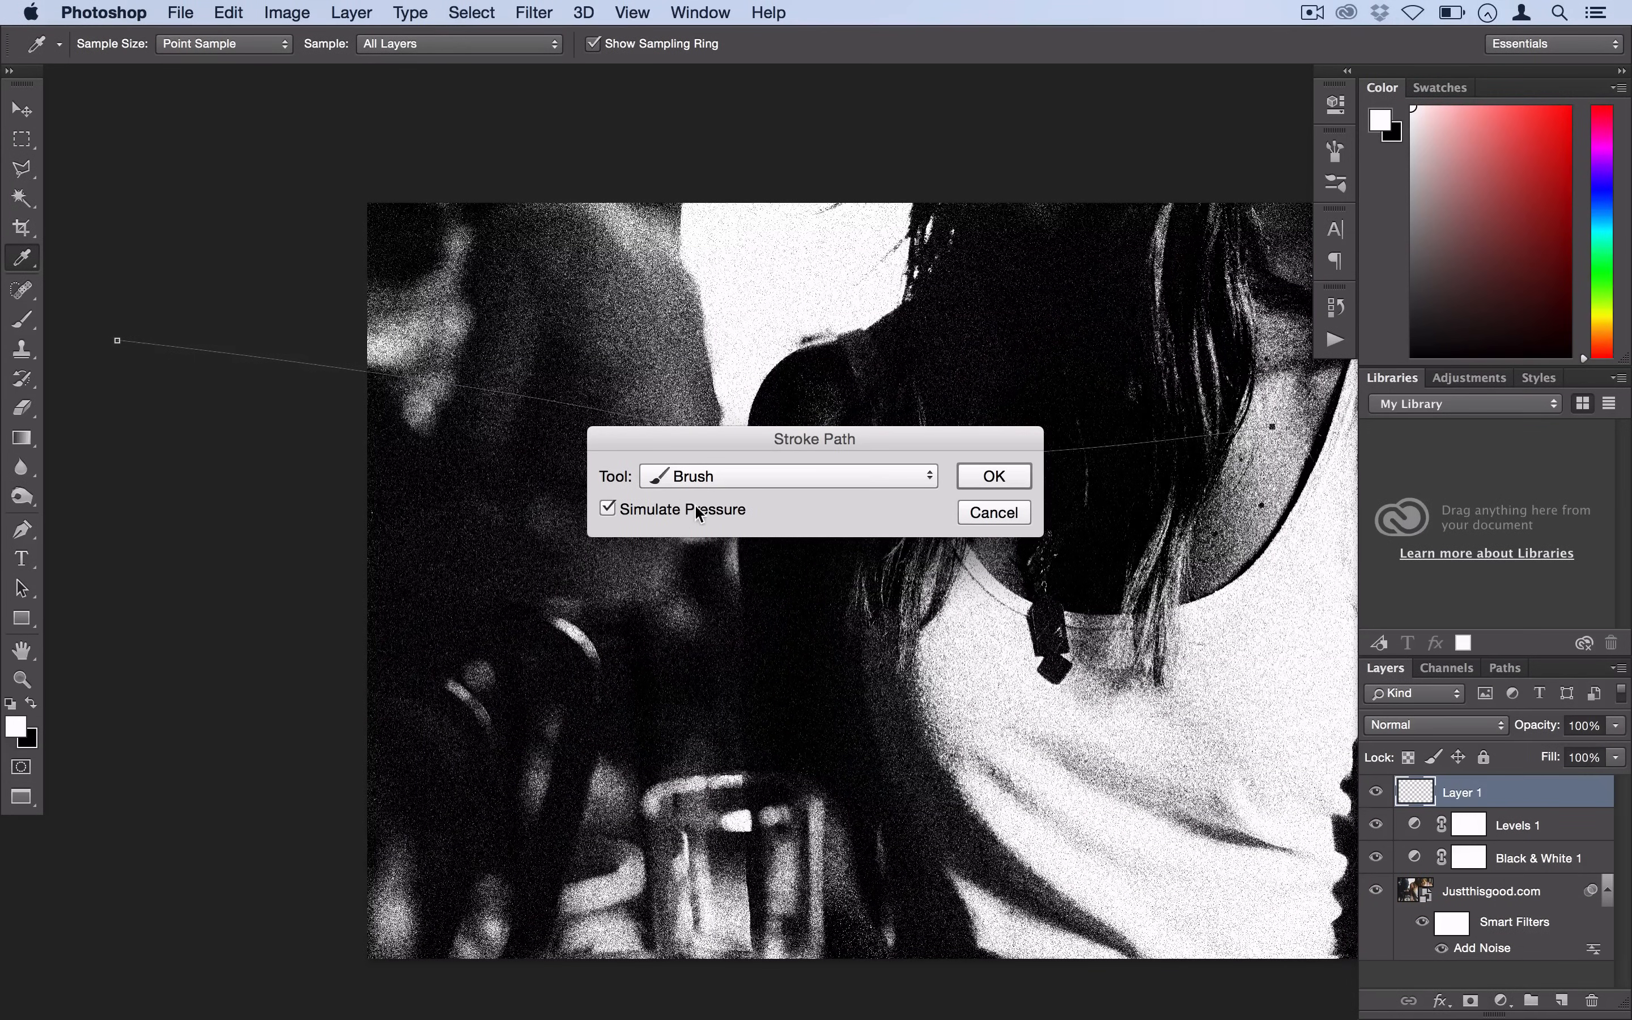
click(995, 477)
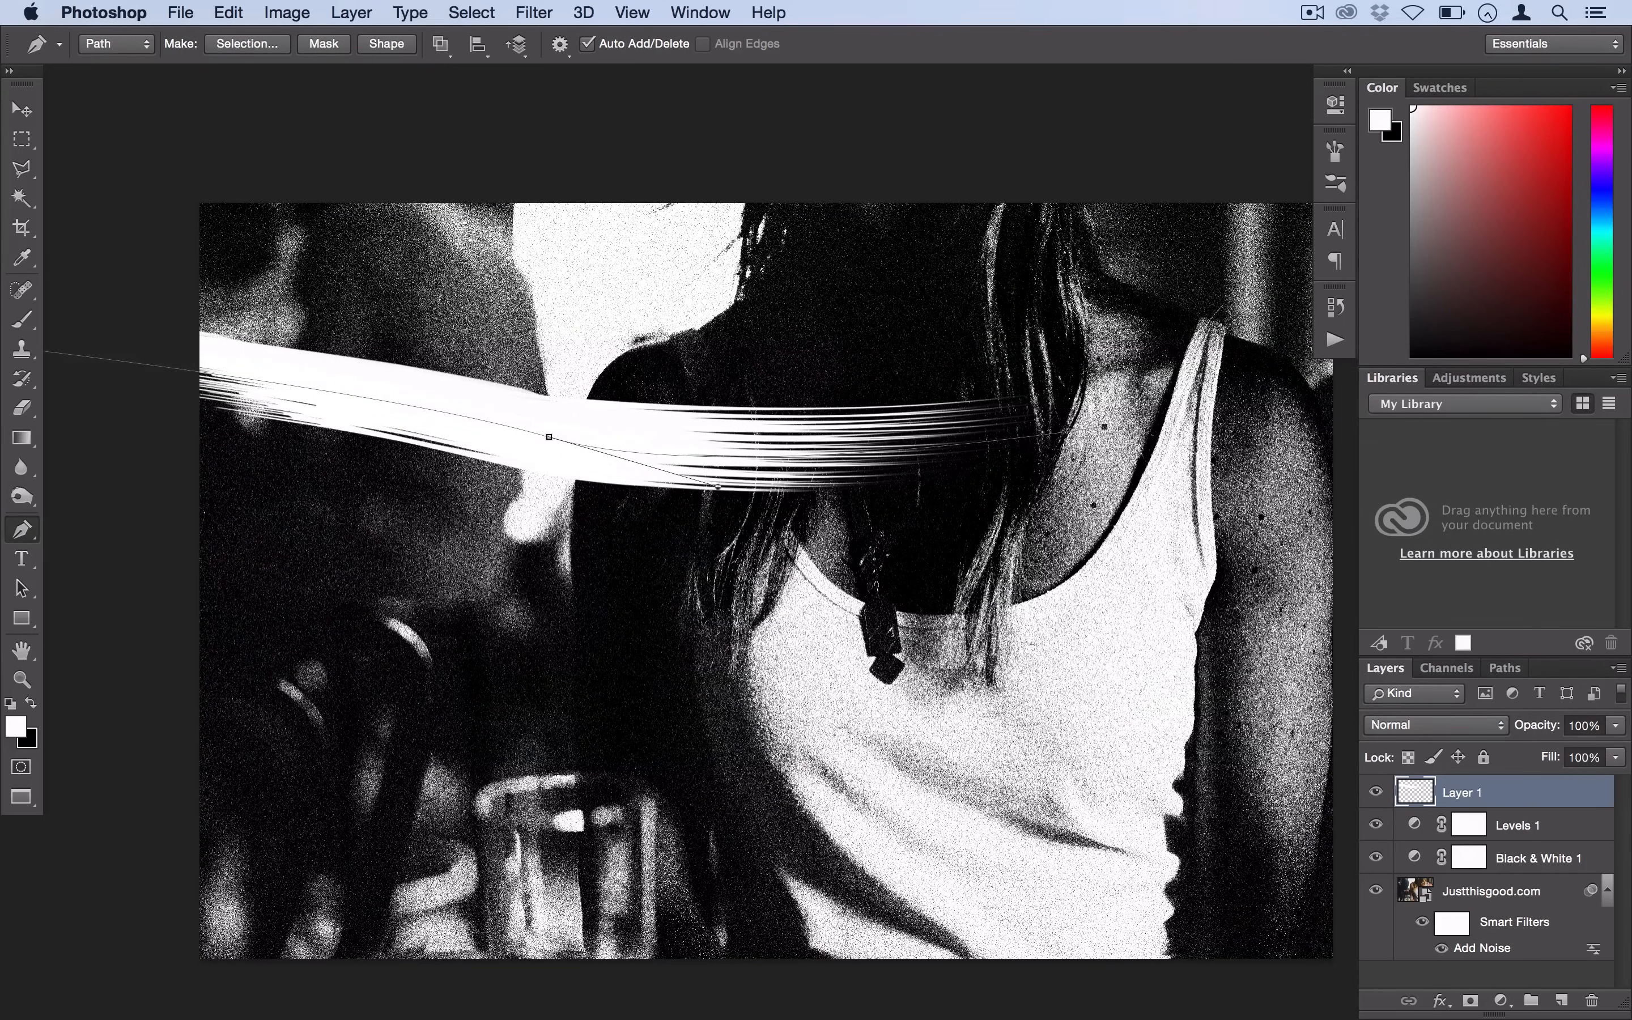
mouse_move(503, 443)
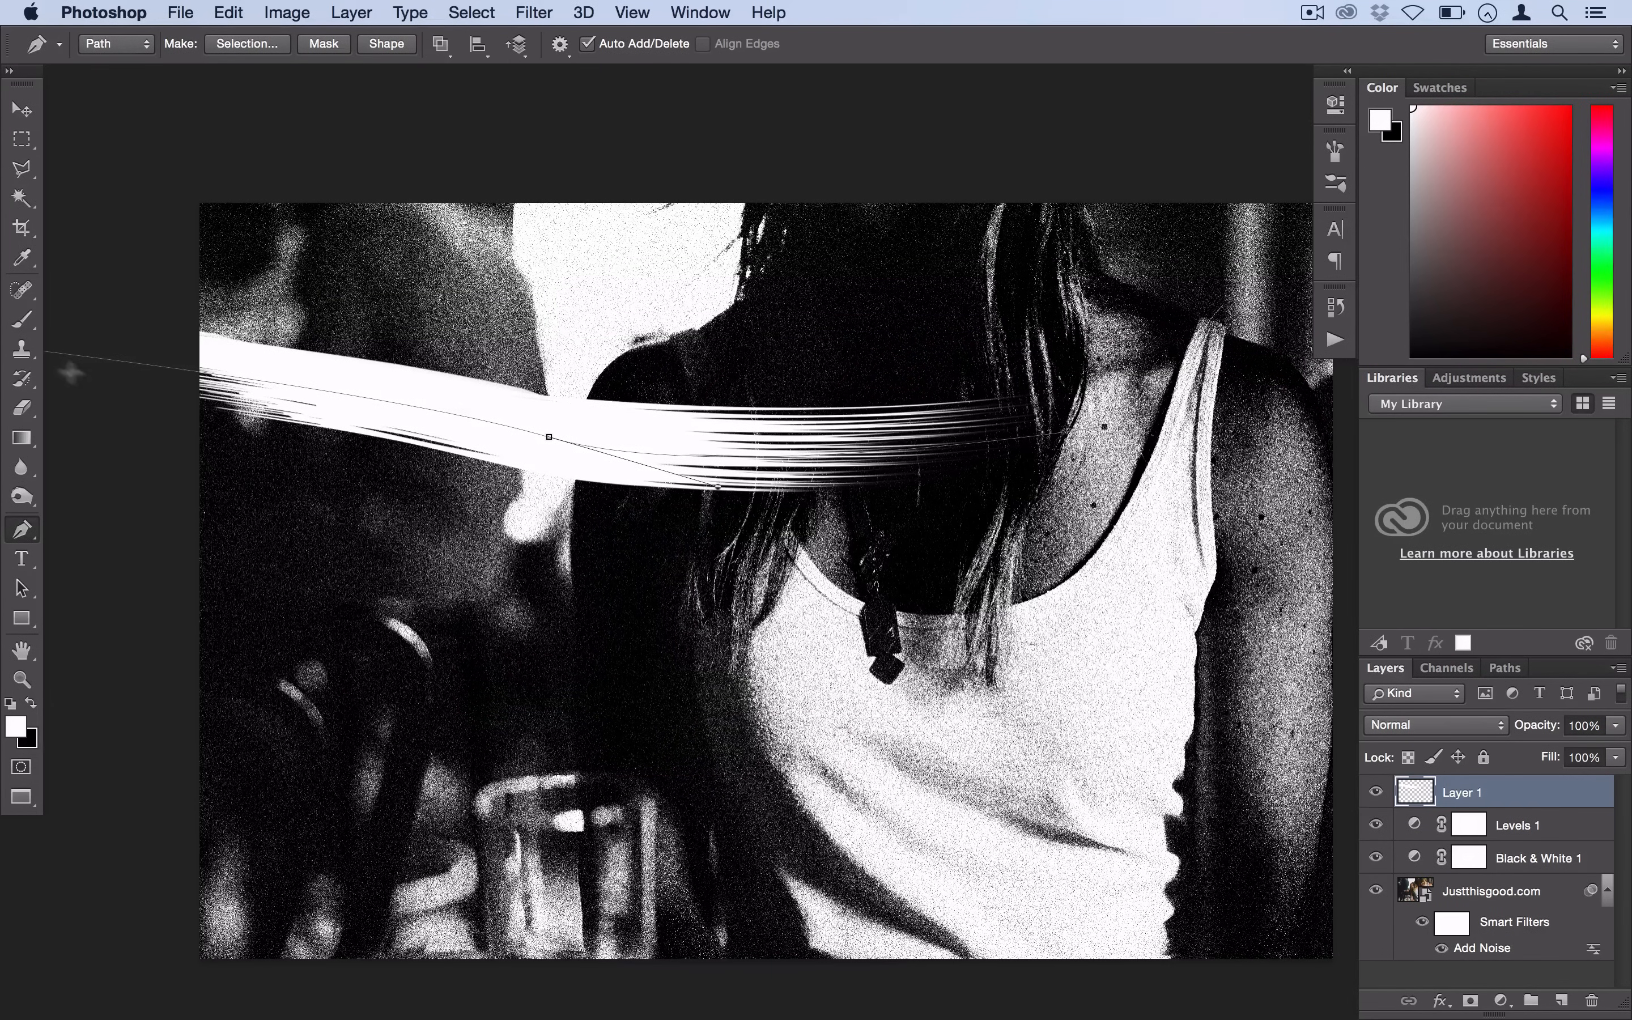
Adjust the brush preset and stroke the same path again to thicken the white streak.
click(22, 319)
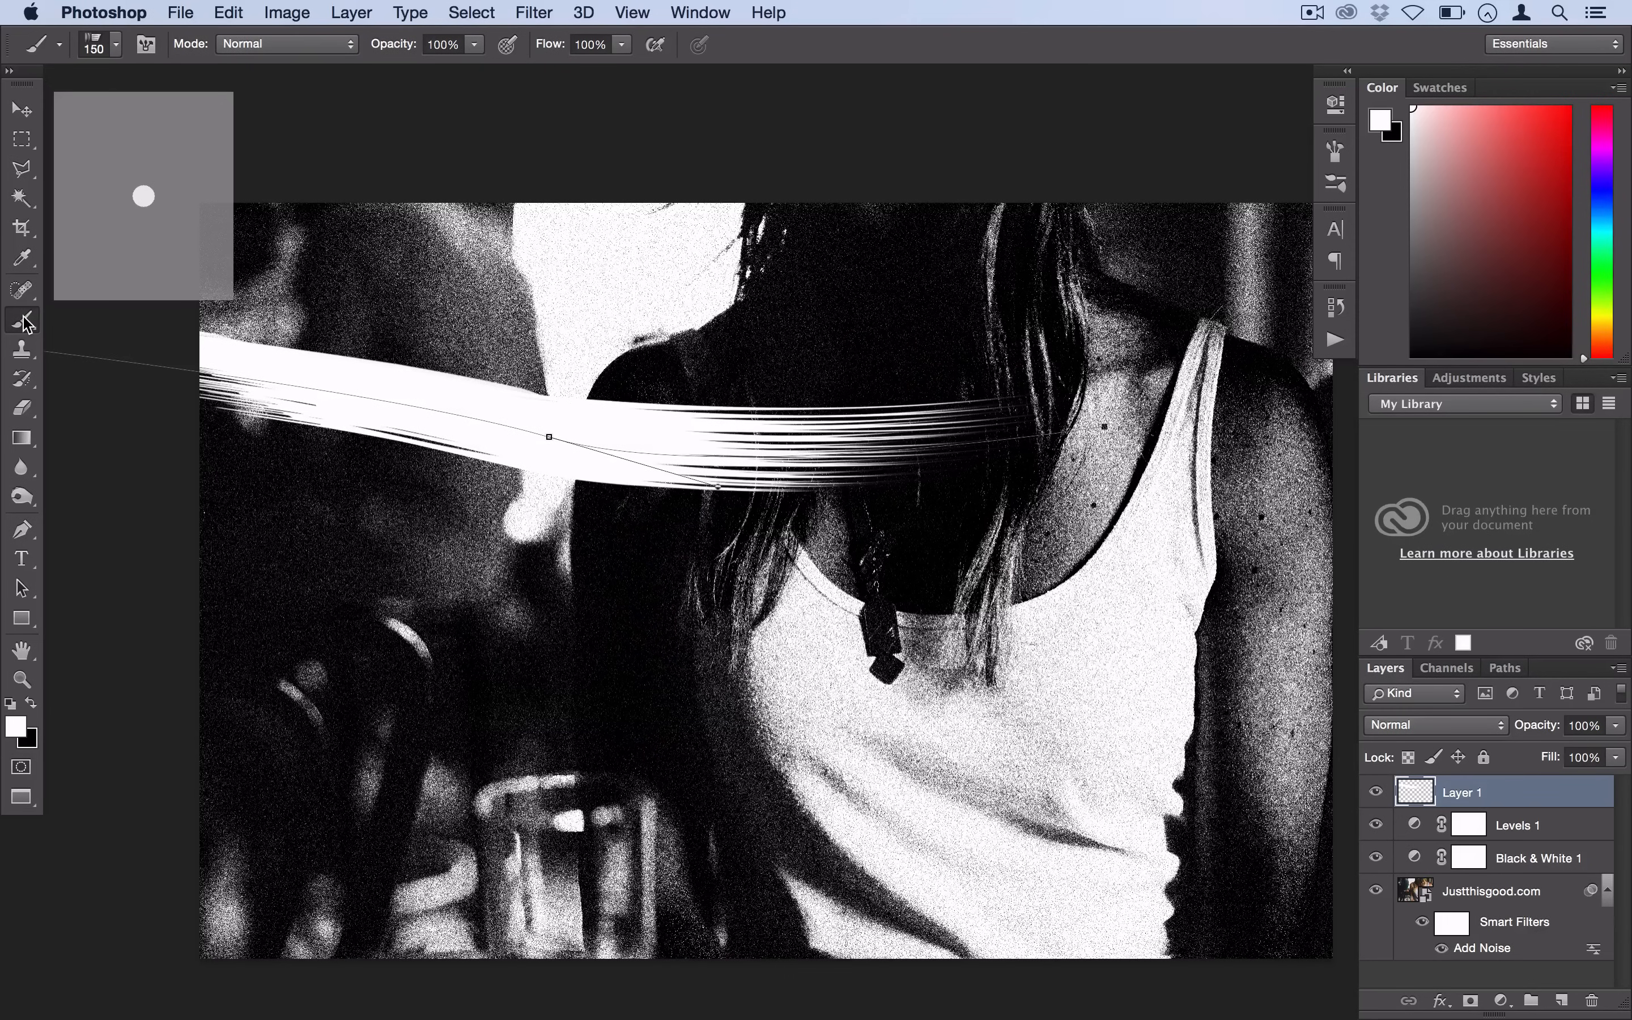
mouse_move(1002, 173)
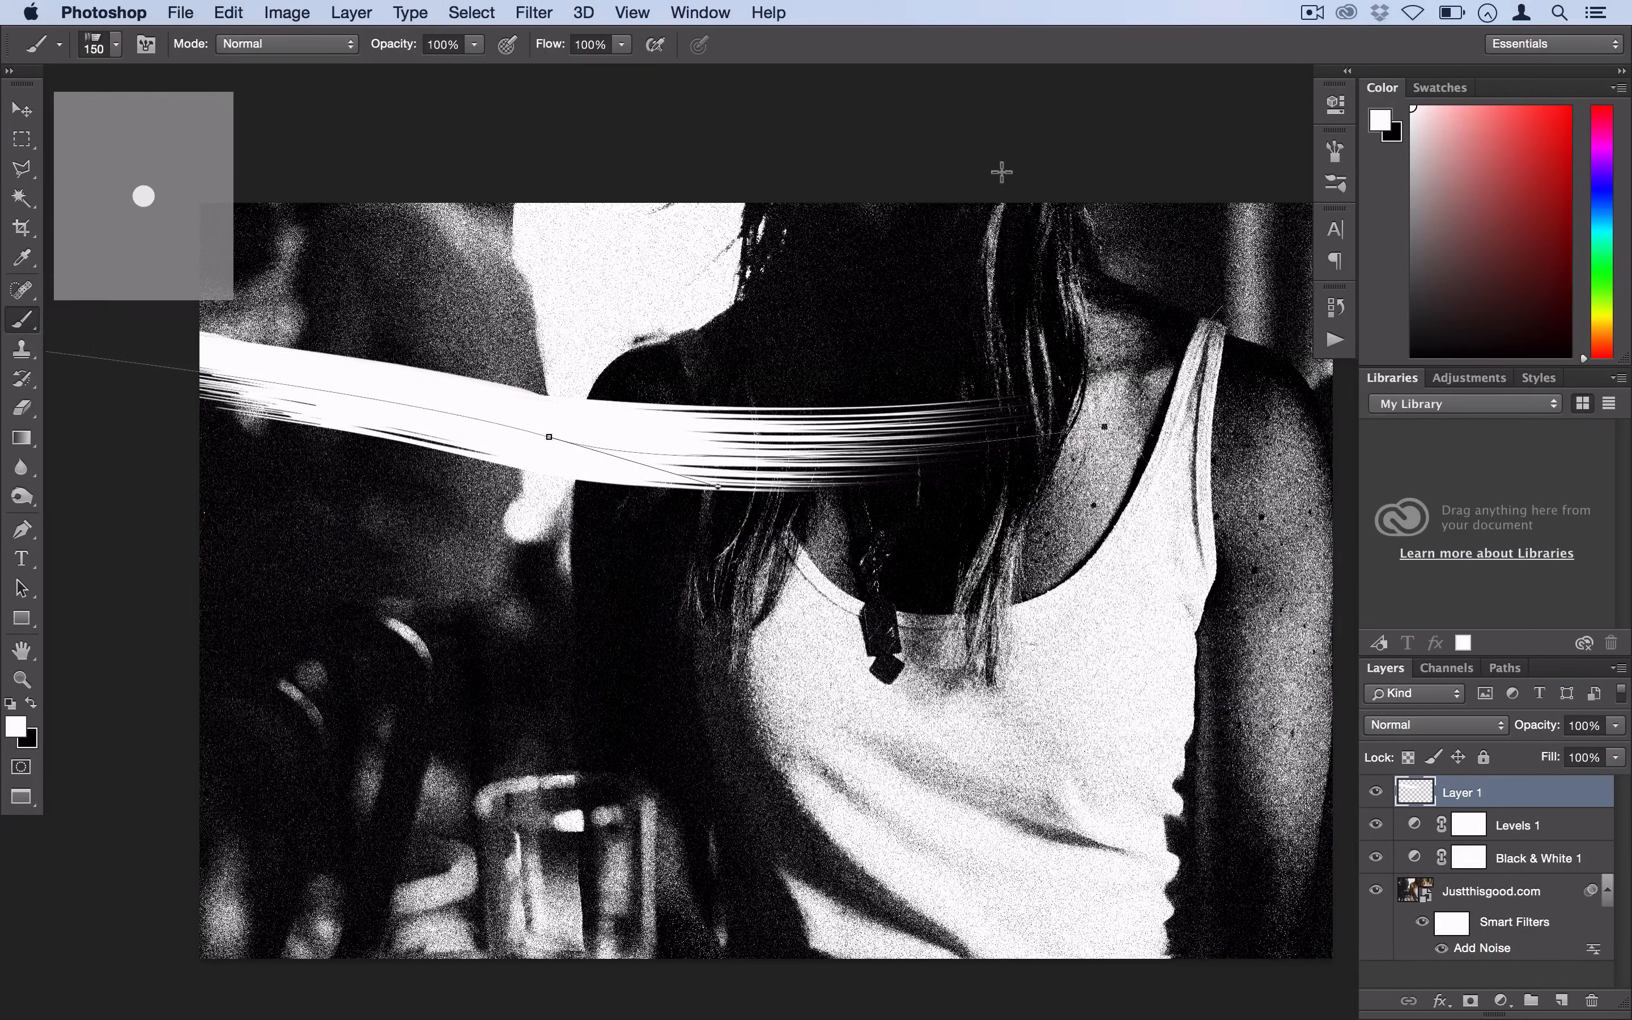
mouse_move(1334, 182)
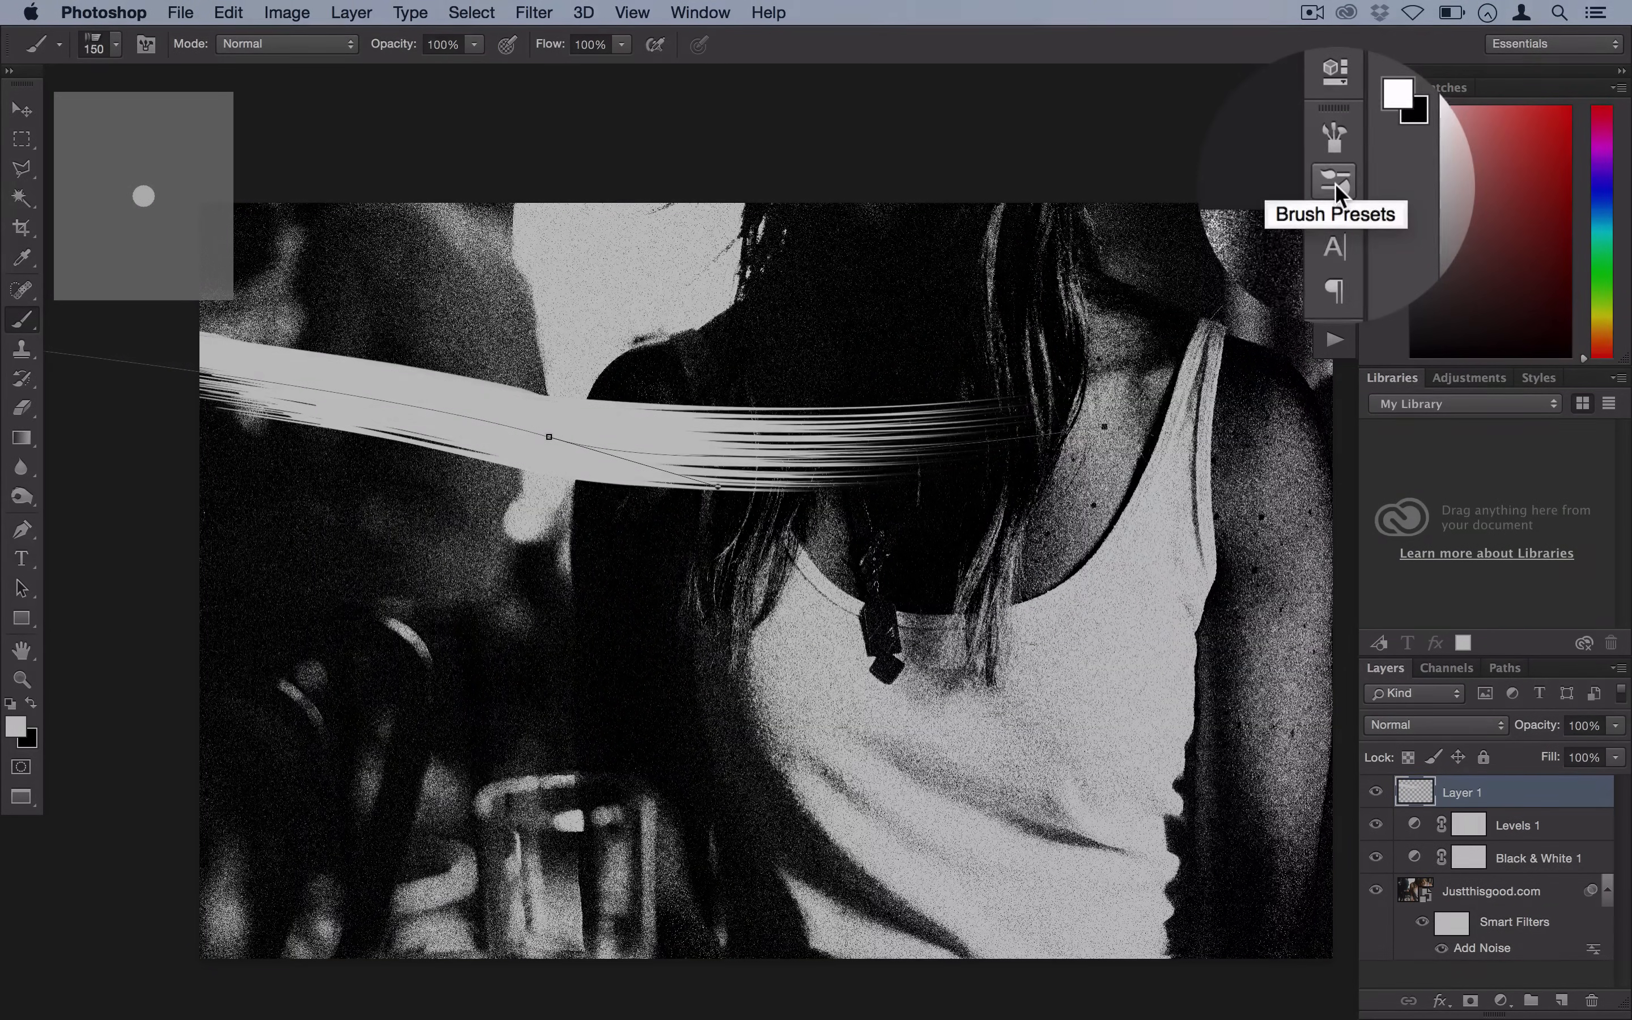
click(1333, 181)
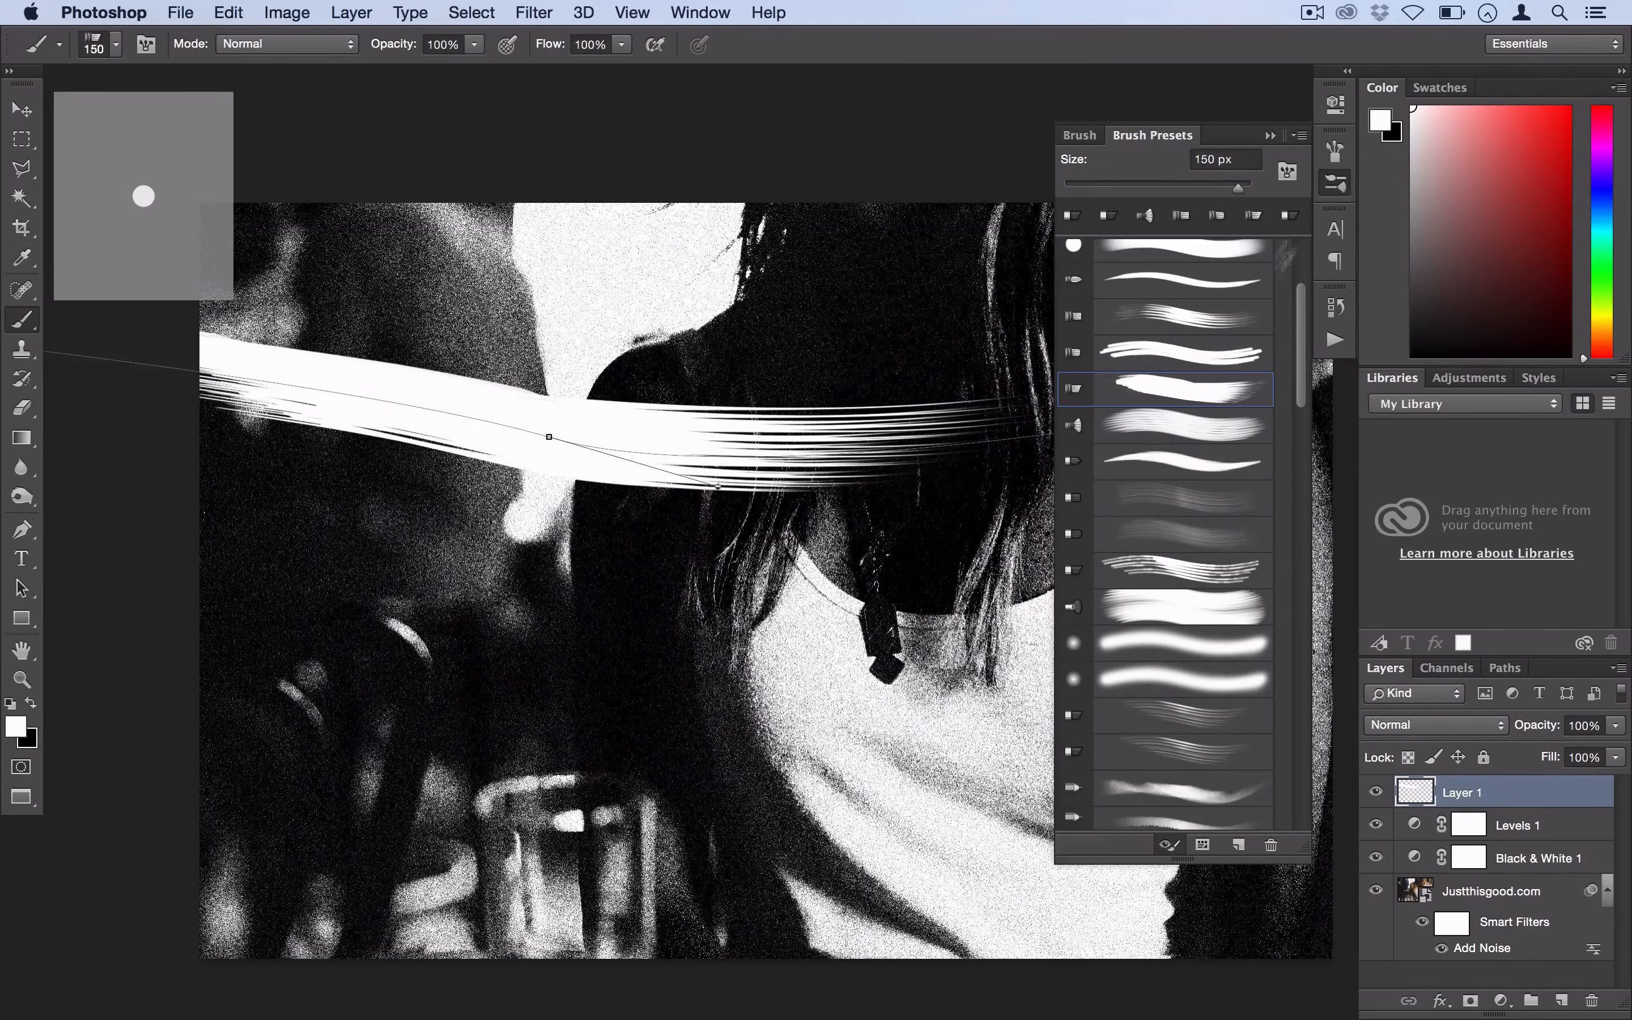
mouse_move(1174, 493)
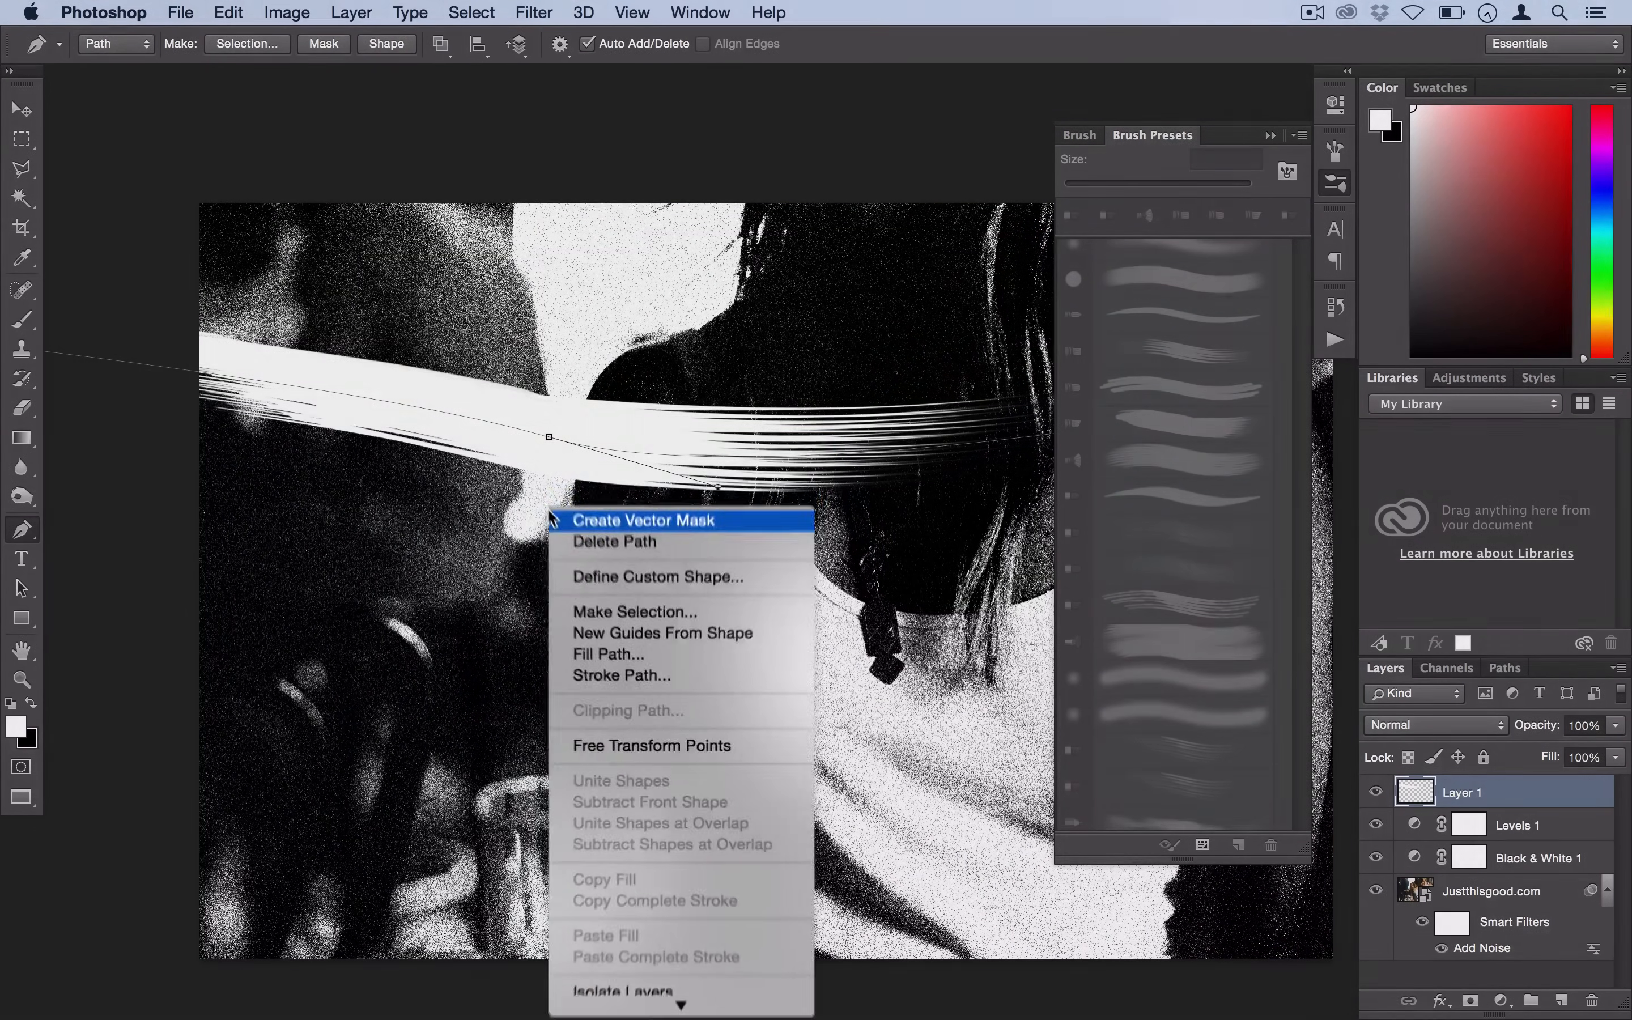
click(621, 675)
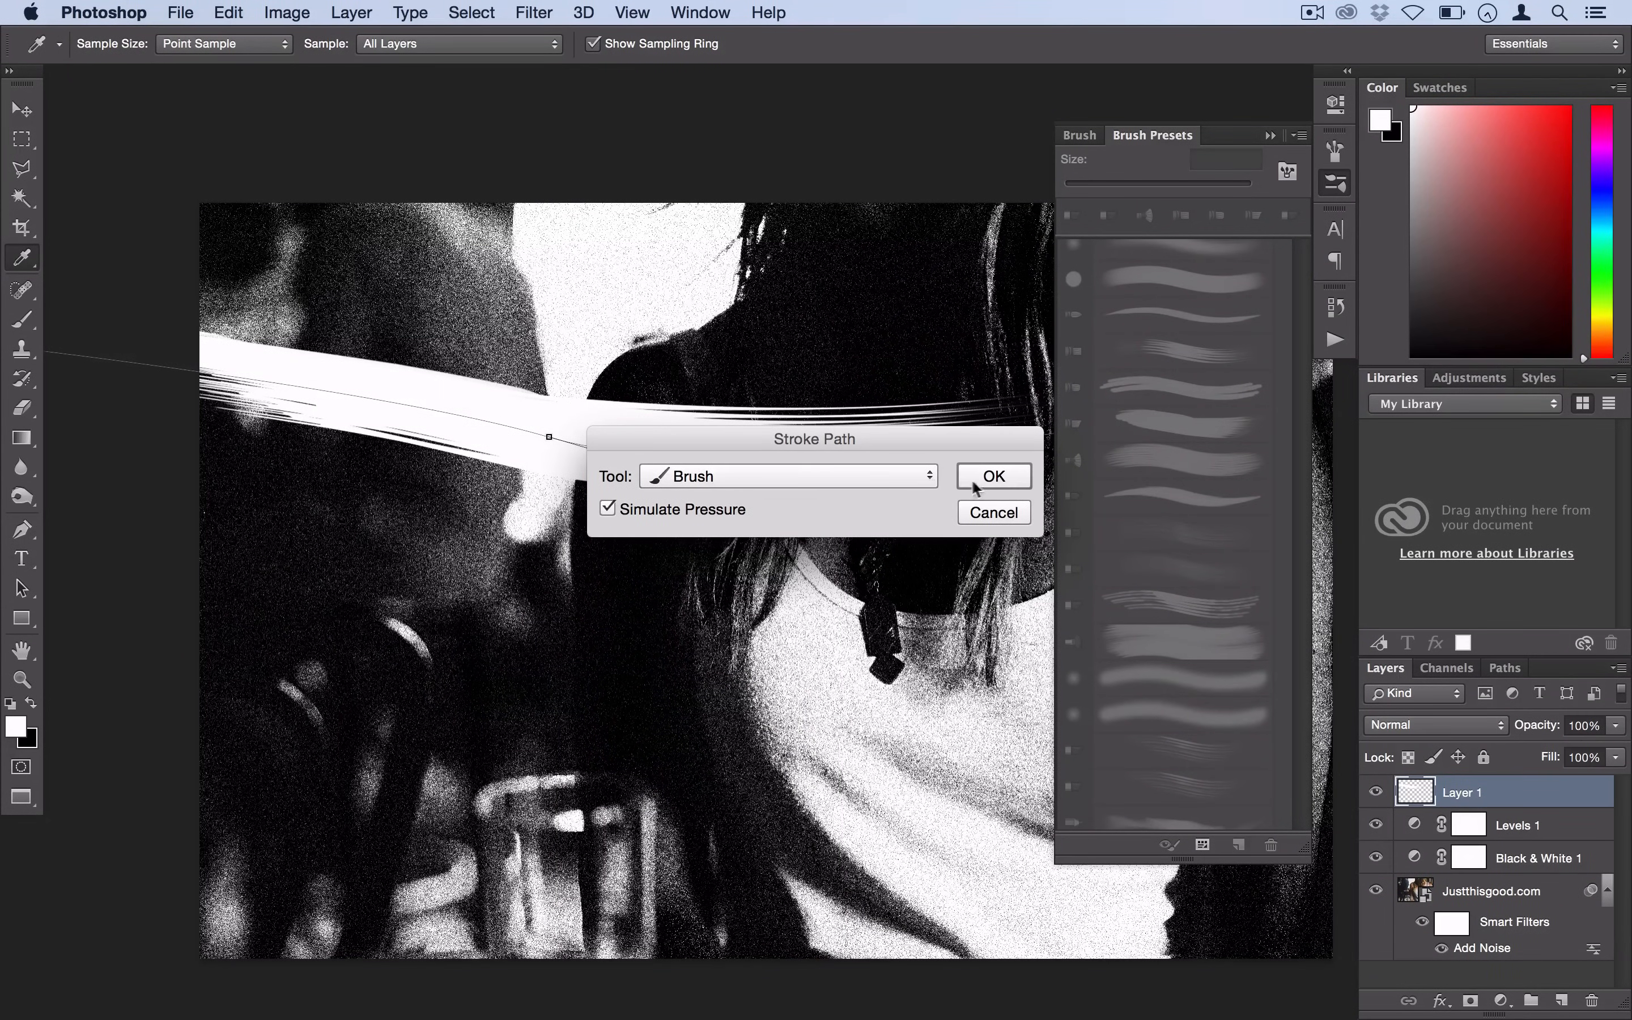
click(993, 478)
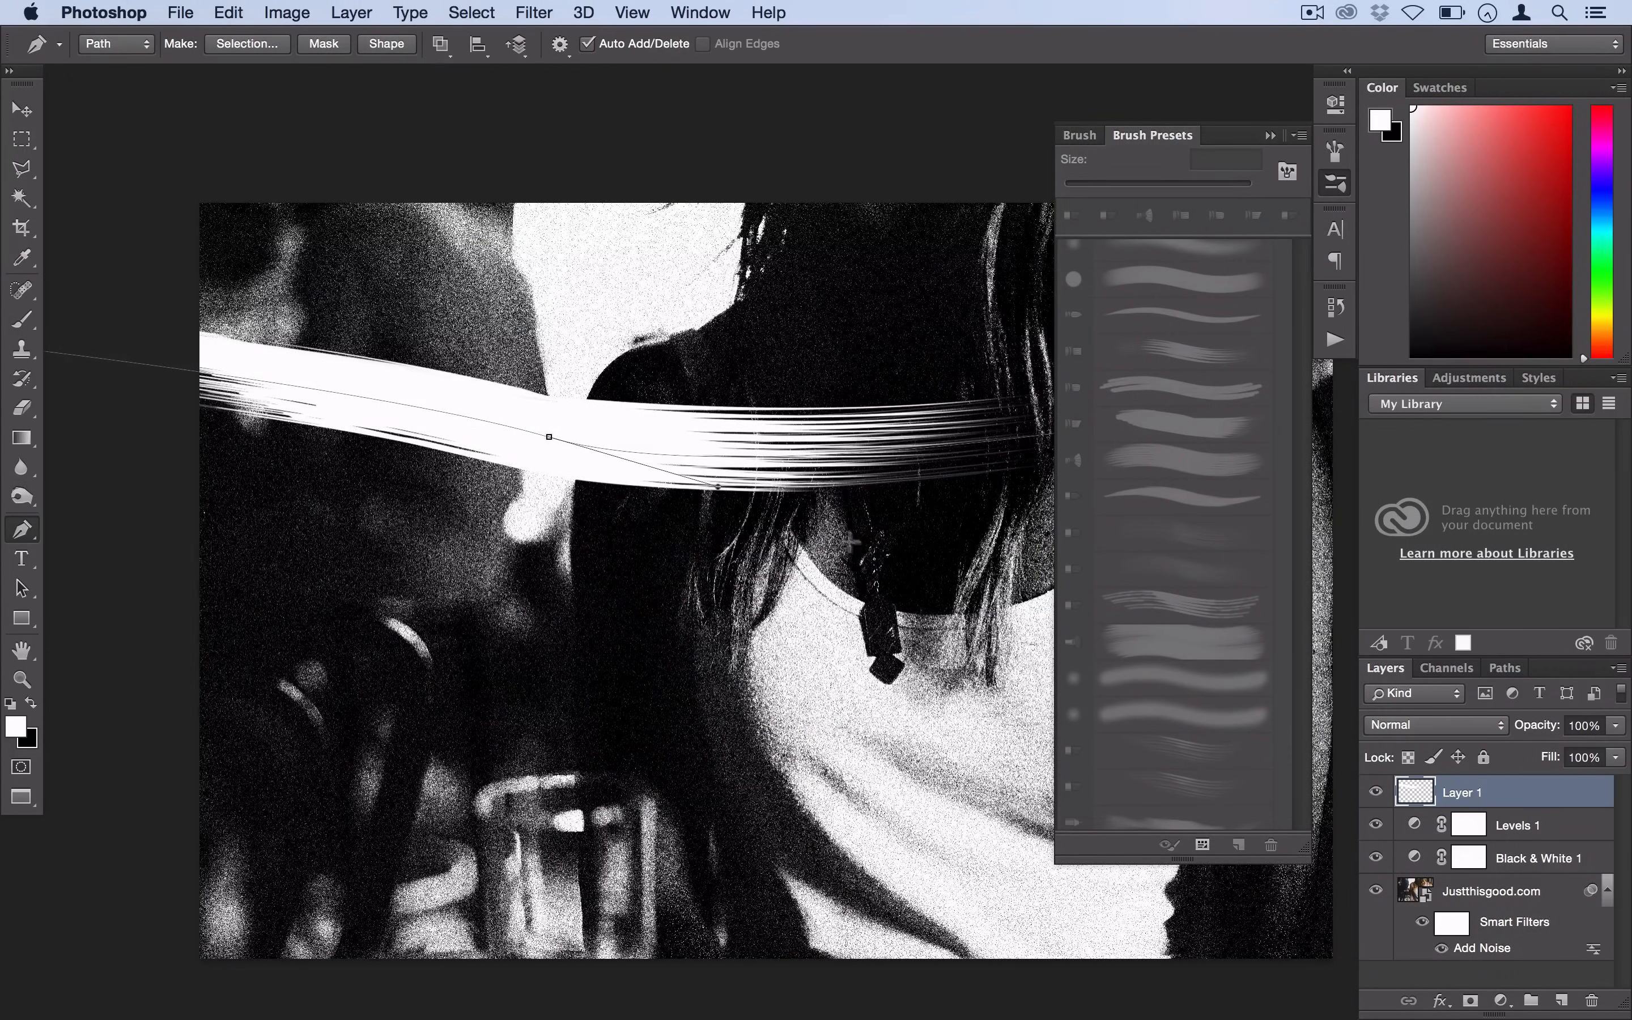
Delete the guide path and switch to the Move Tool.
right_click(549, 436)
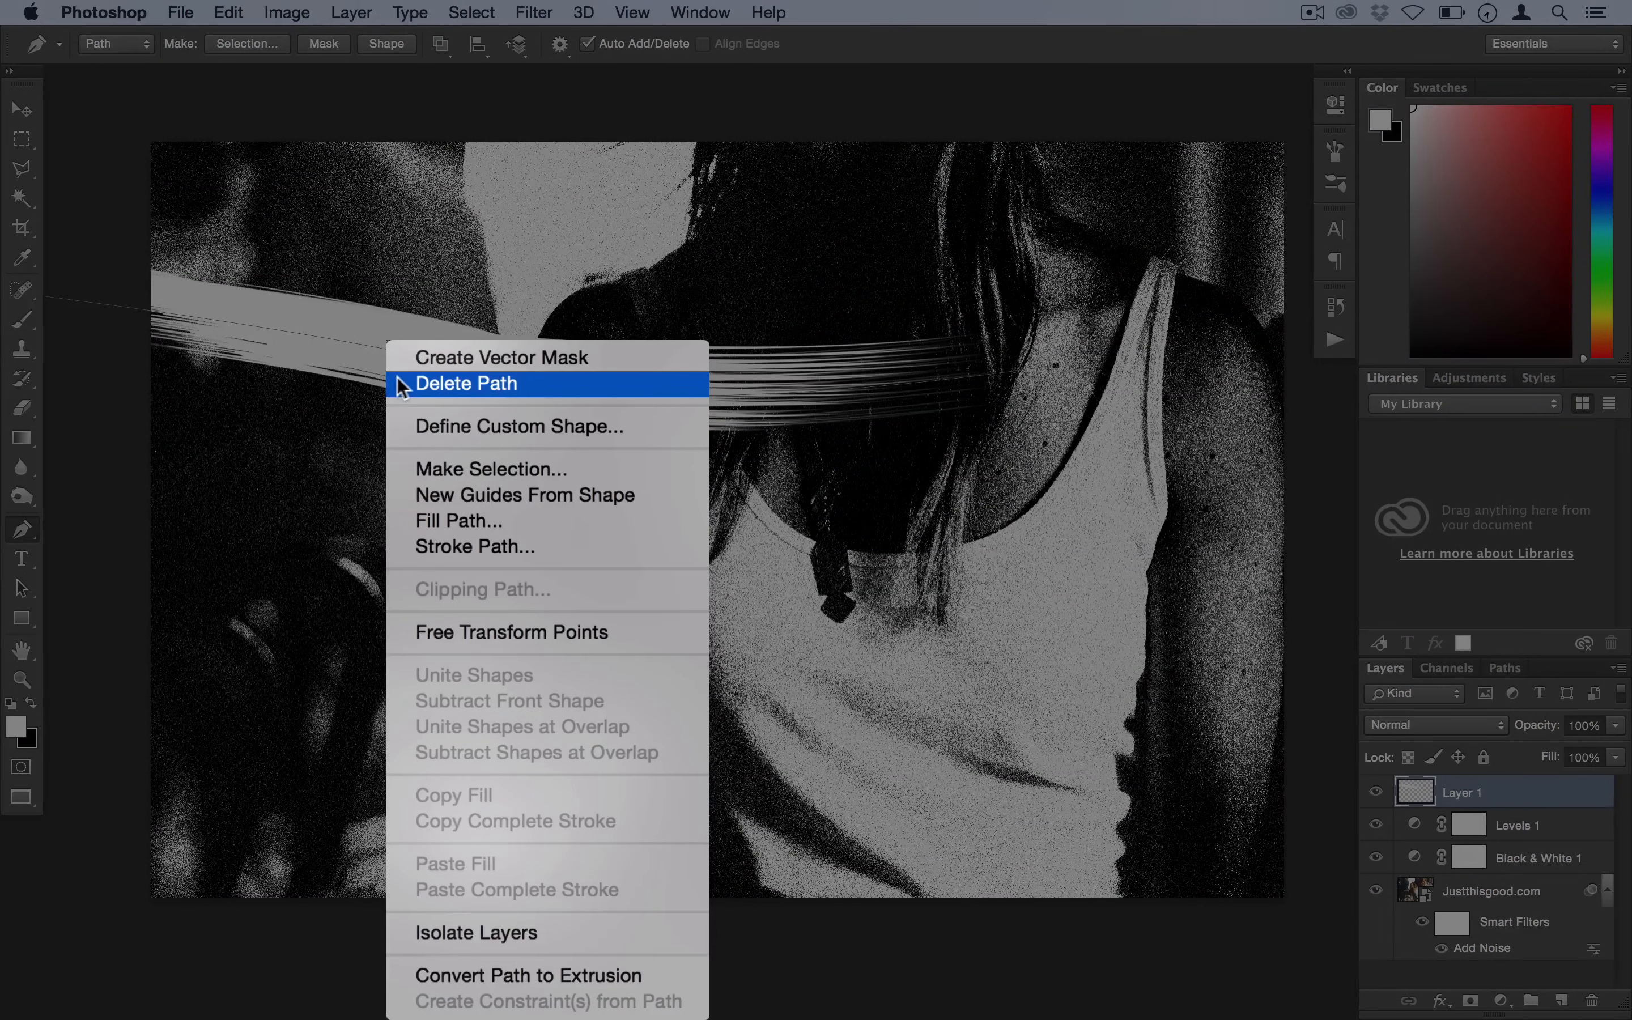
click(467, 383)
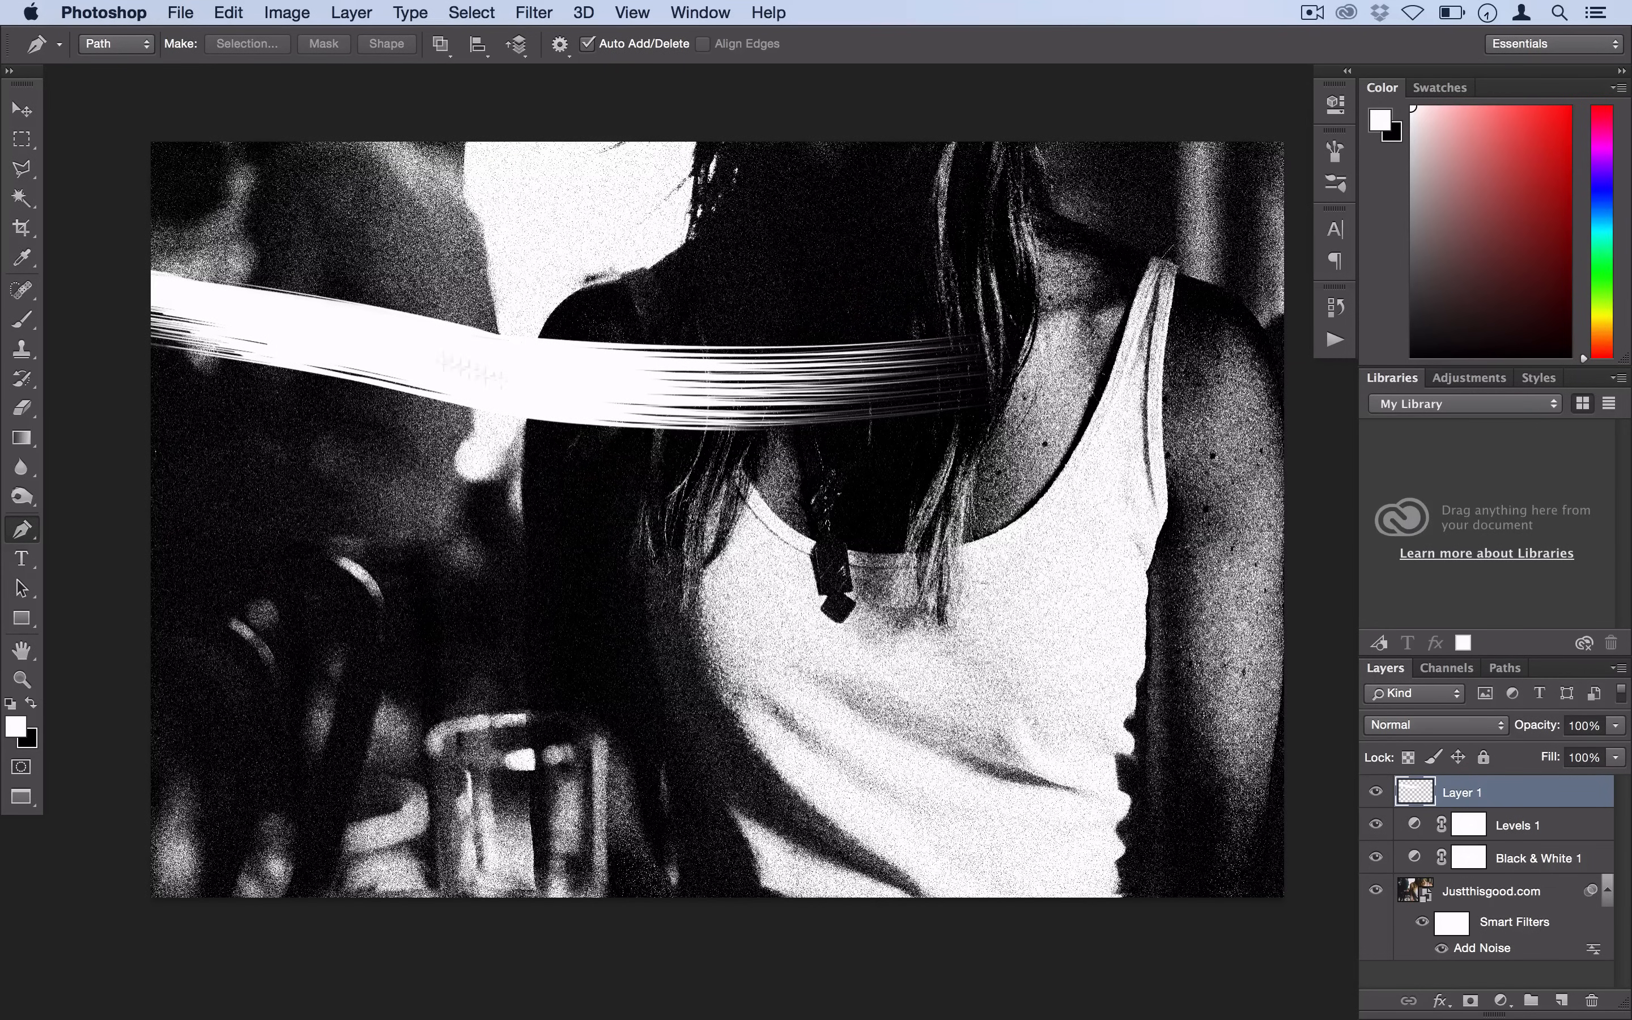
click(22, 108)
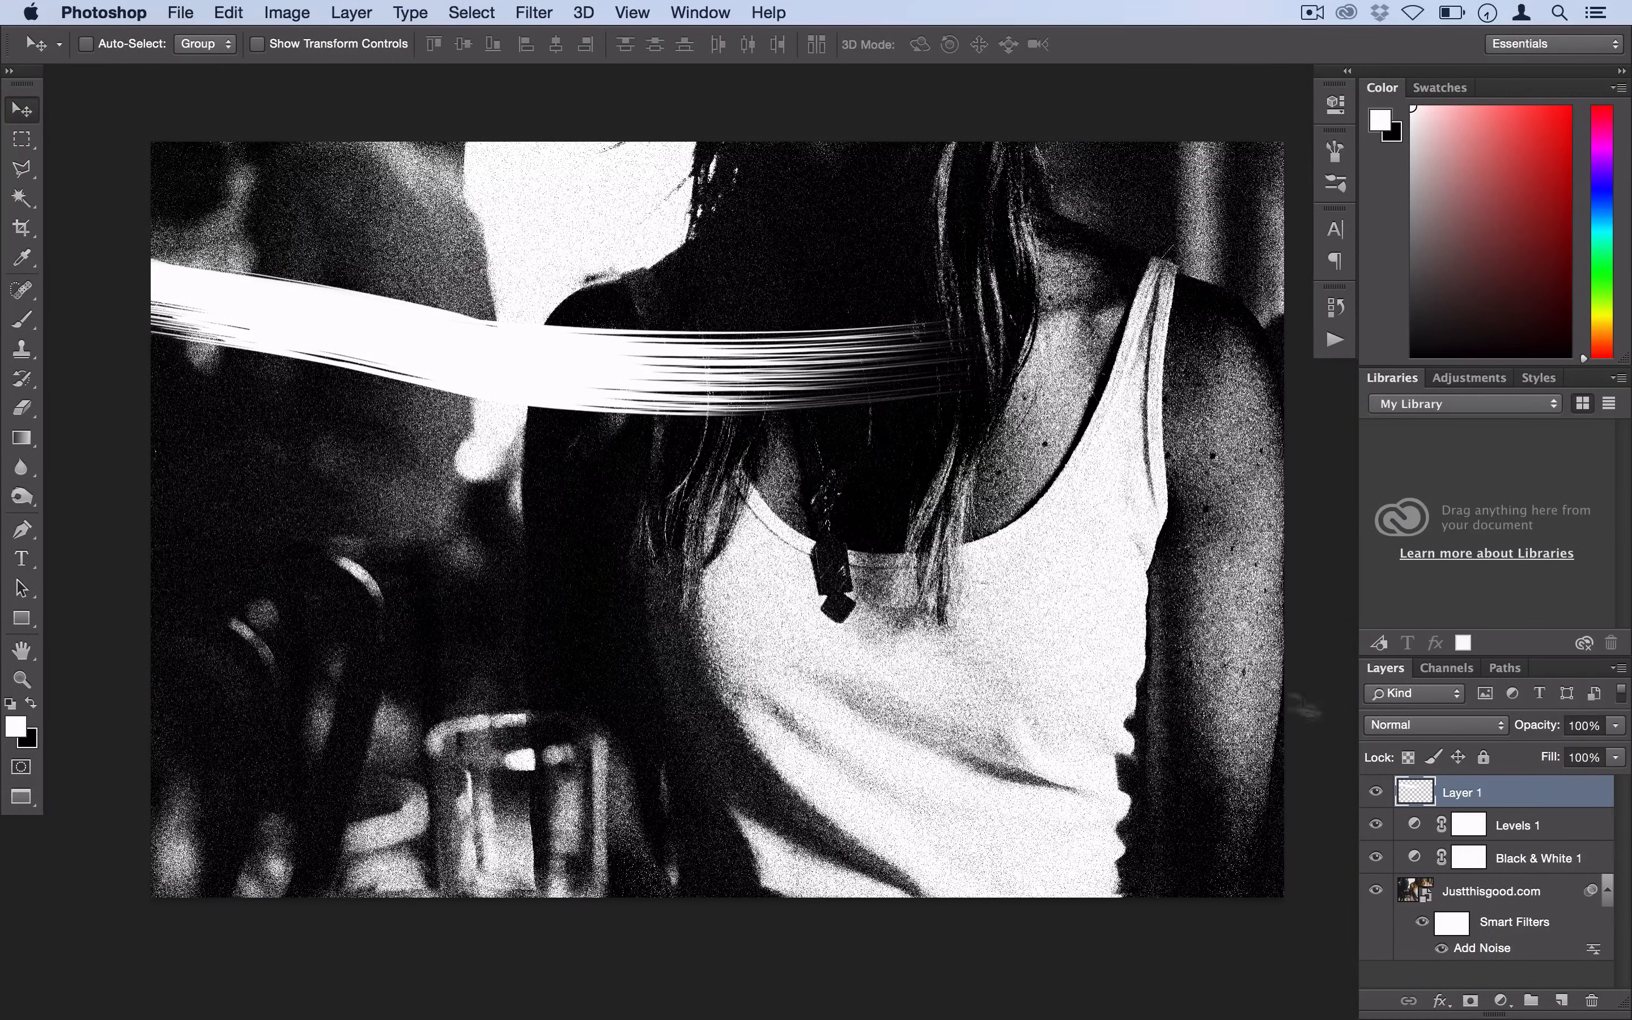
Set Layer 1's blend mode to Dissolve to roughen the white streak.
click(1436, 725)
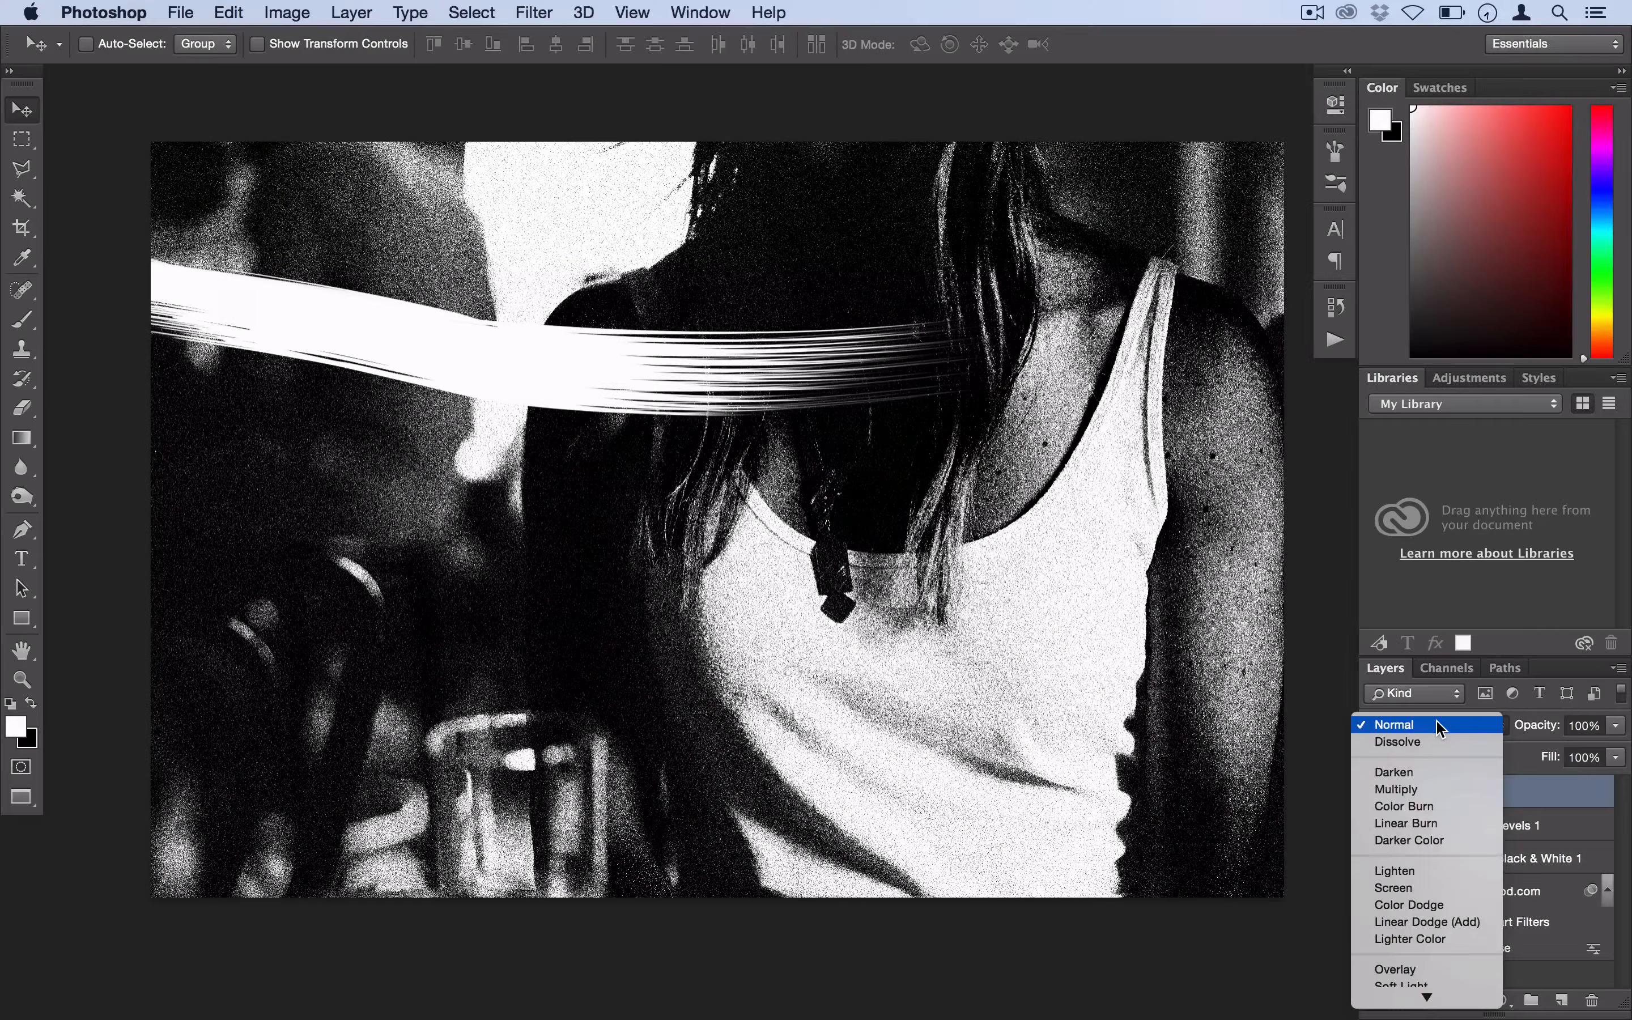
click(1397, 742)
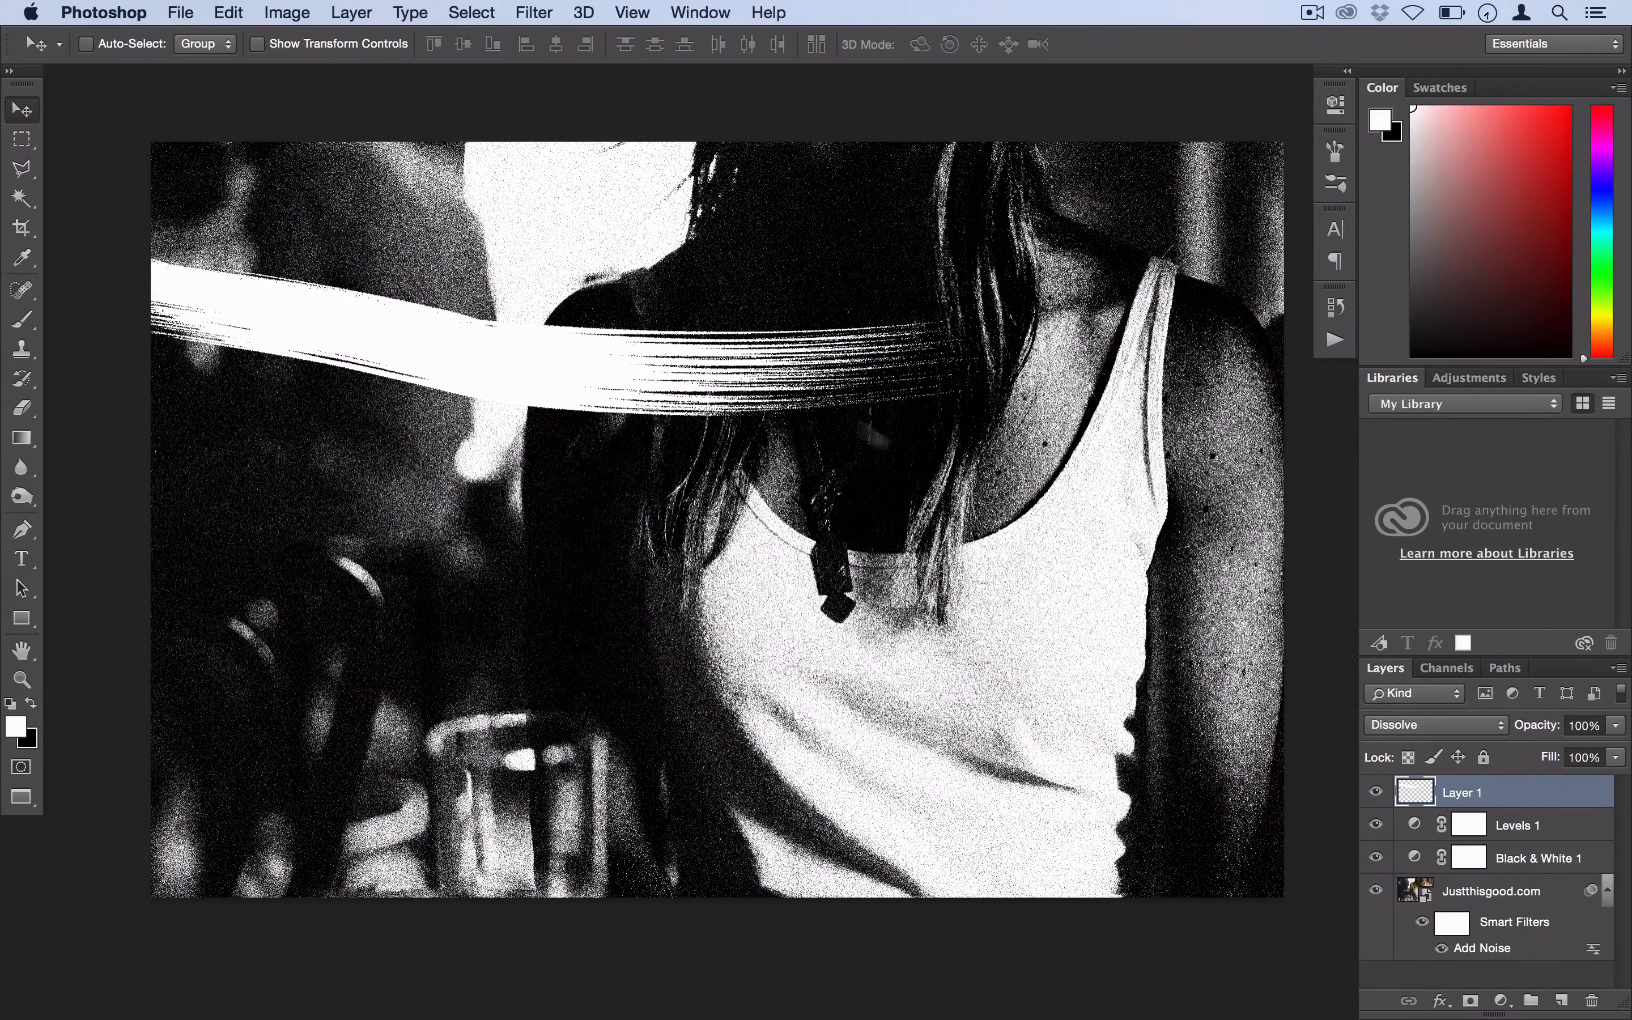